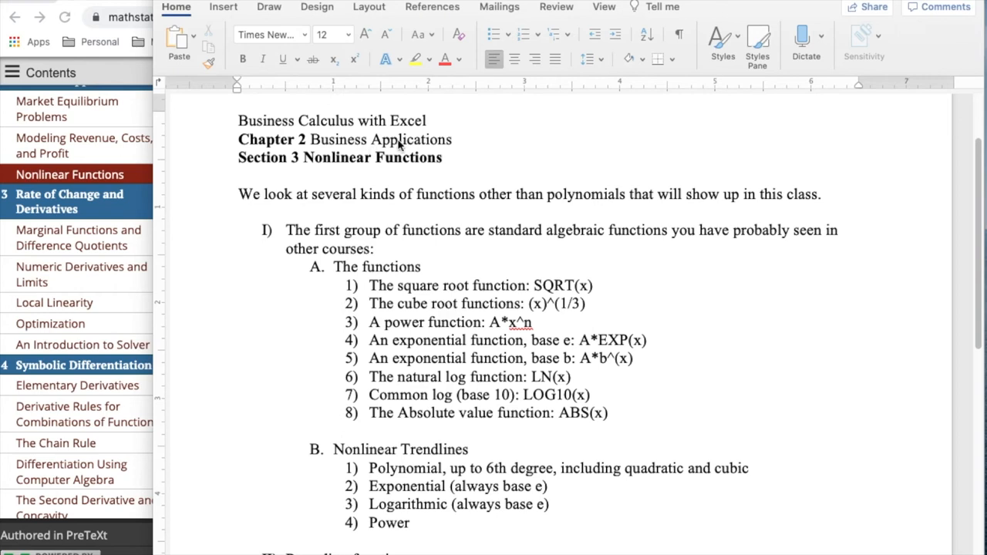
mouse_move(450, 164)
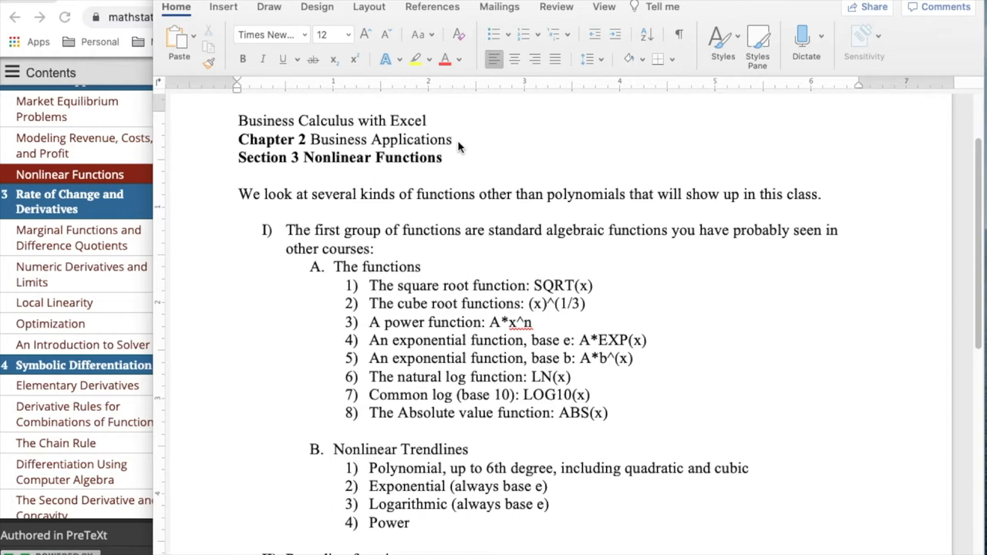
mouse_move(451, 125)
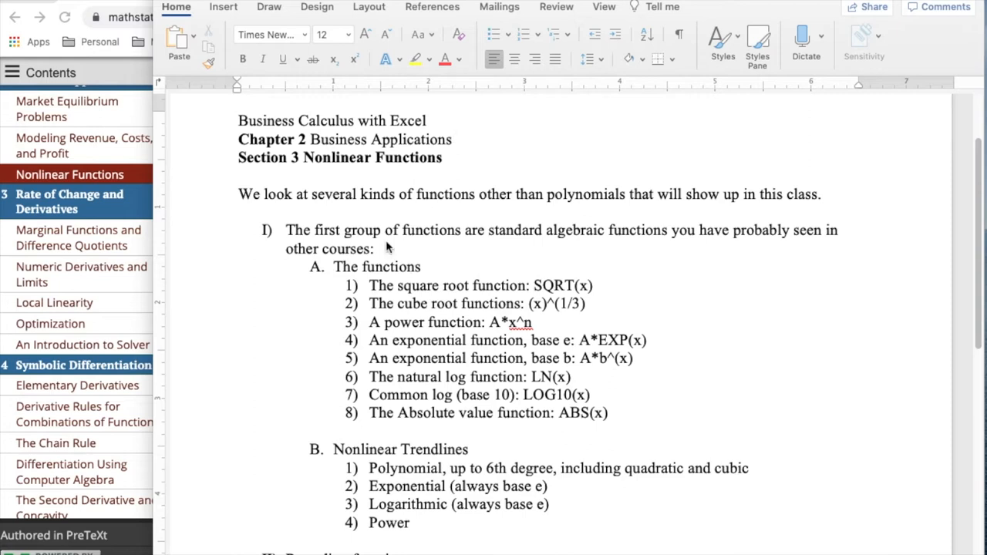
mouse_move(518, 253)
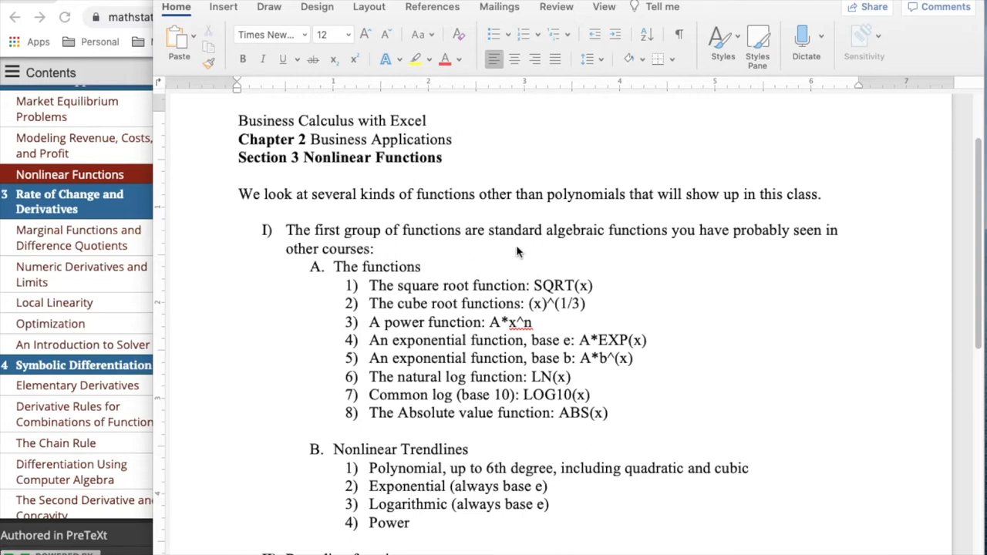
mouse_move(585, 288)
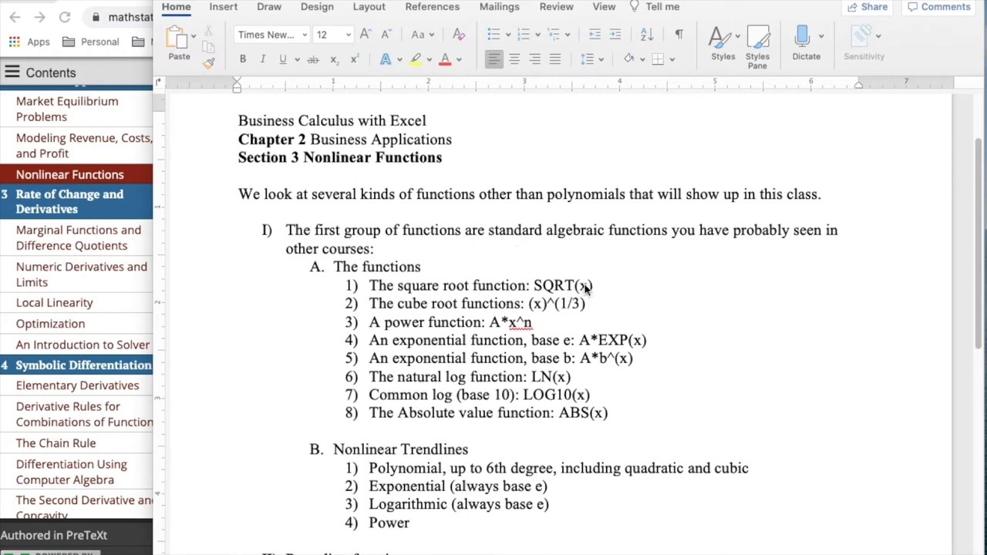
mouse_move(575, 295)
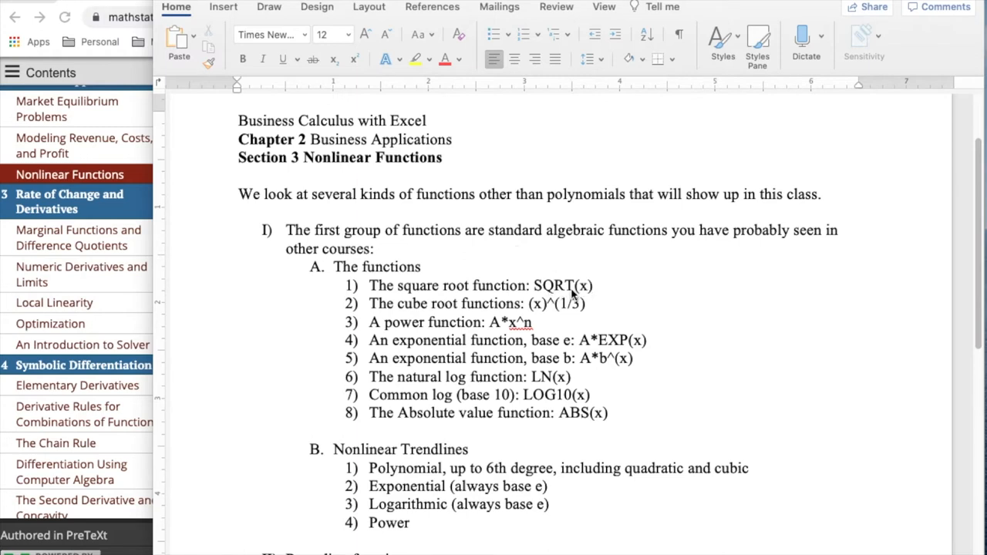
mouse_move(540, 318)
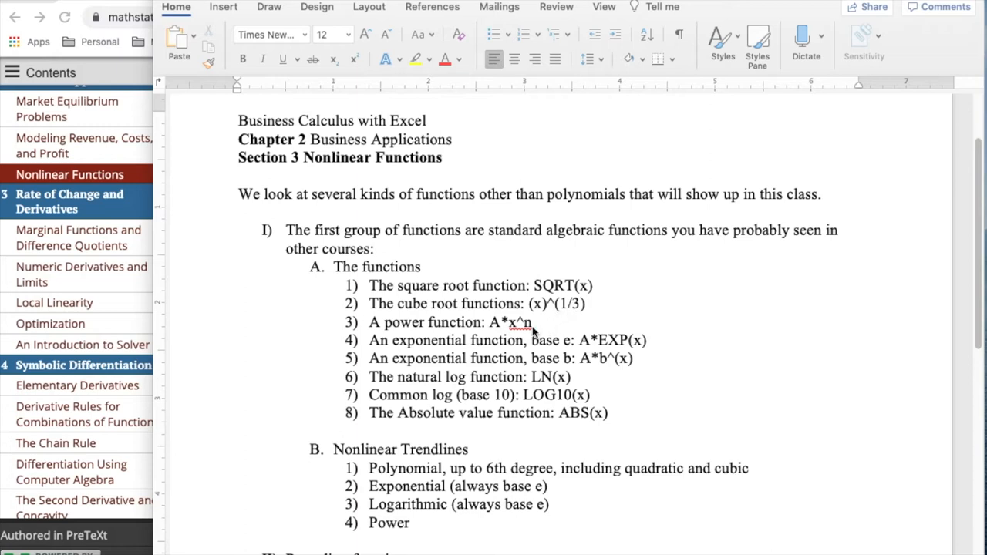
mouse_move(535, 334)
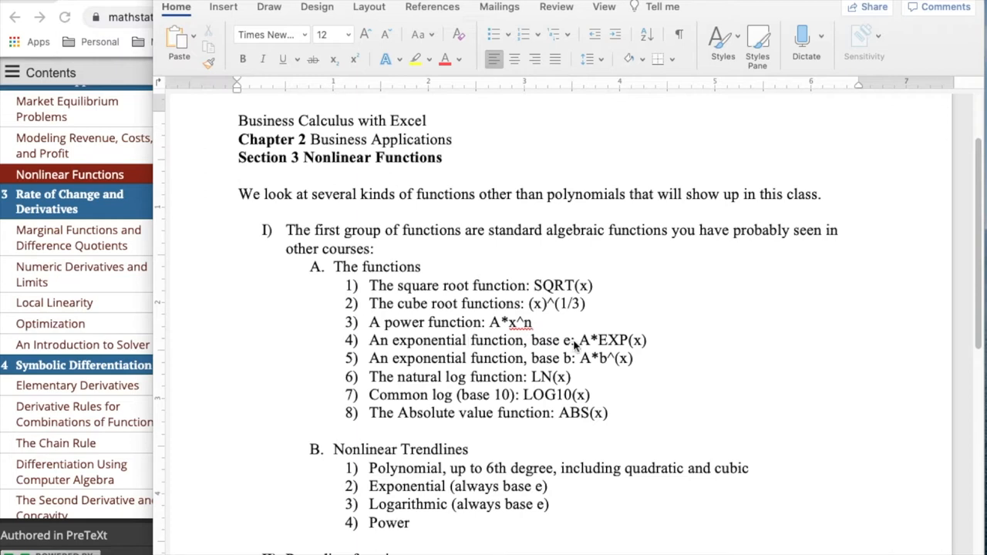
mouse_move(586, 346)
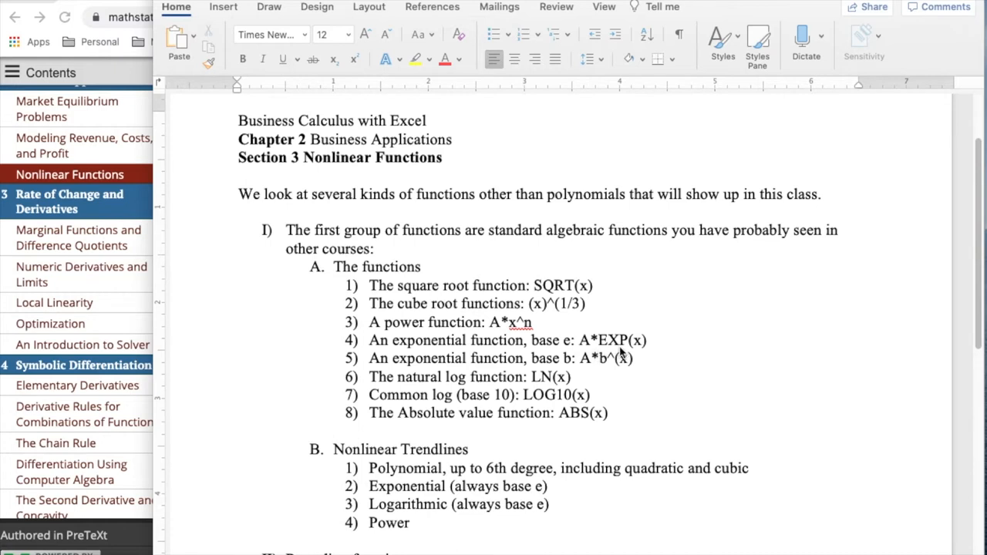
mouse_move(602, 354)
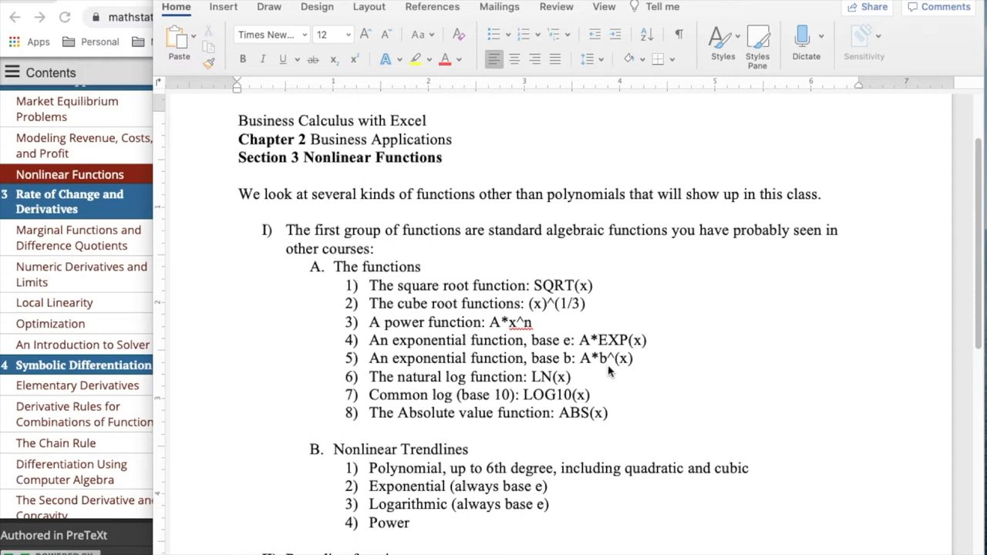
mouse_move(547, 383)
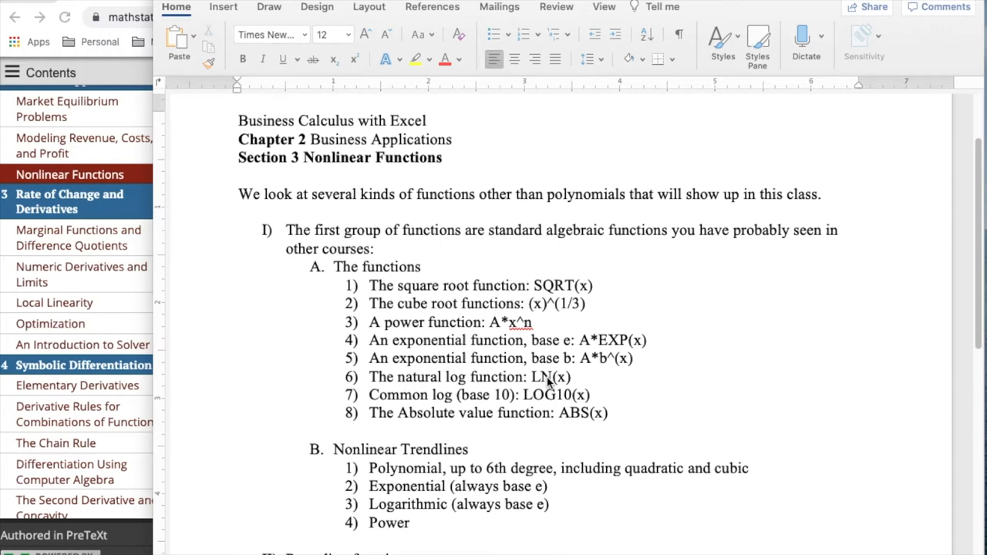
mouse_move(494, 396)
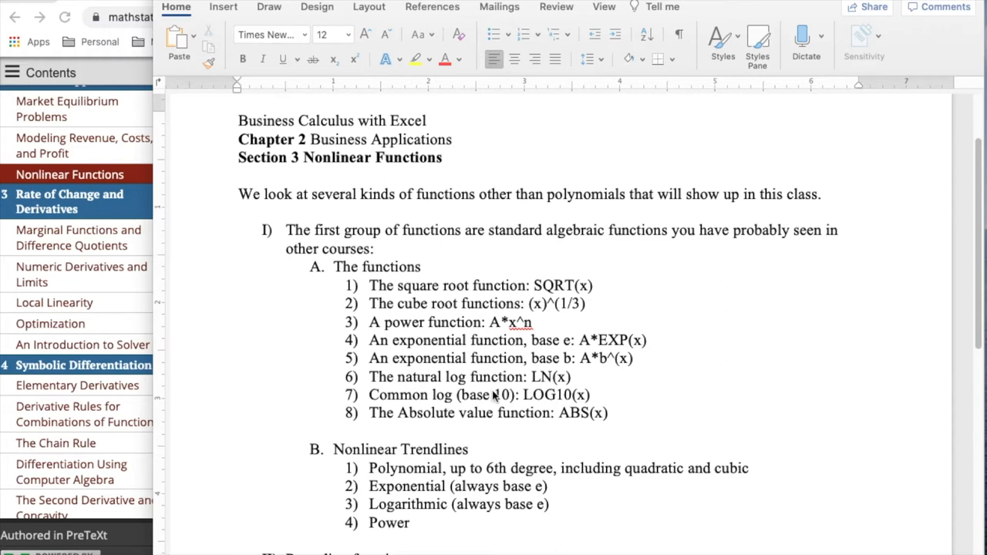
mouse_move(574, 397)
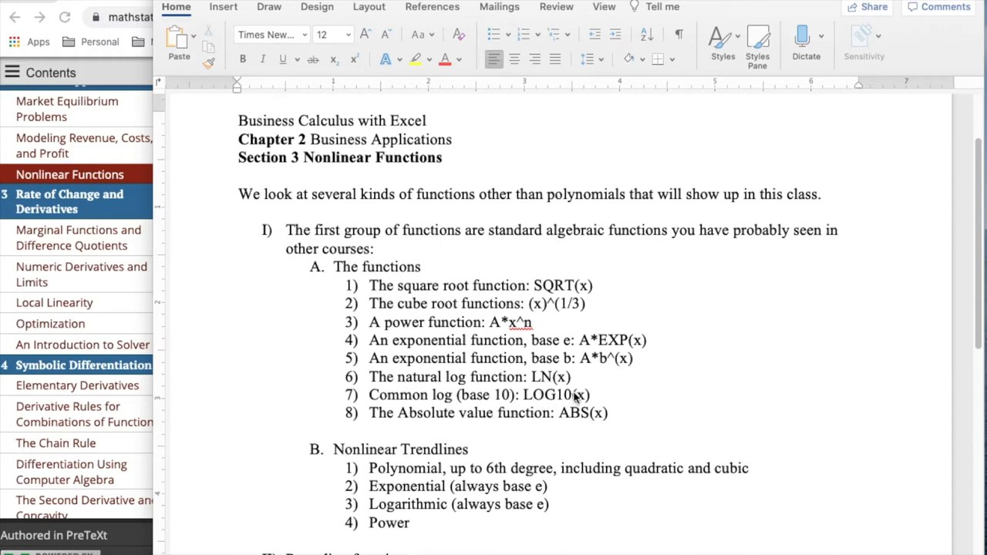
mouse_move(602, 425)
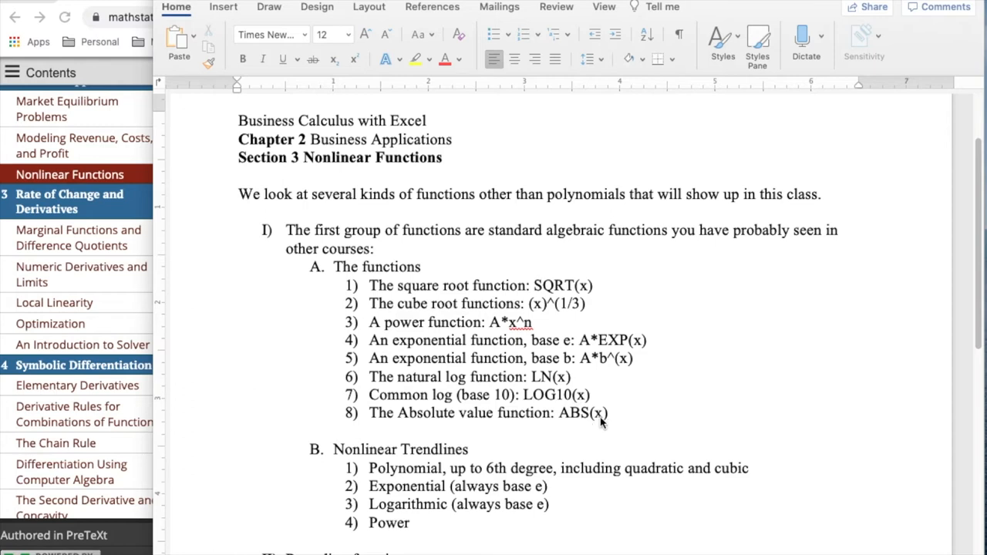
mouse_move(872, 297)
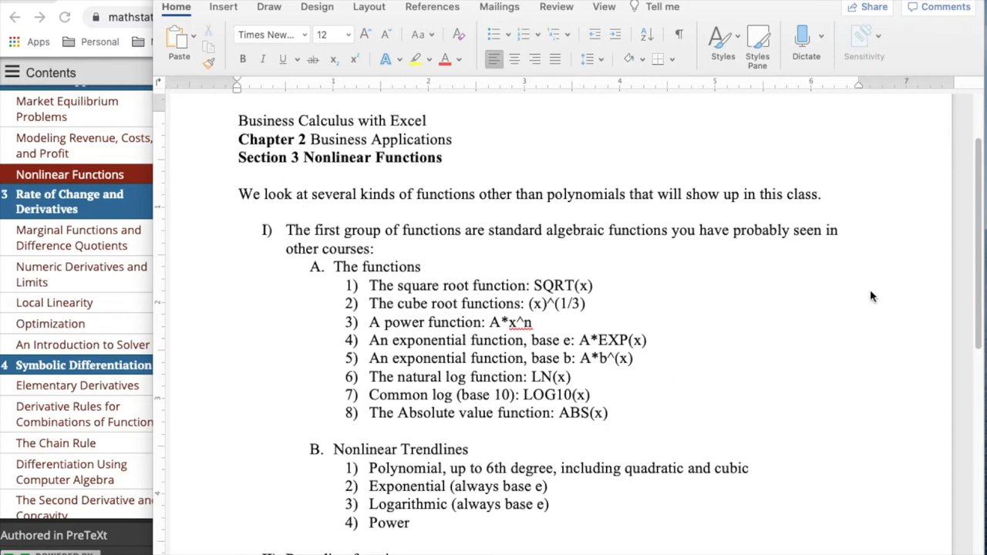
mouse_move(968, 266)
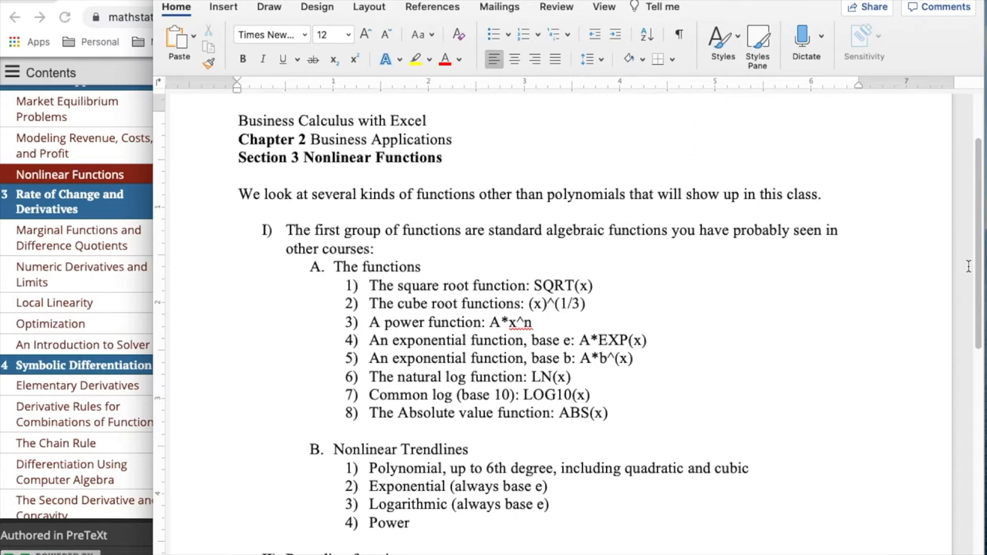
Scroll the Word outline to sections II Rounding, III Branch and IV List functions.
scroll(down, 3)
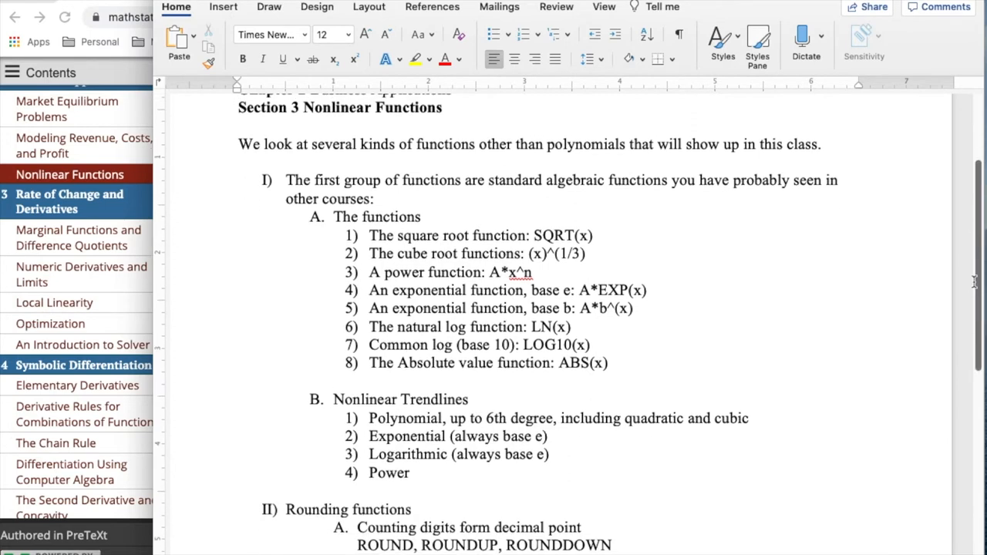
scroll(down, 3)
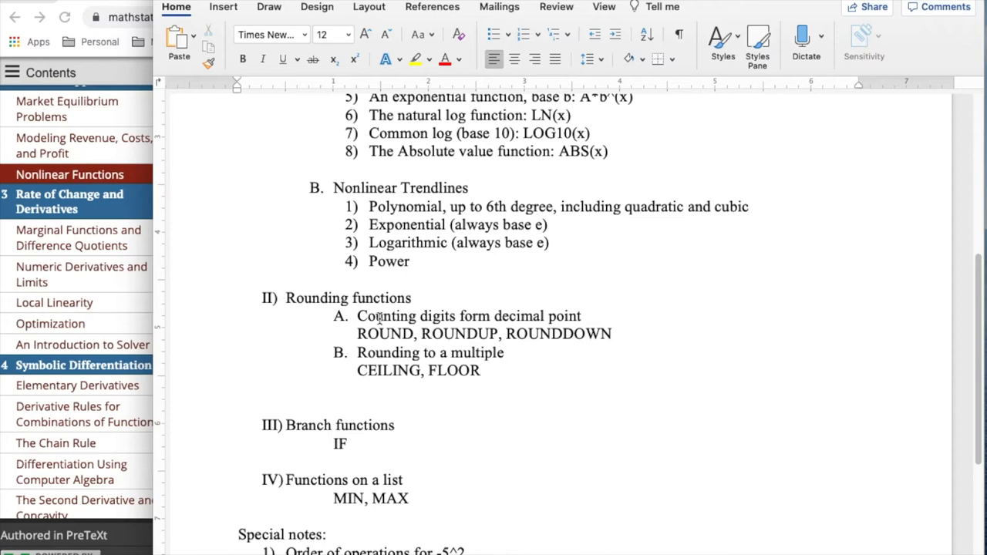
click(239, 535)
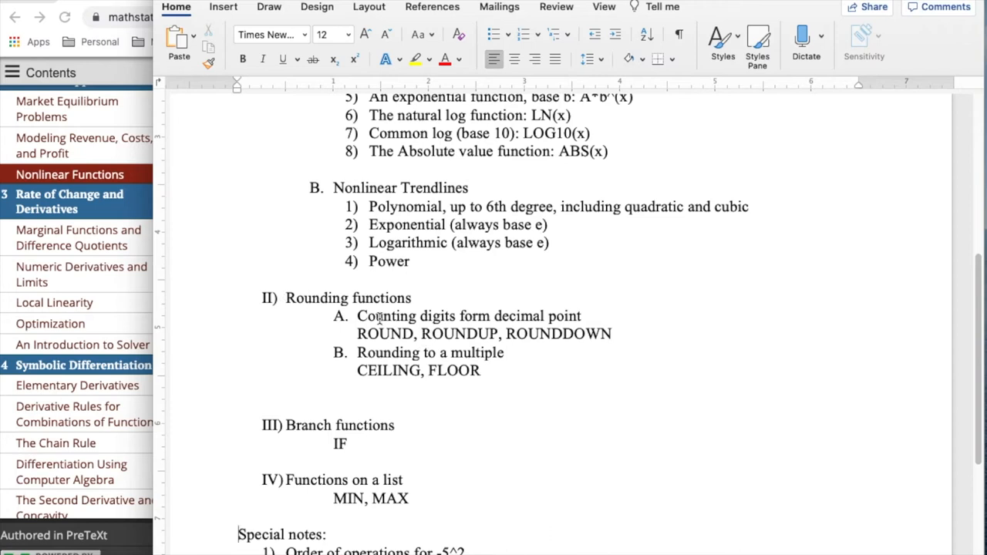
mouse_move(689, 310)
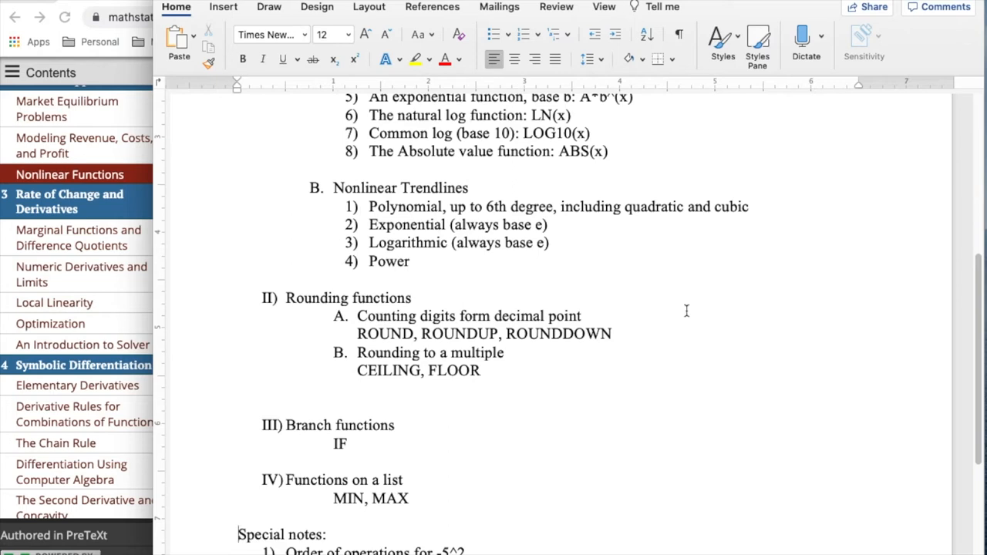
mouse_move(544, 314)
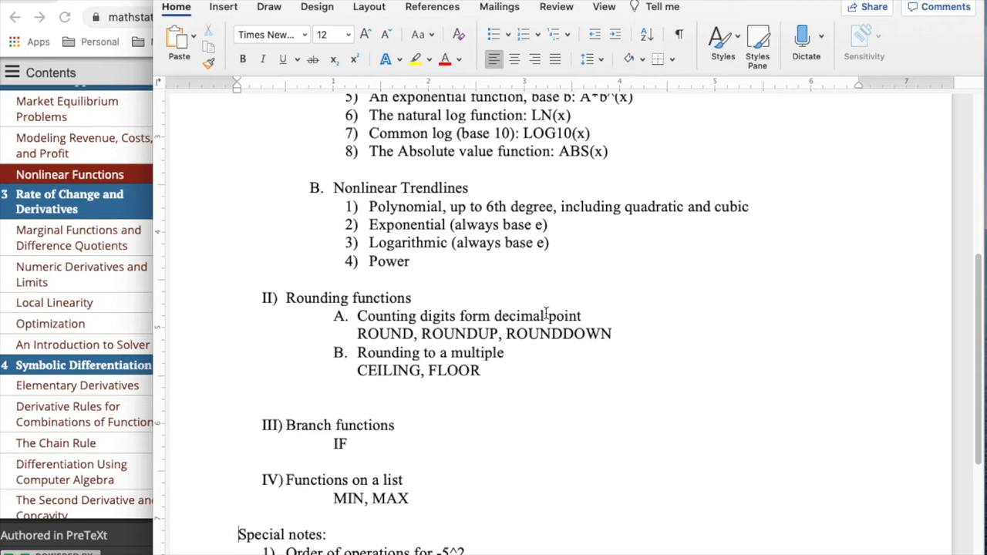
mouse_move(378, 340)
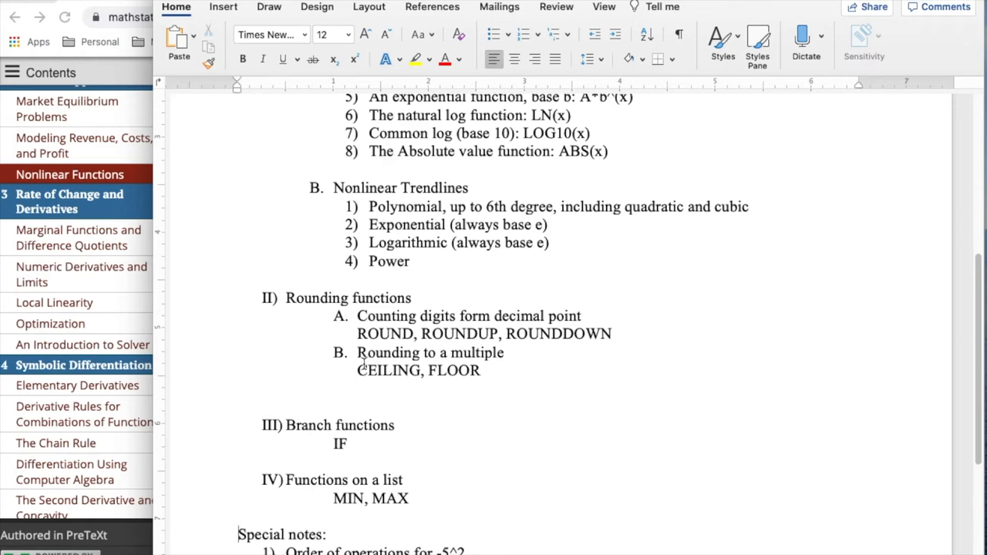
mouse_move(351, 379)
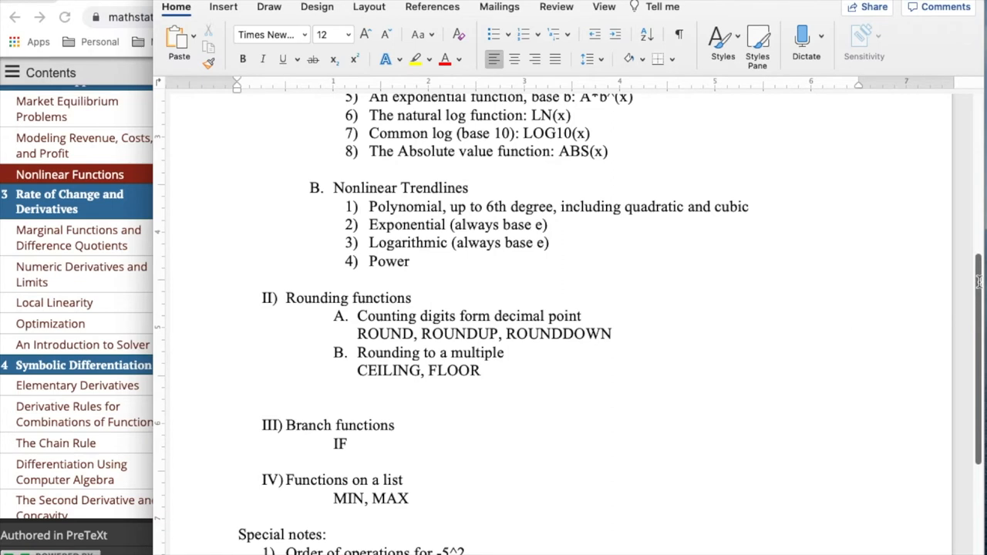
Scroll to the Special notes at the document's end and switch to the Excel workbook.
scroll(down, 3)
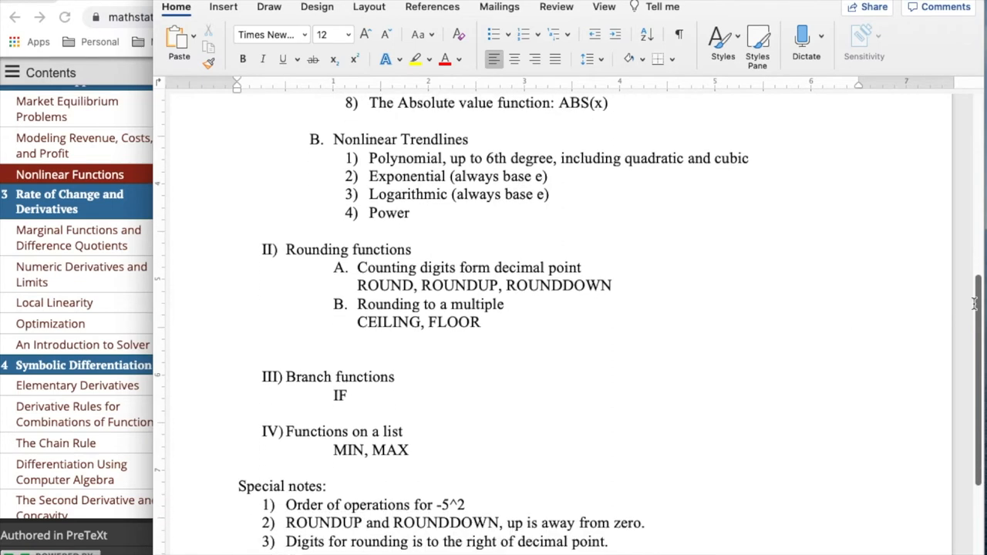
scroll(down, 3)
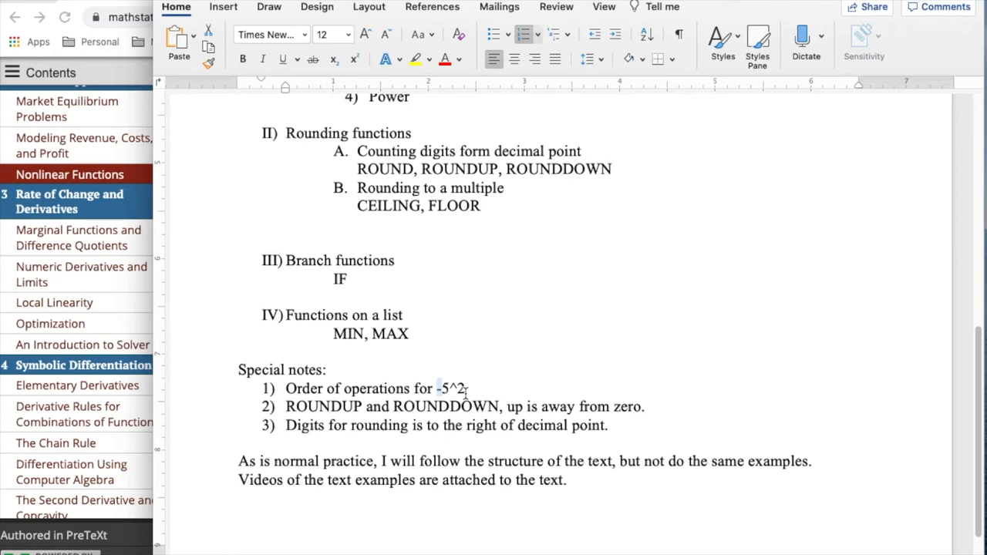
click(443, 388)
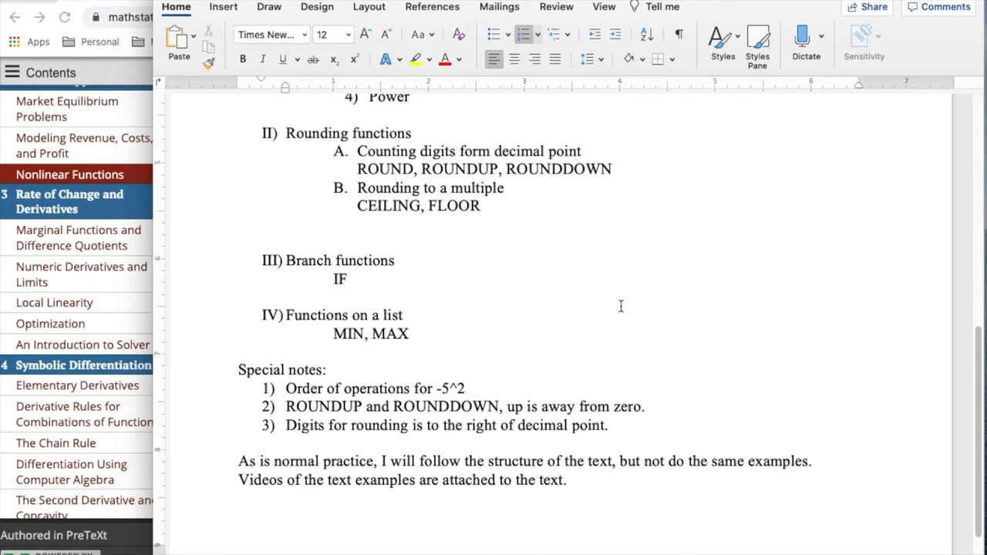
click(442, 387)
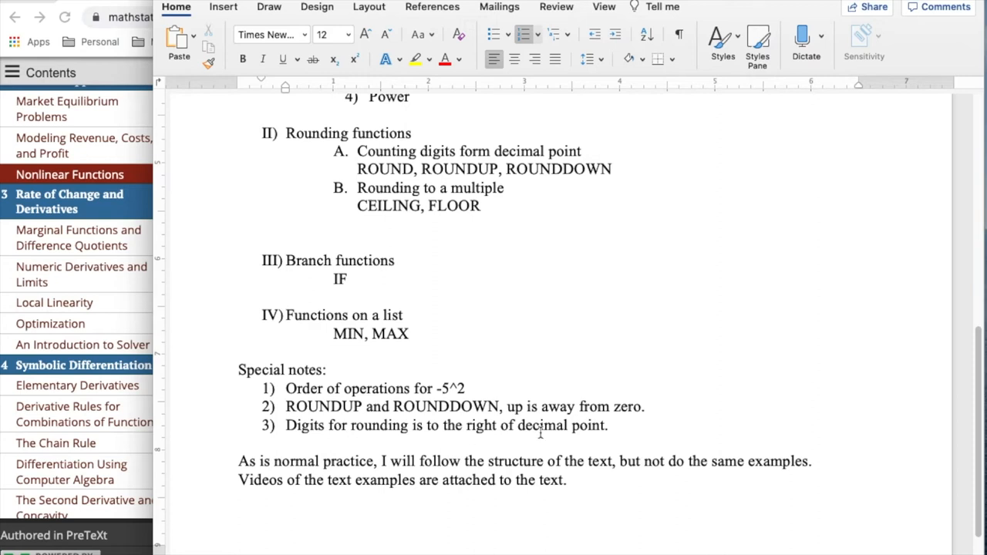
click(442, 389)
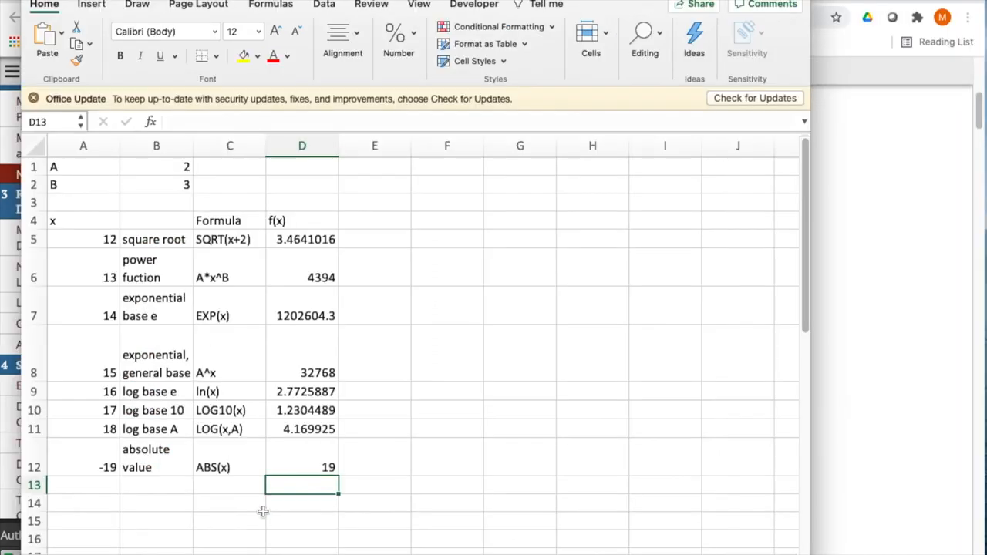
mouse_move(324, 273)
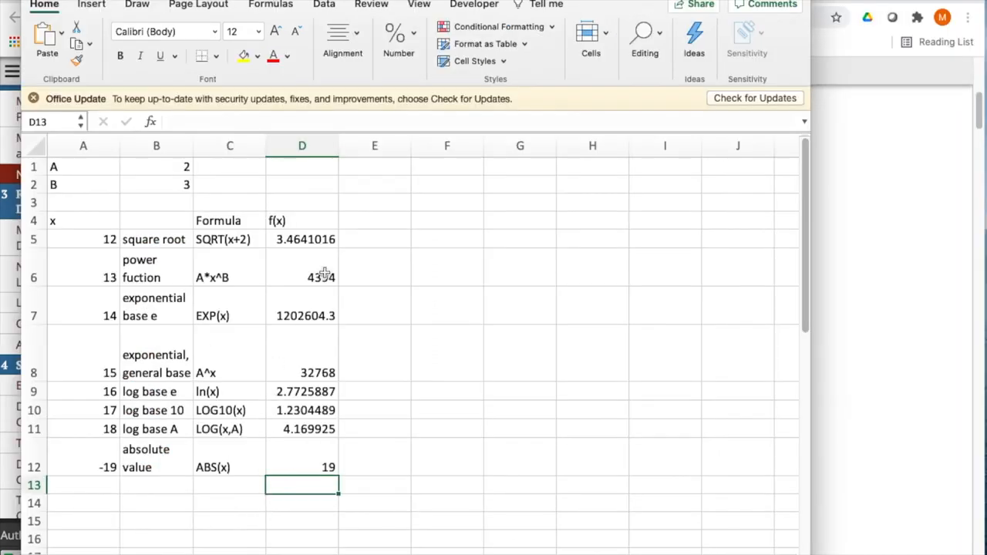
mouse_move(538, 164)
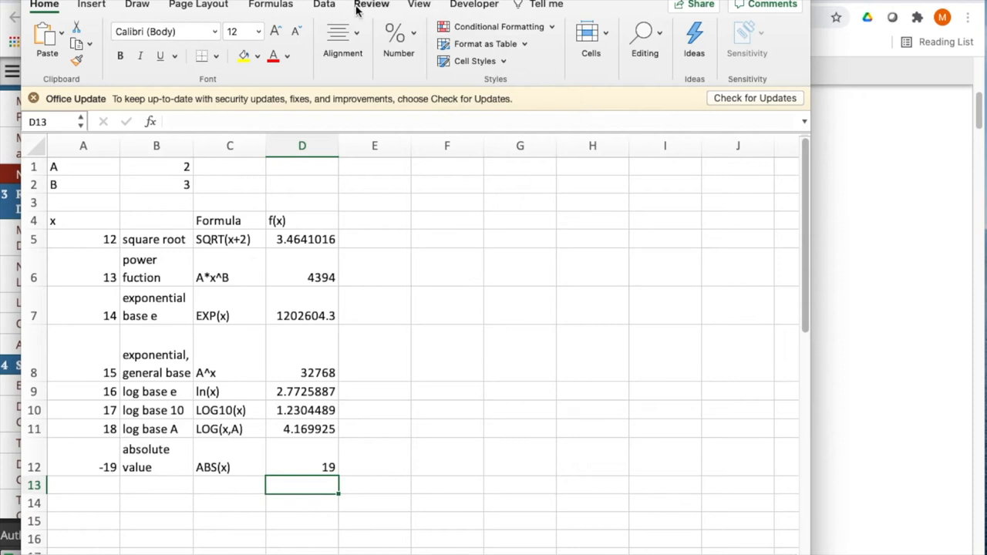
Show the Formulas ribbon for the f(x) function table.
click(271, 4)
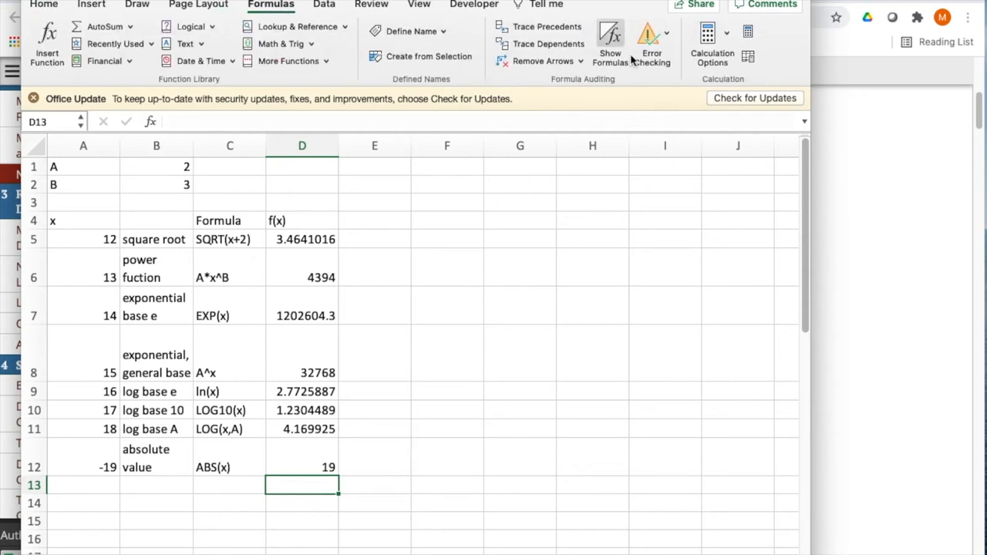
Show formulas instead of results and change the square root formula to SQRT(A5+2).
click(610, 39)
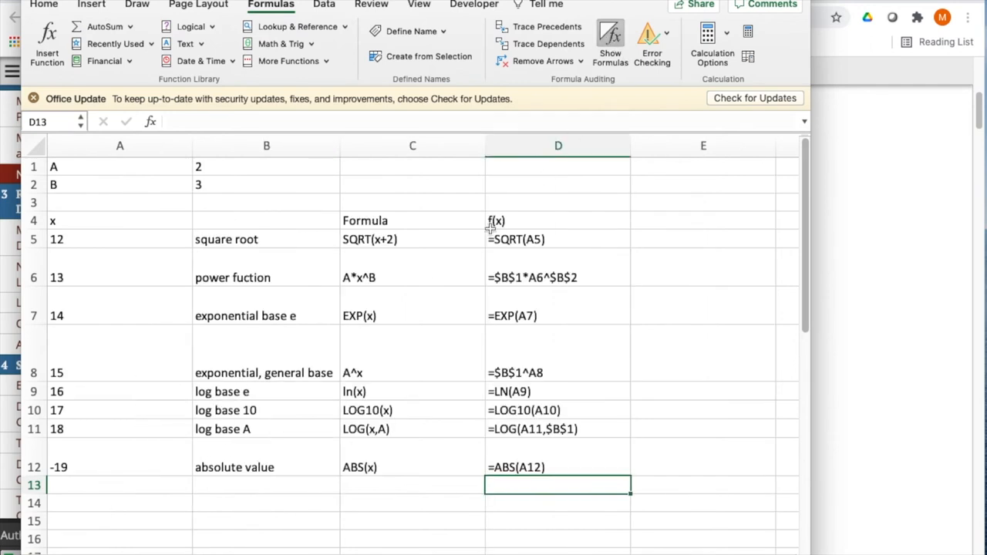
mouse_move(81, 228)
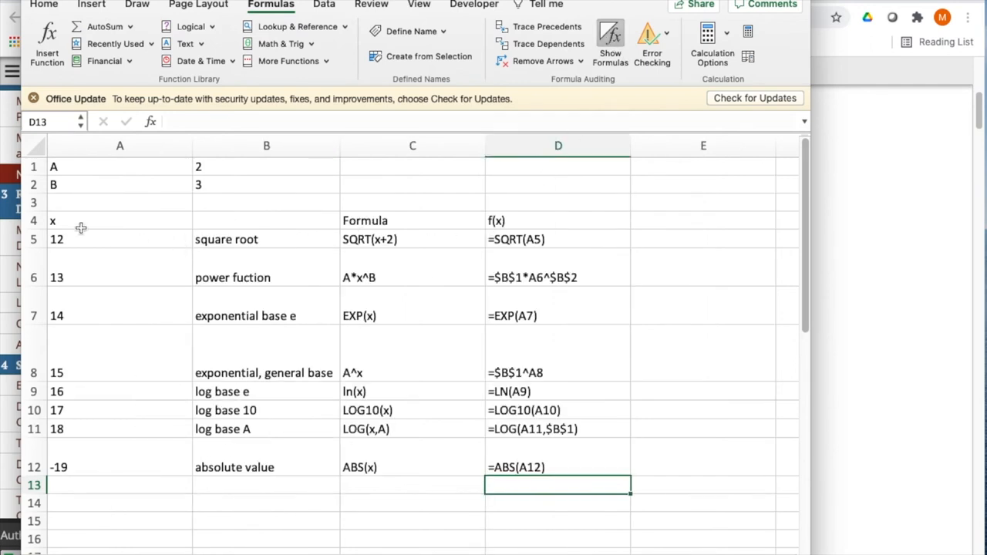
mouse_move(246, 167)
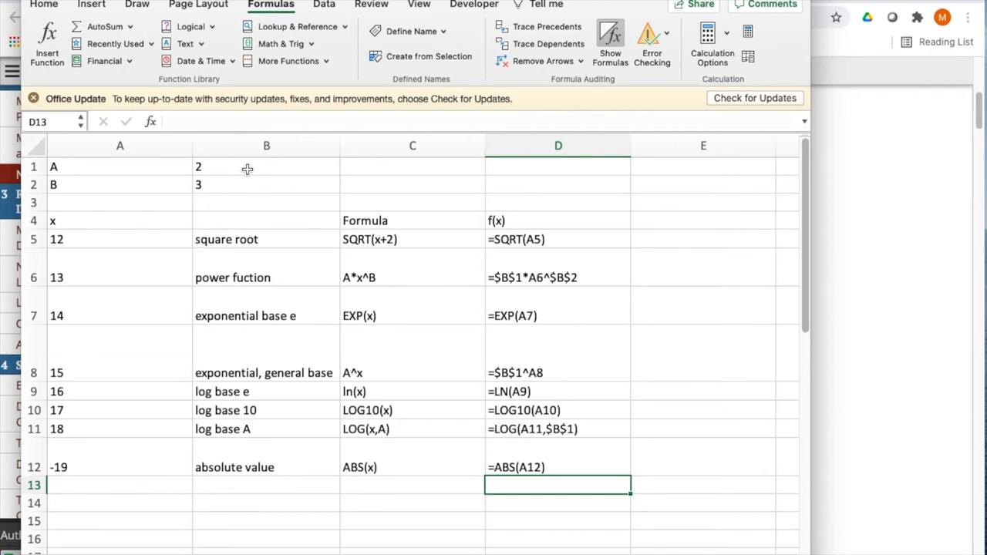
mouse_move(366, 235)
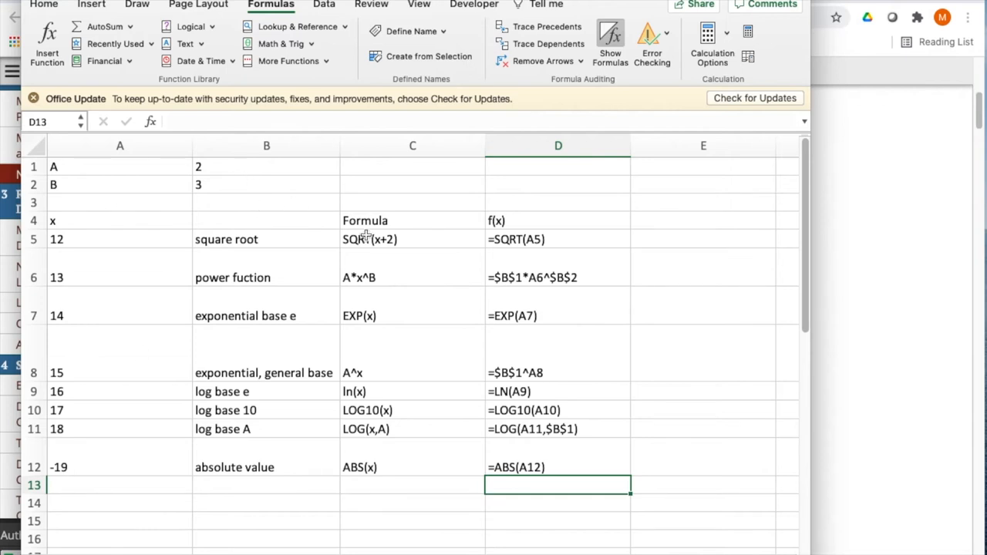
mouse_move(421, 238)
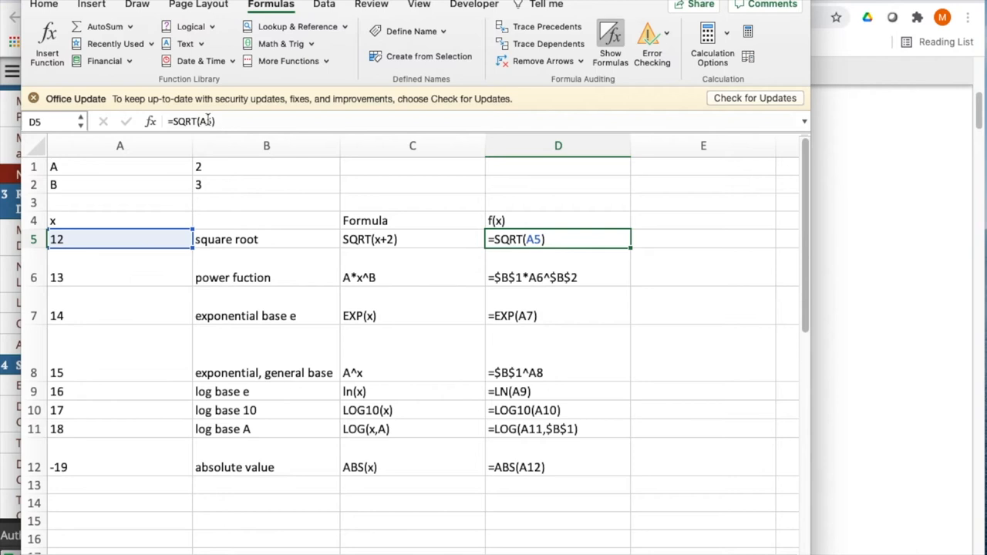
click(207, 121)
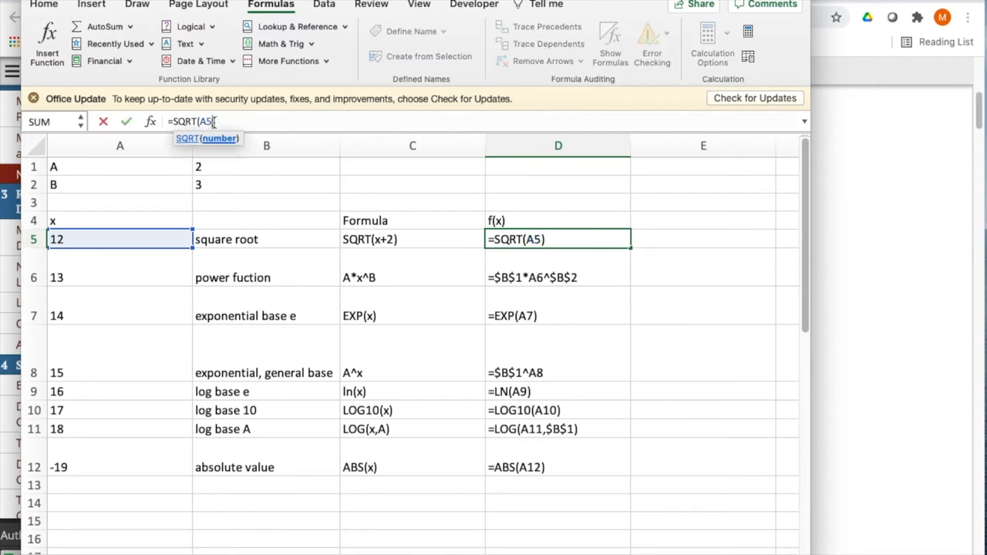
text(+2))
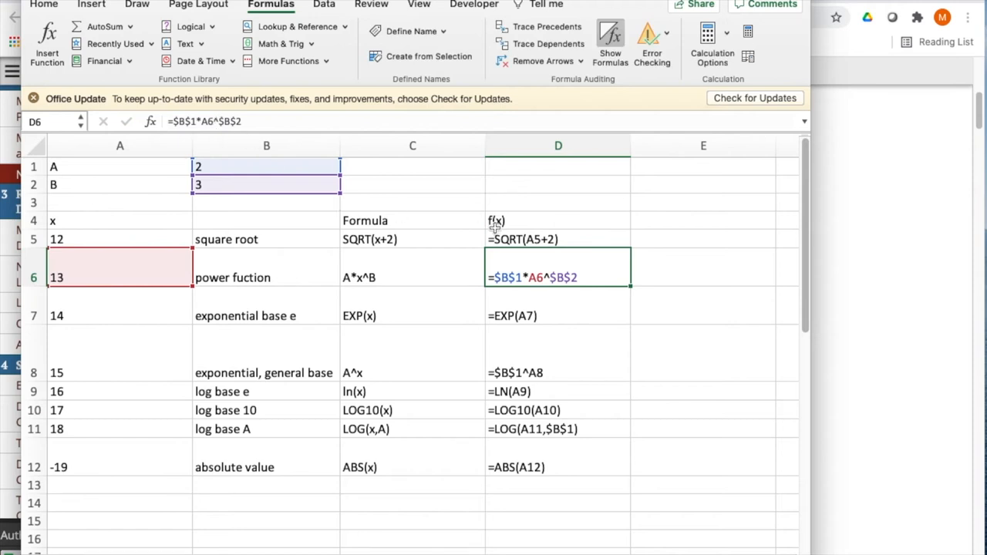
mouse_move(395, 286)
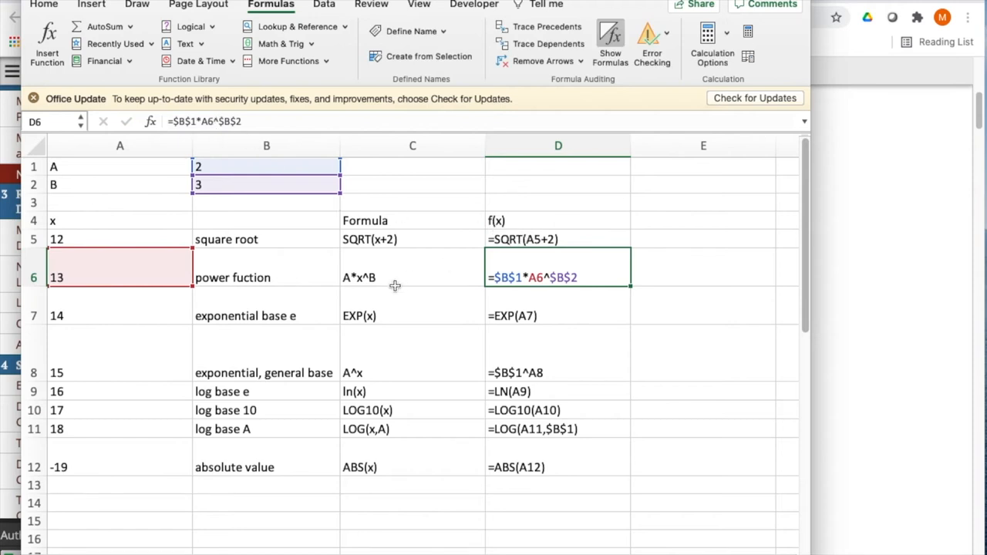
mouse_move(345, 286)
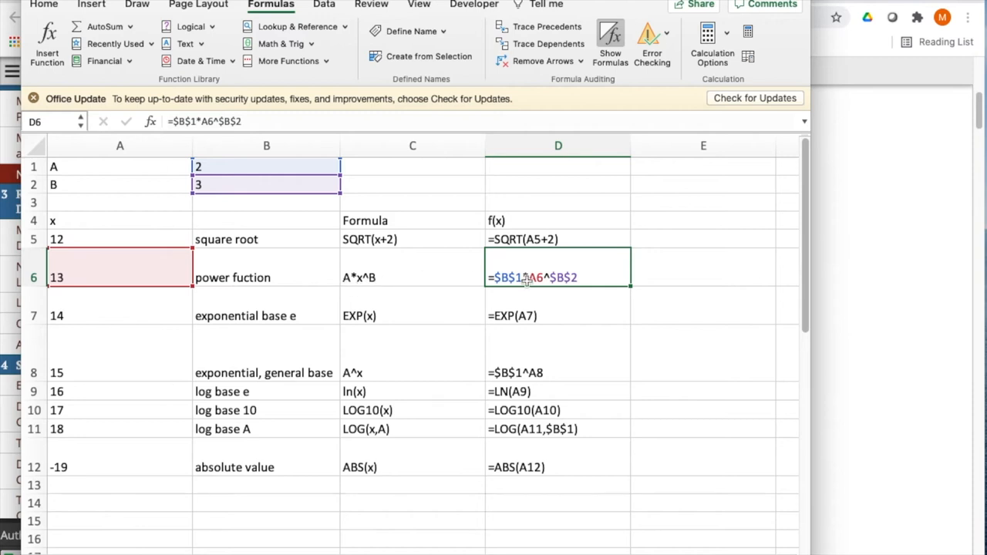
mouse_move(289, 171)
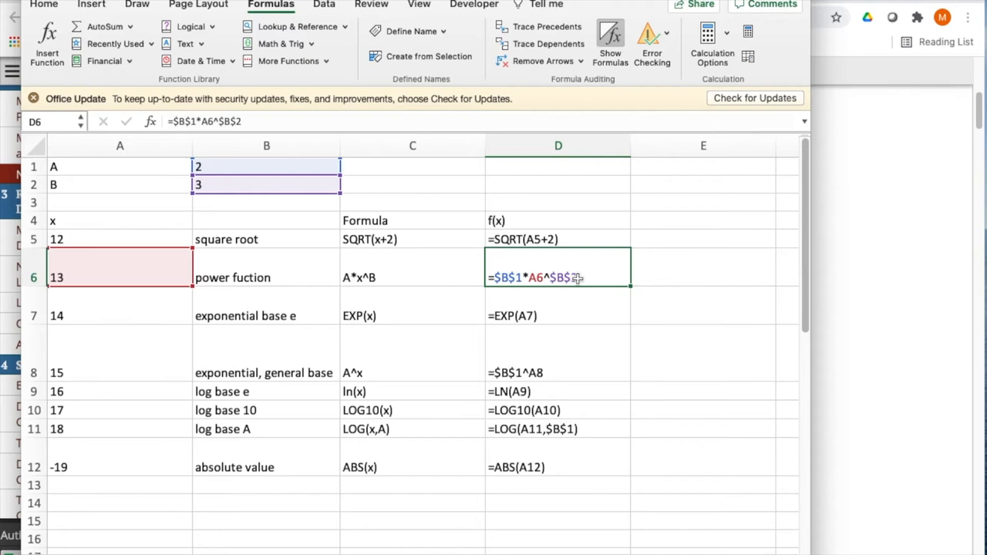
mouse_move(384, 315)
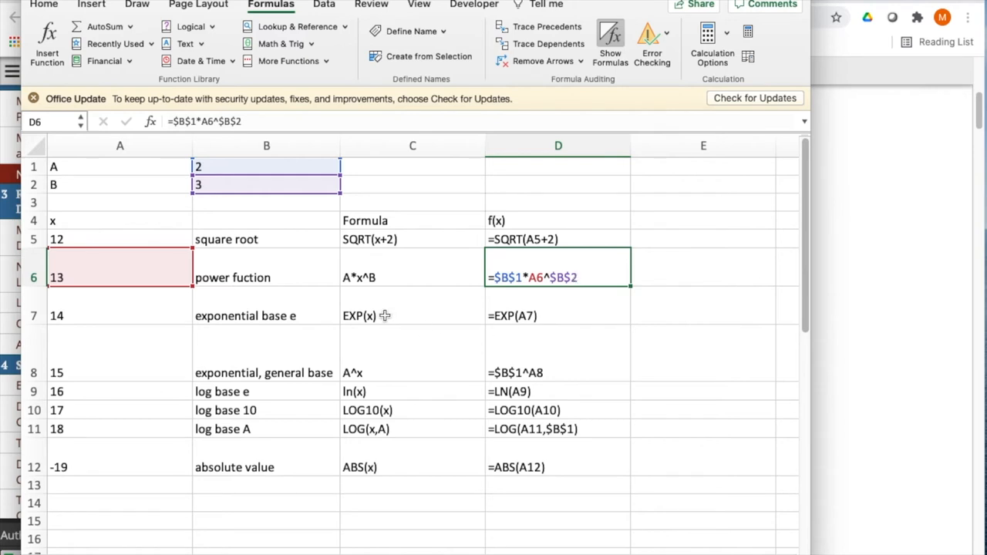
mouse_move(374, 317)
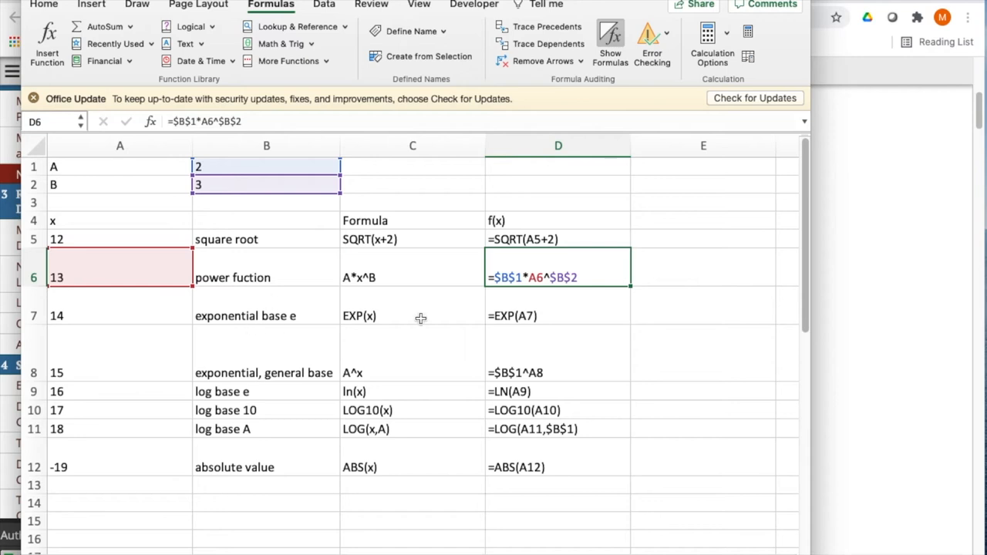
Inspect the power, natural log and base-10 log formulas in D8–D11.
click(558, 315)
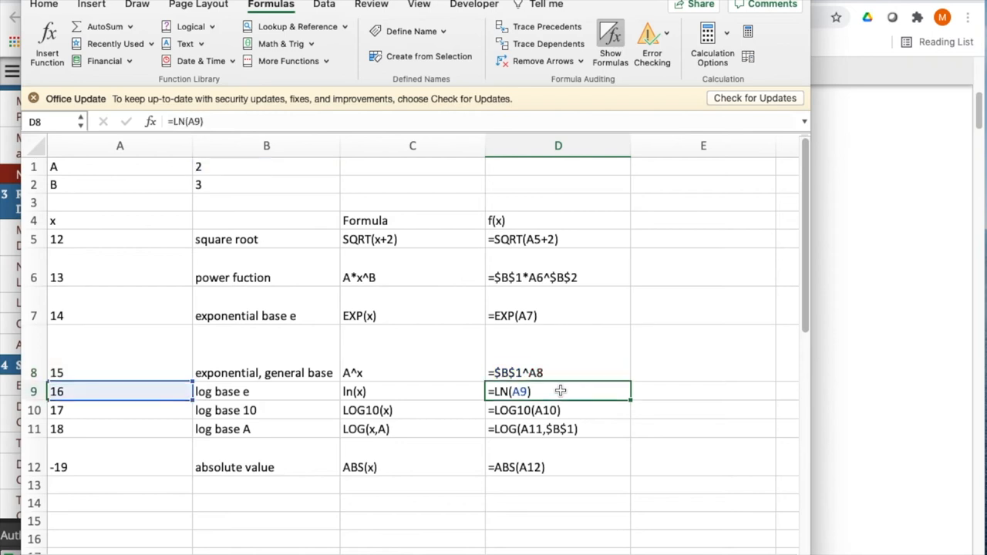
click(558, 391)
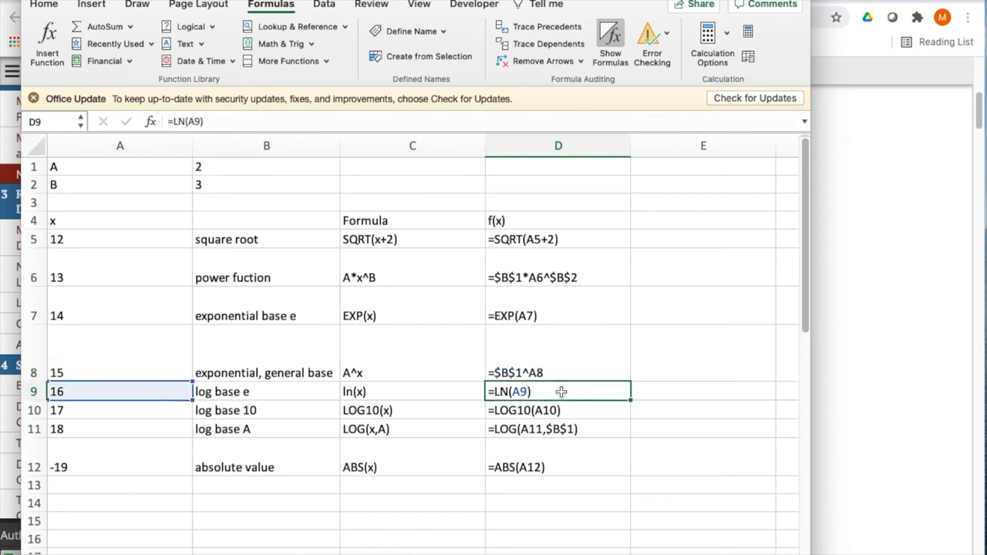
mouse_move(580, 411)
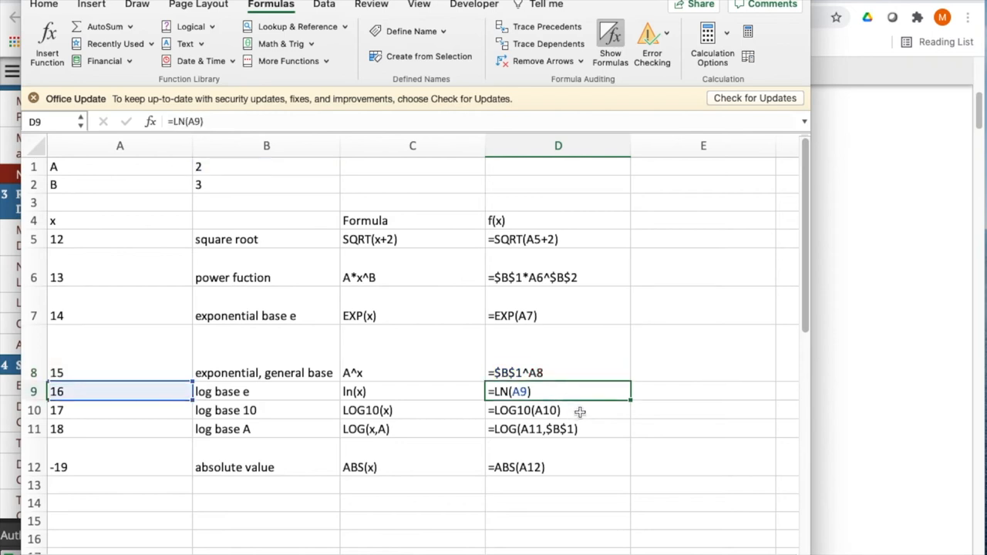
click(558, 410)
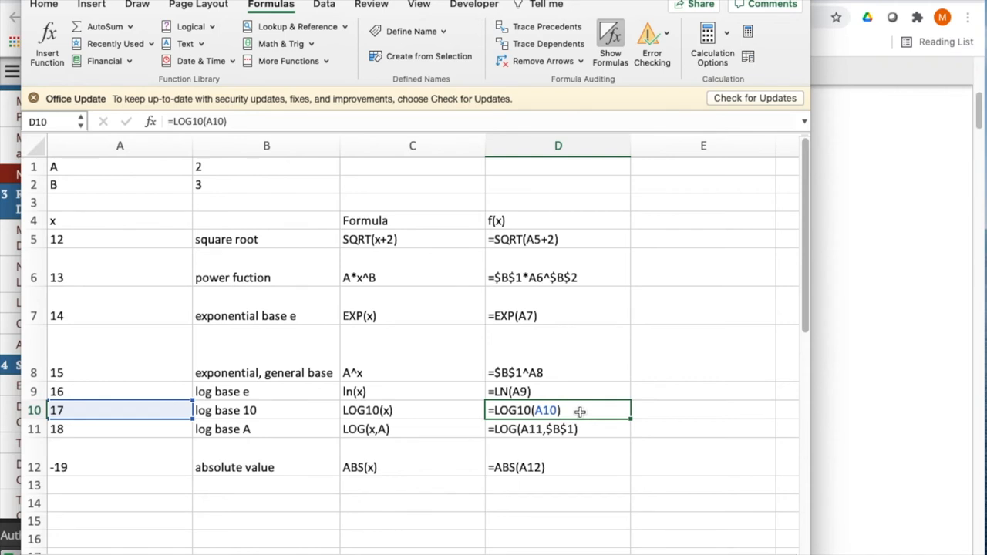
mouse_move(502, 411)
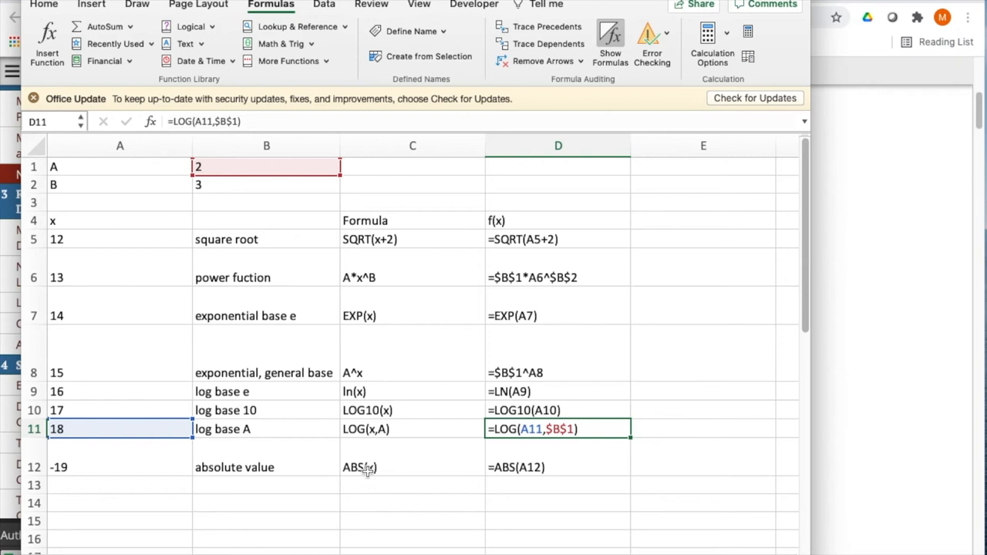
mouse_move(355, 549)
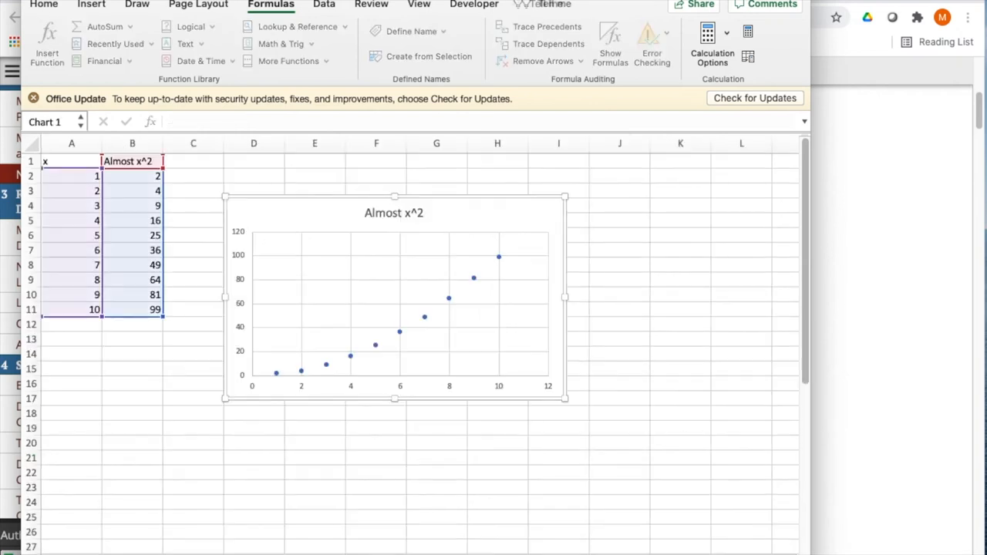
mouse_move(424, 318)
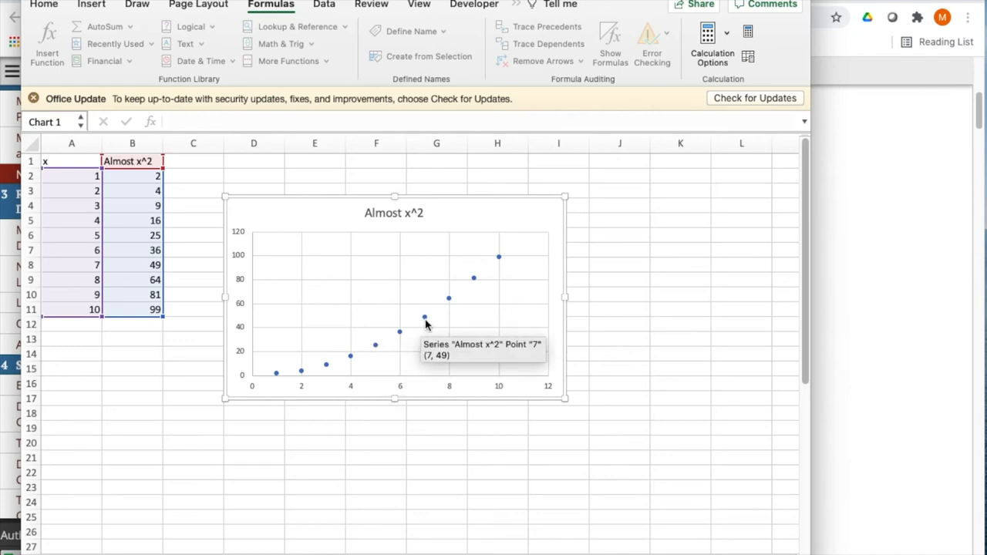
Add a linear trendline with its equation to the Almost x^2 data series.
click(424, 318)
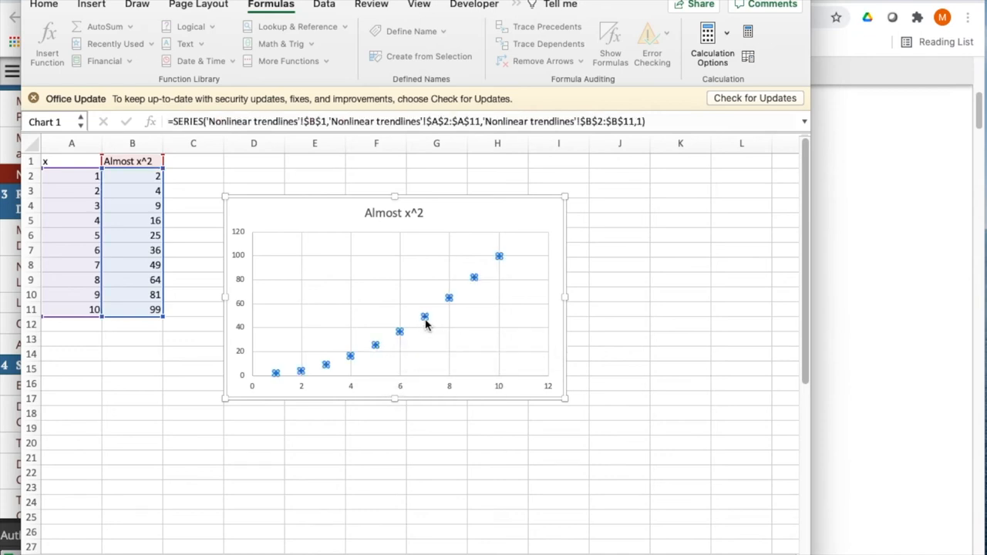
right_click(424, 324)
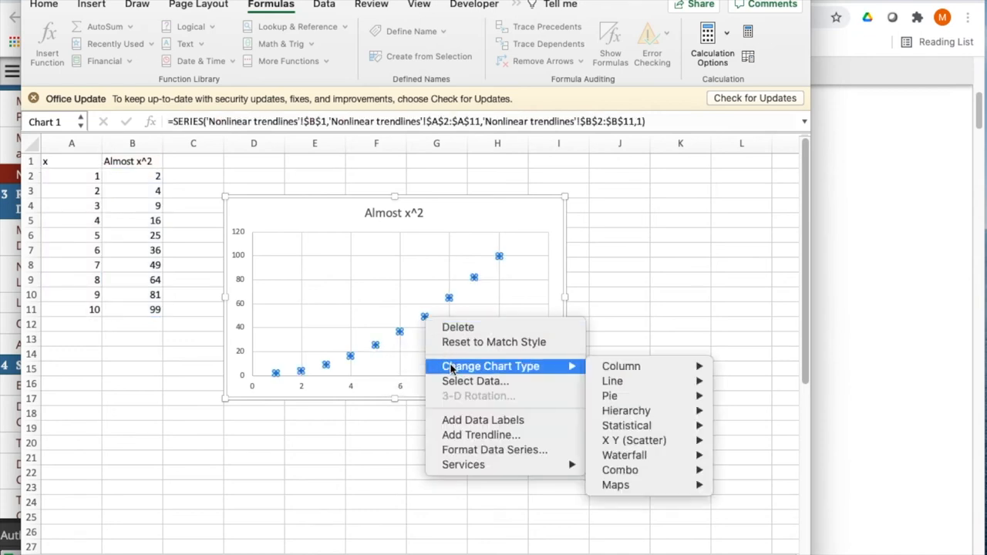
click(480, 434)
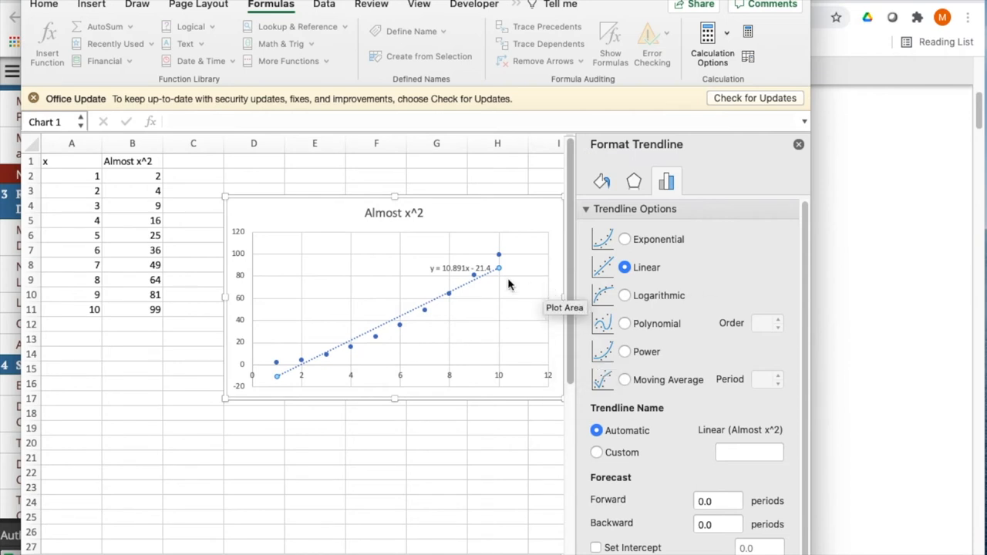
Enlarge the trendline equation label y = 10.891x - 21.4 to font size 14.
click(461, 268)
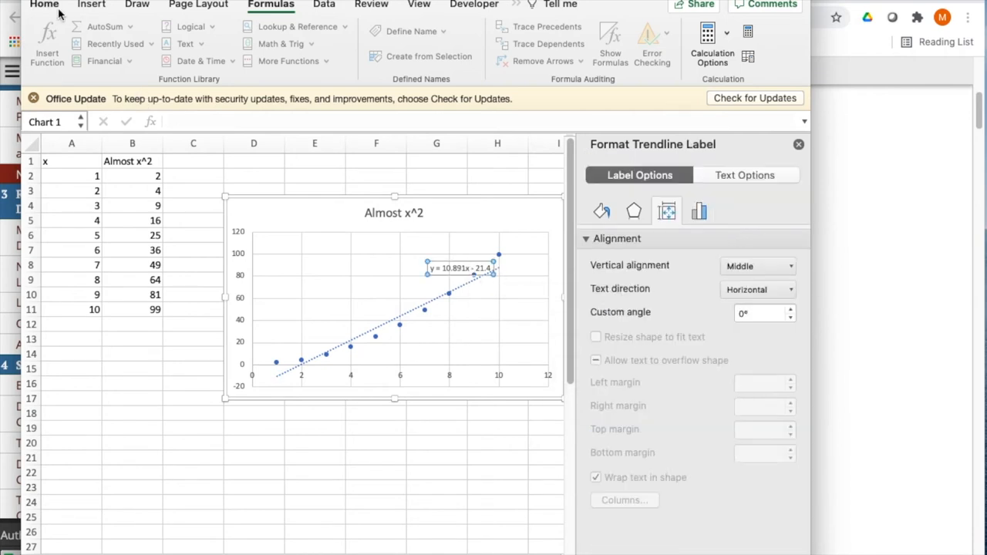
click(44, 5)
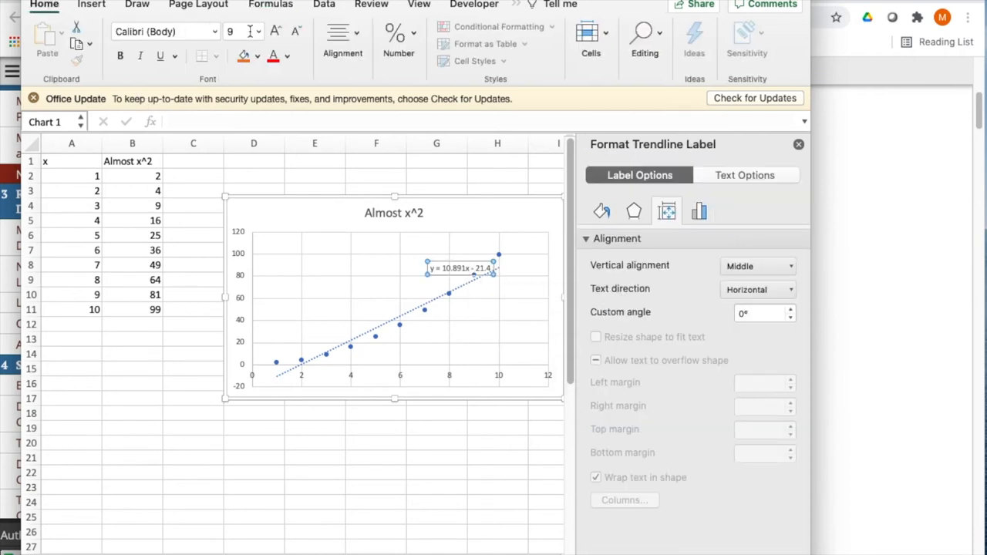
click(257, 30)
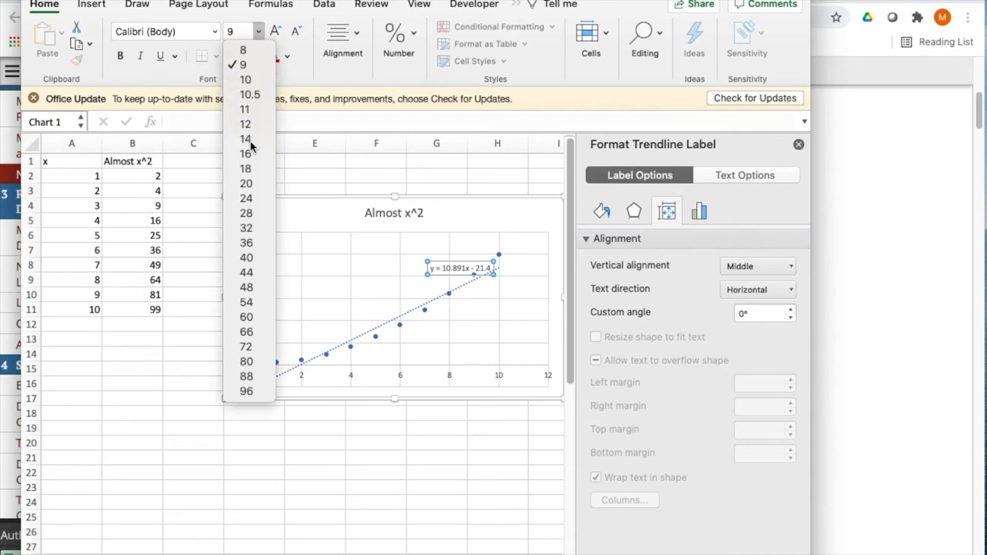
click(245, 139)
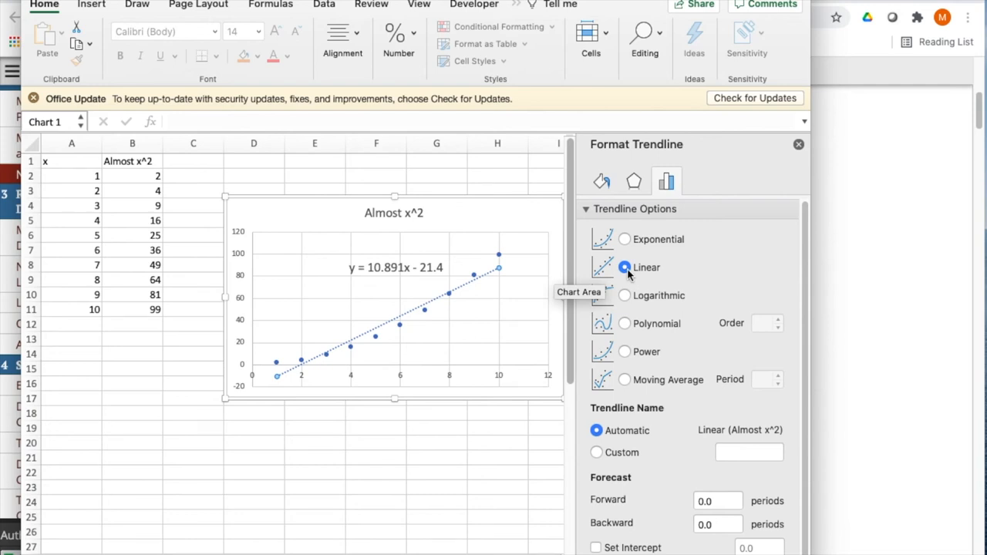
Make the trendline polynomial and raise its order to 3, then 4.
click(625, 324)
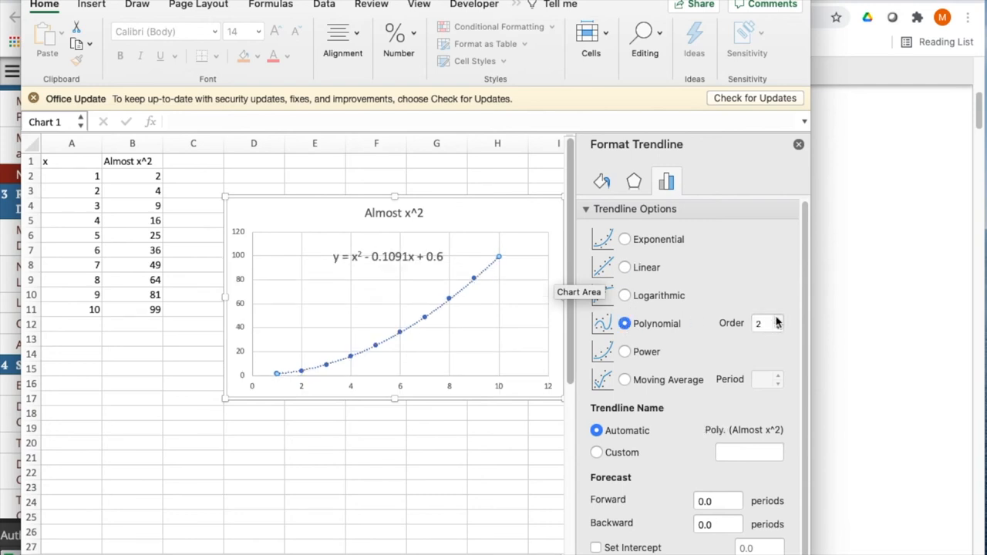
click(759, 323)
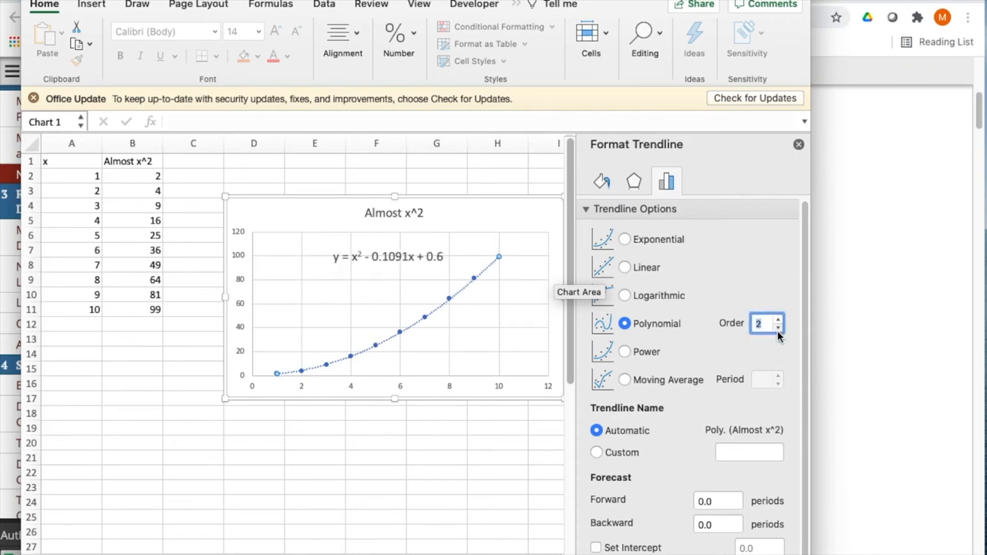
mouse_move(368, 278)
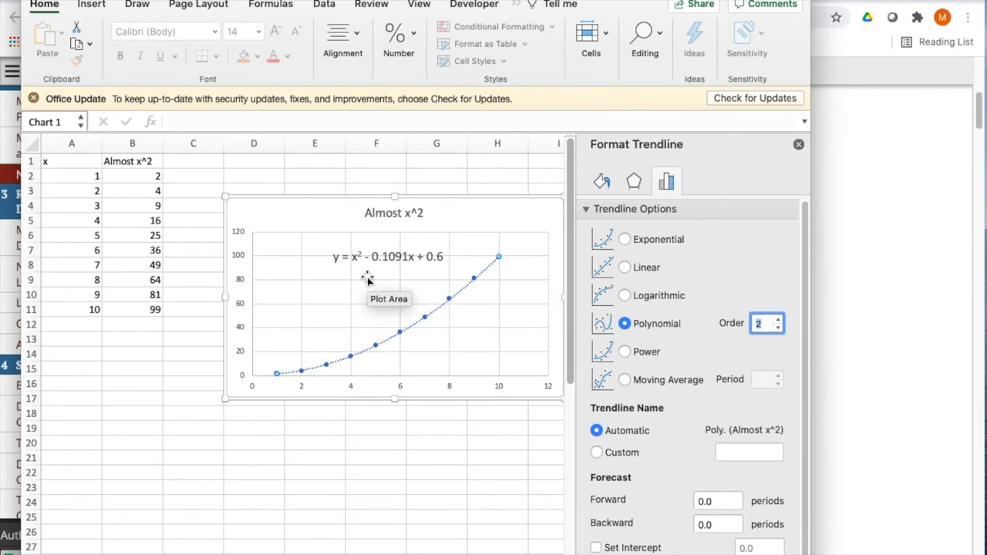
mouse_move(690, 314)
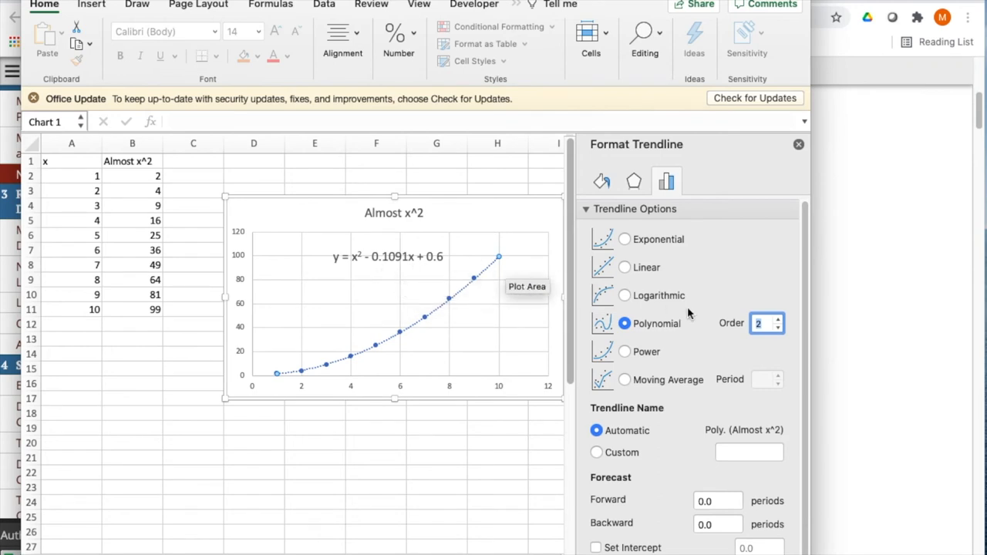
click(778, 319)
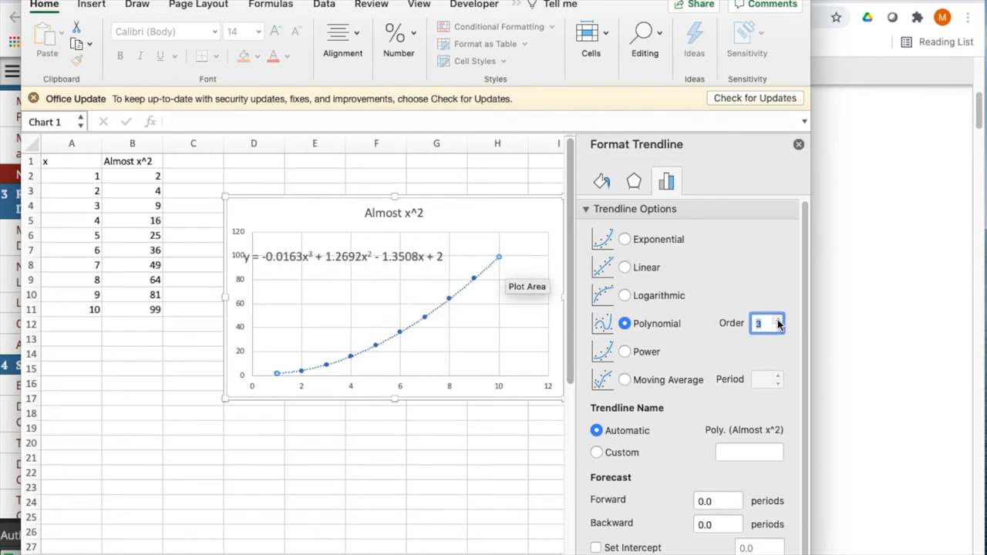
click(775, 319)
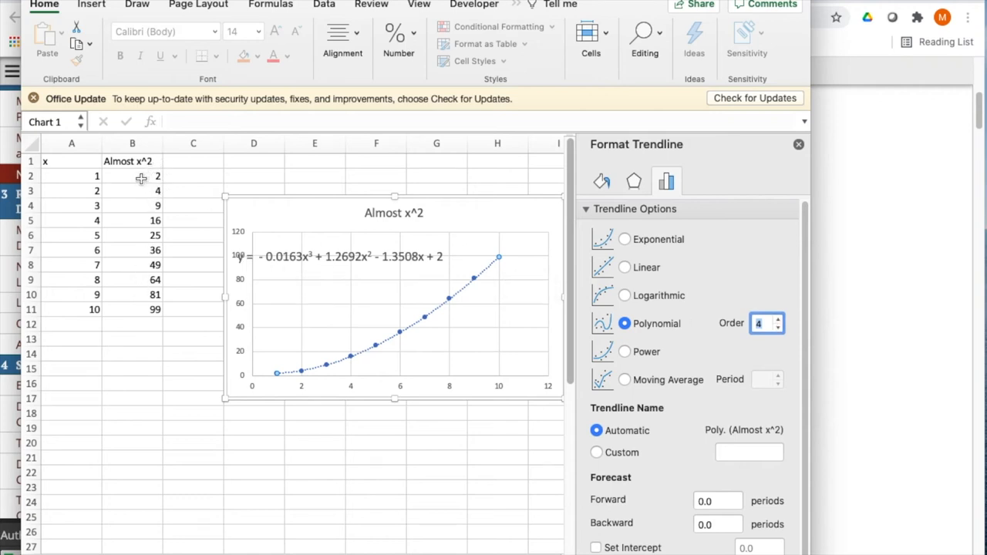
mouse_move(172, 289)
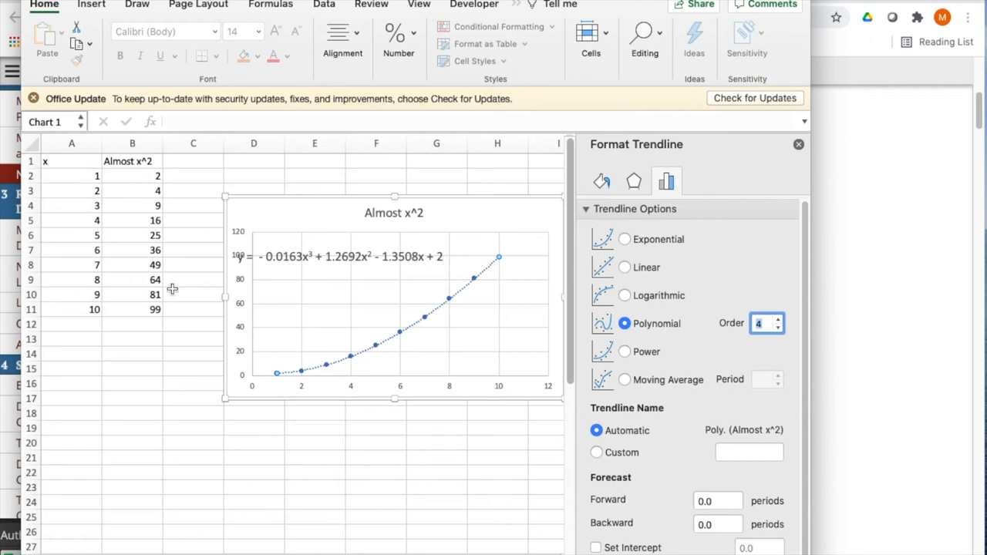
mouse_move(492, 299)
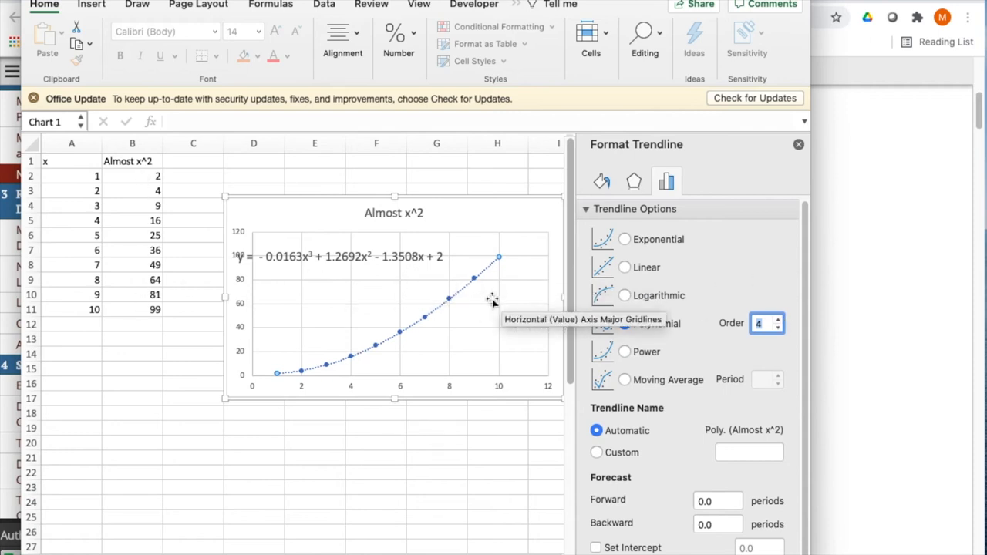
Raise the polynomial order to 5 and 6, then bring it back down to 4.
click(778, 318)
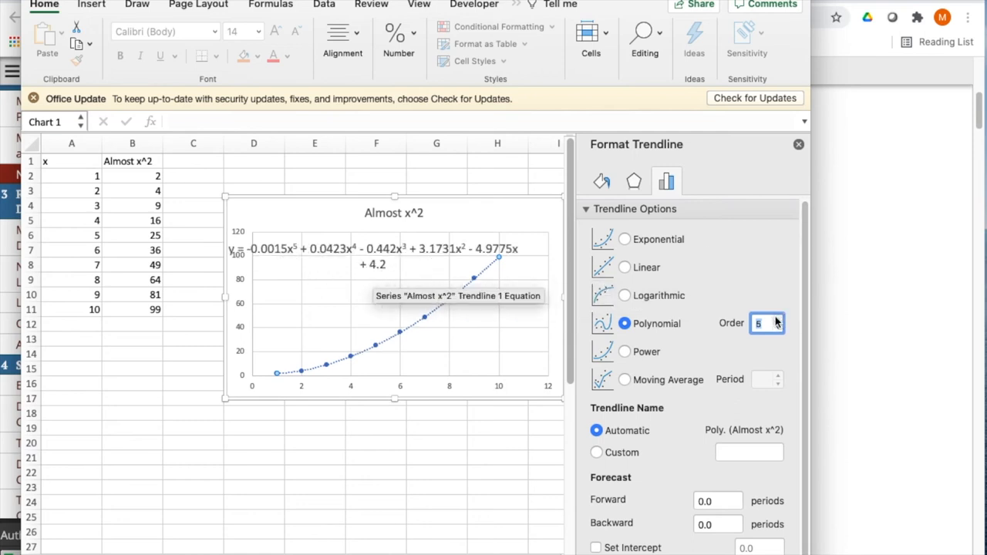
click(778, 319)
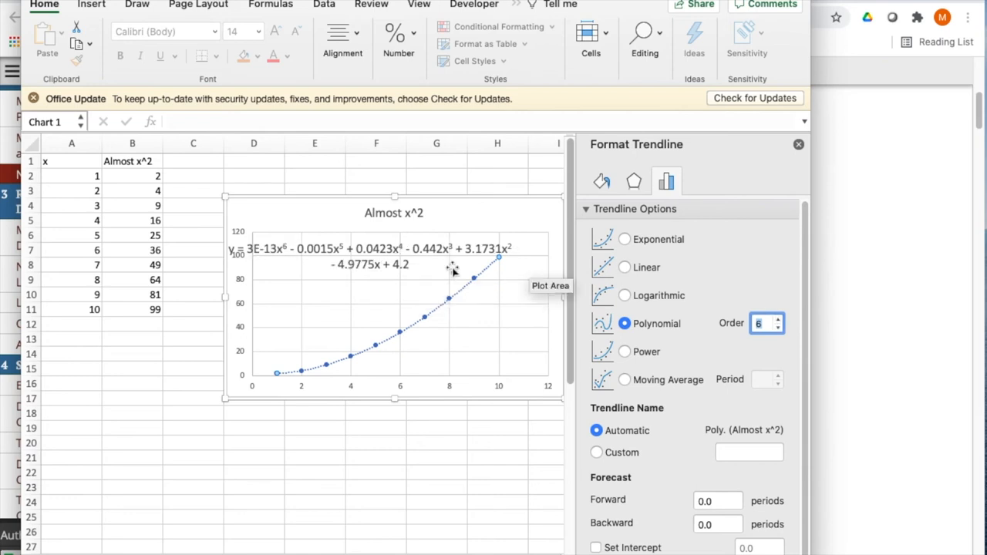
mouse_move(497, 263)
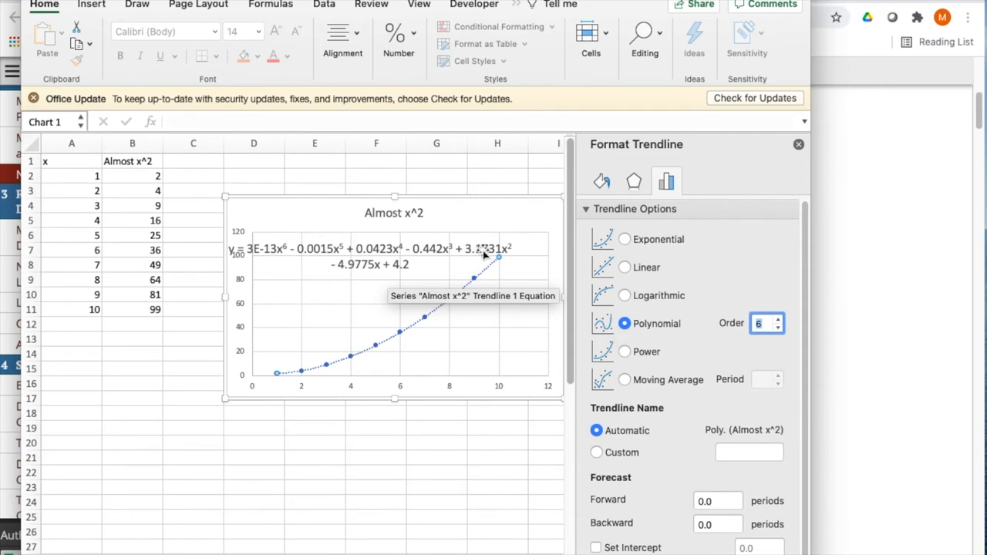
mouse_move(434, 254)
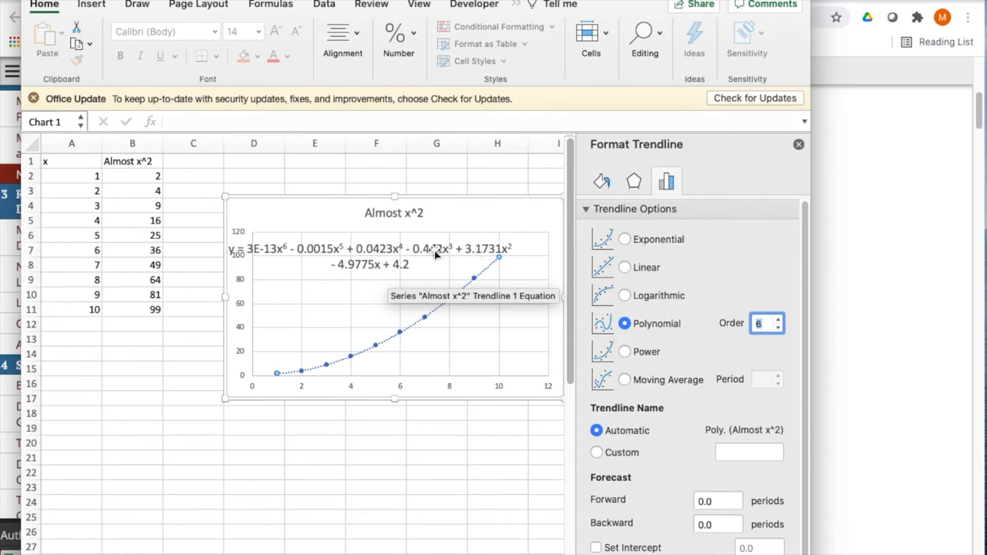
mouse_move(565, 253)
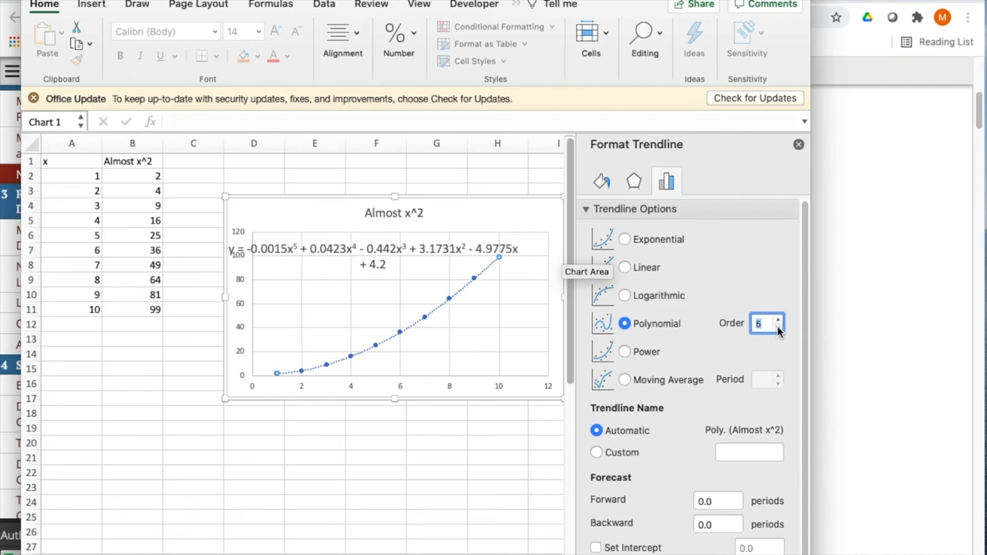
click(778, 327)
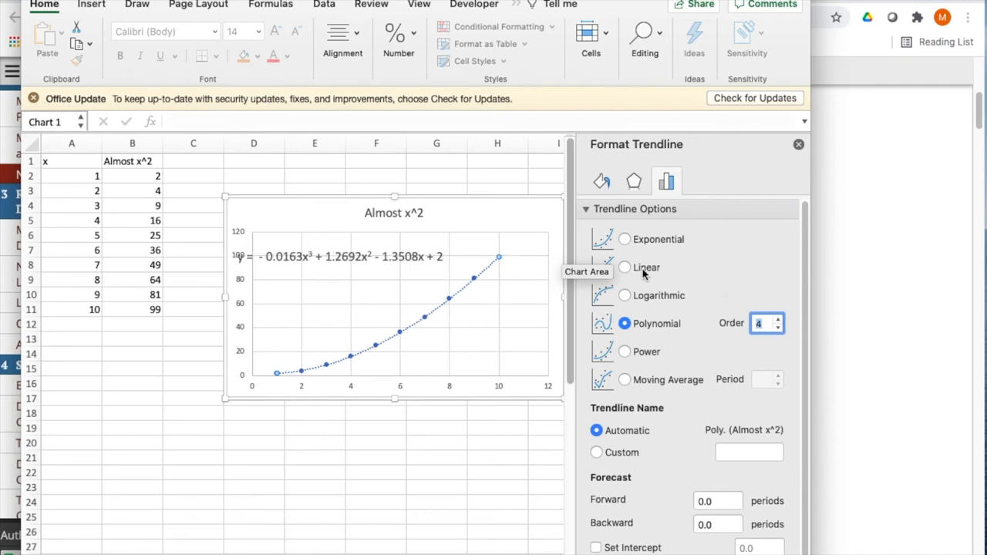
click(624, 239)
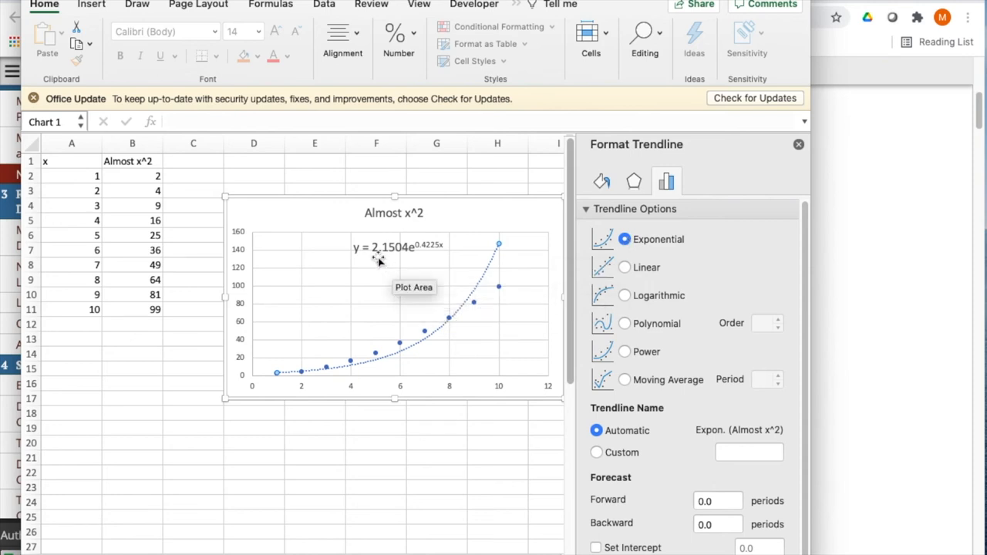
mouse_move(428, 255)
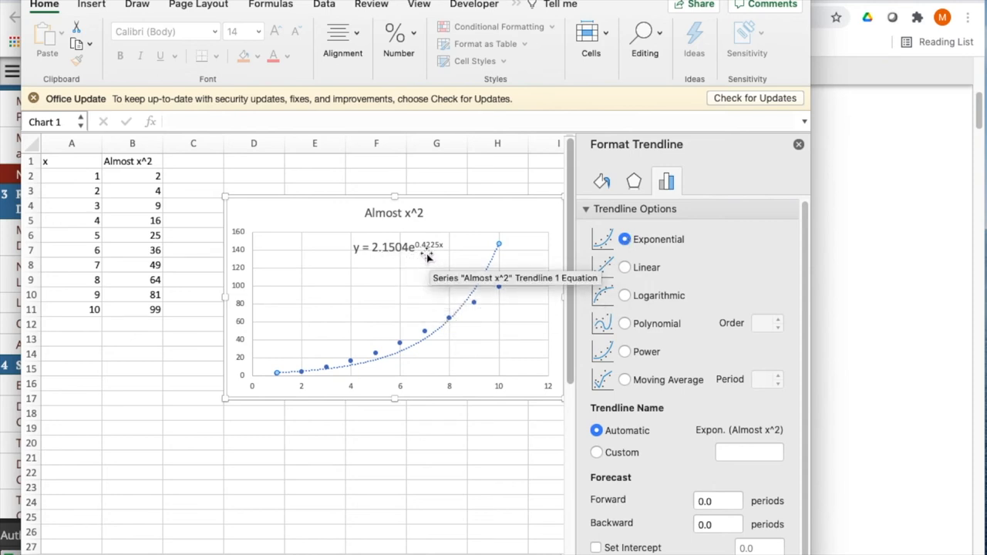
mouse_move(446, 256)
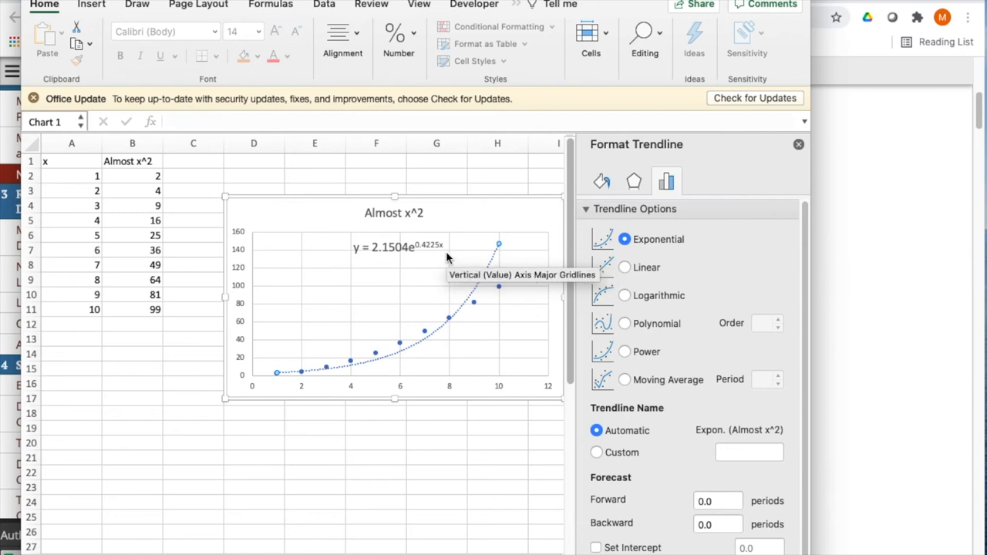
mouse_move(626, 300)
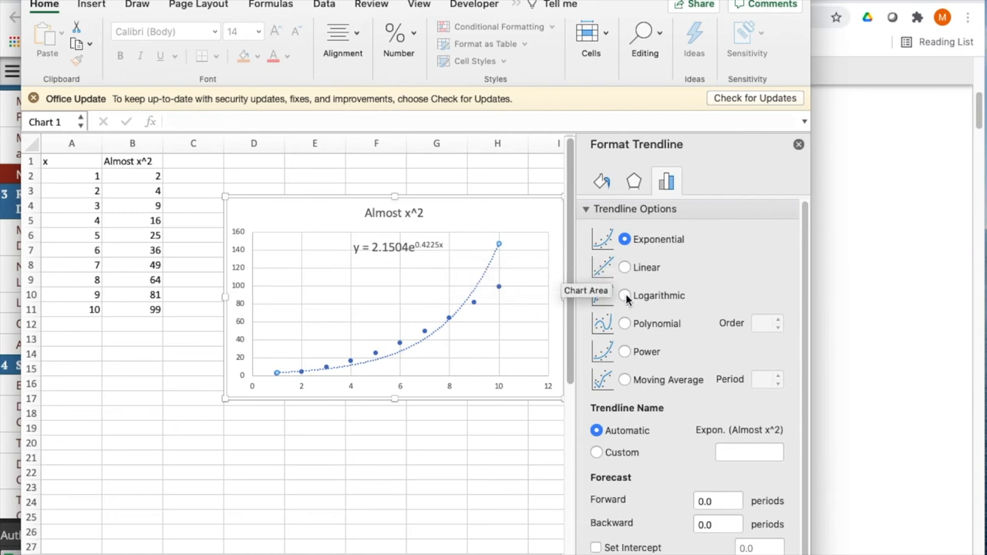
Try a logarithmic fit, then leave the trendline as a power fit y = 1.4885x^1.7819.
click(625, 295)
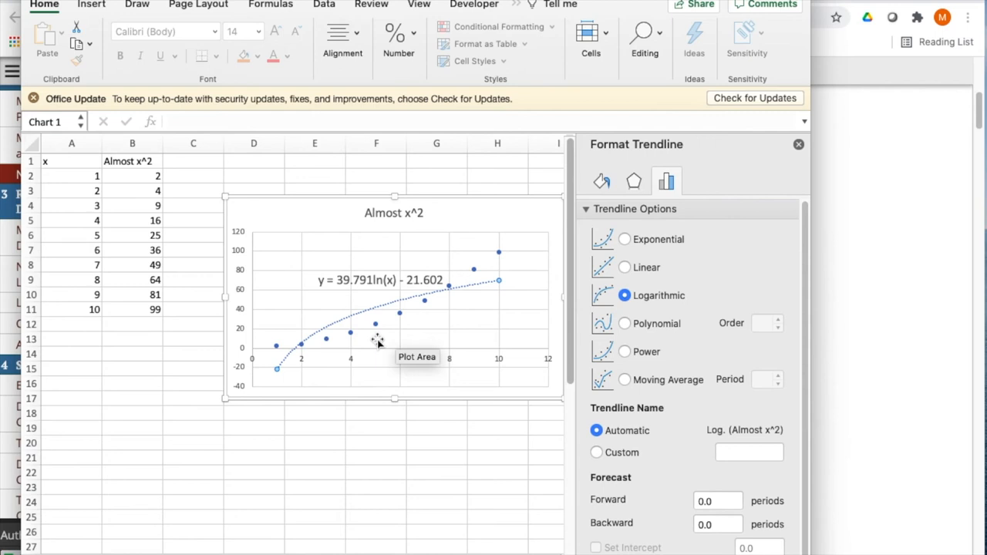
mouse_move(349, 295)
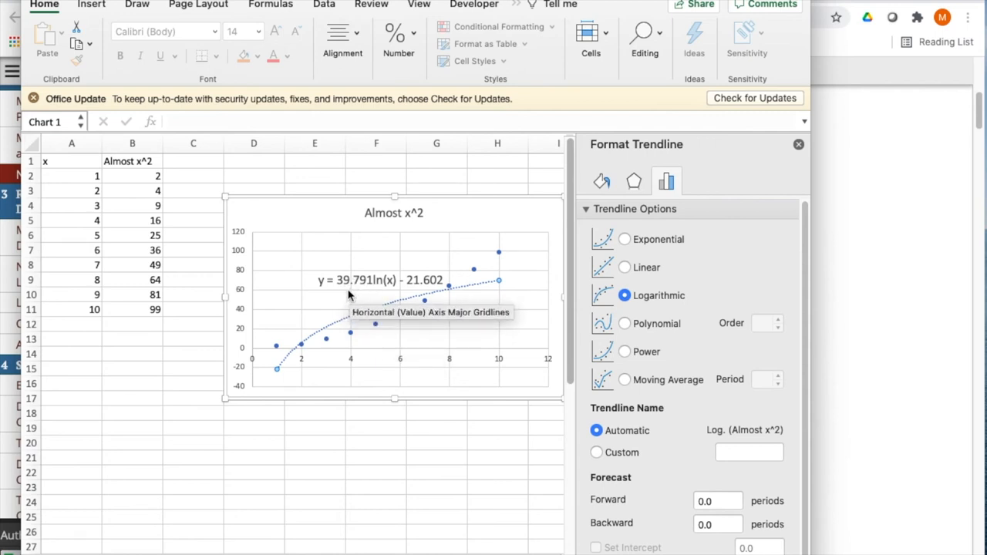
mouse_move(406, 294)
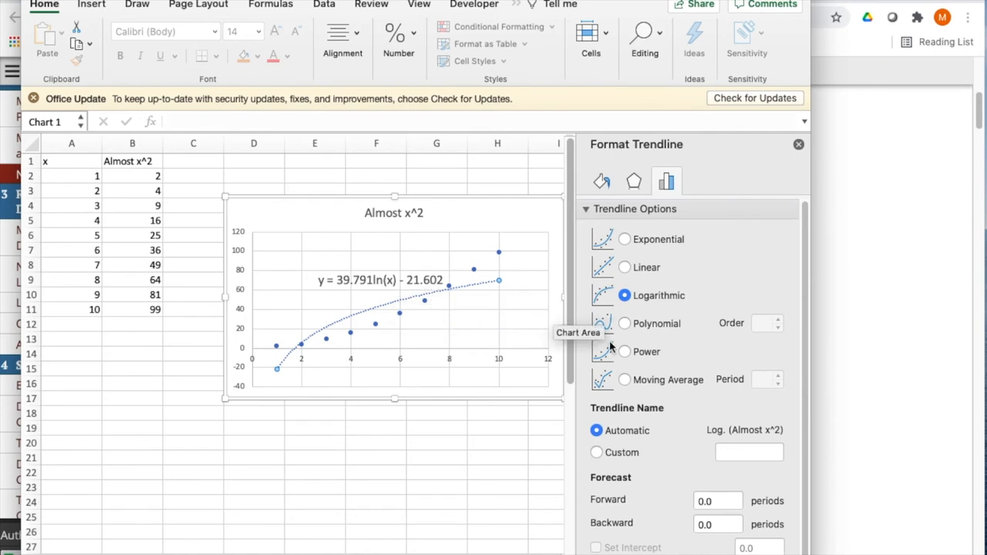
click(624, 352)
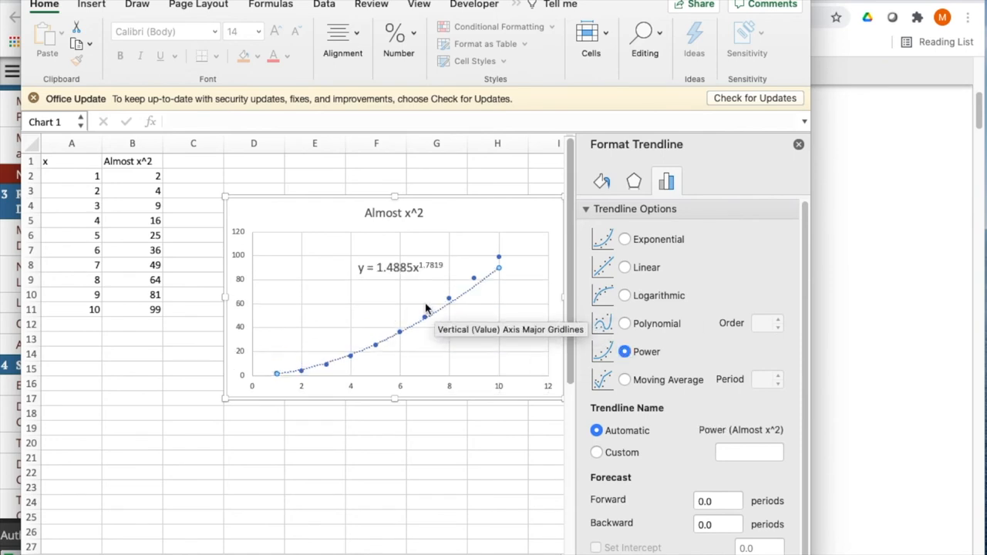
mouse_move(430, 274)
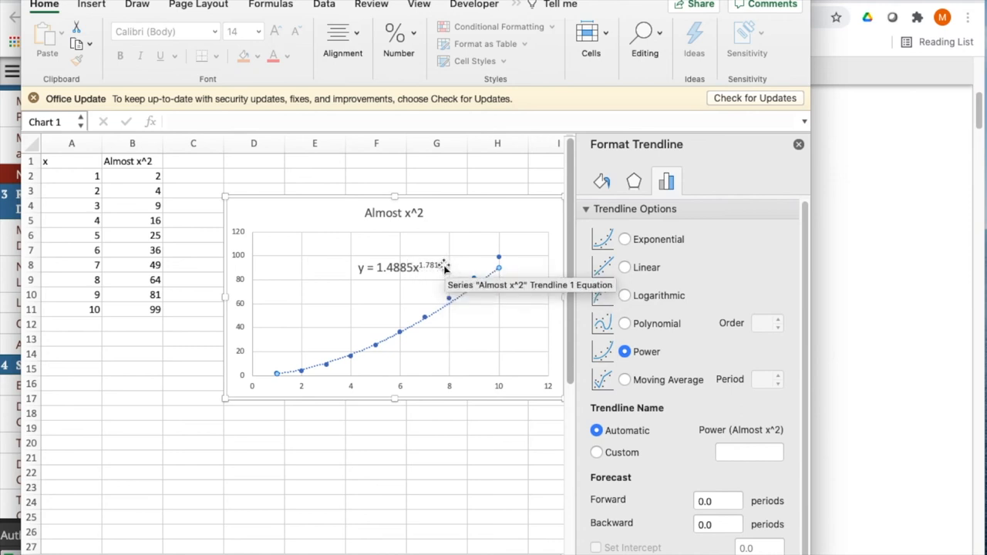
mouse_move(339, 358)
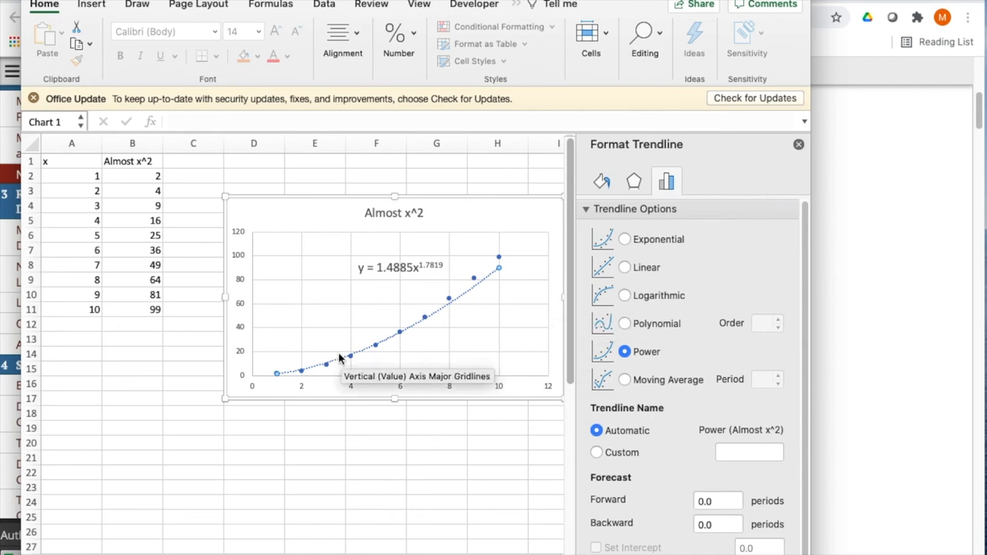
mouse_move(346, 247)
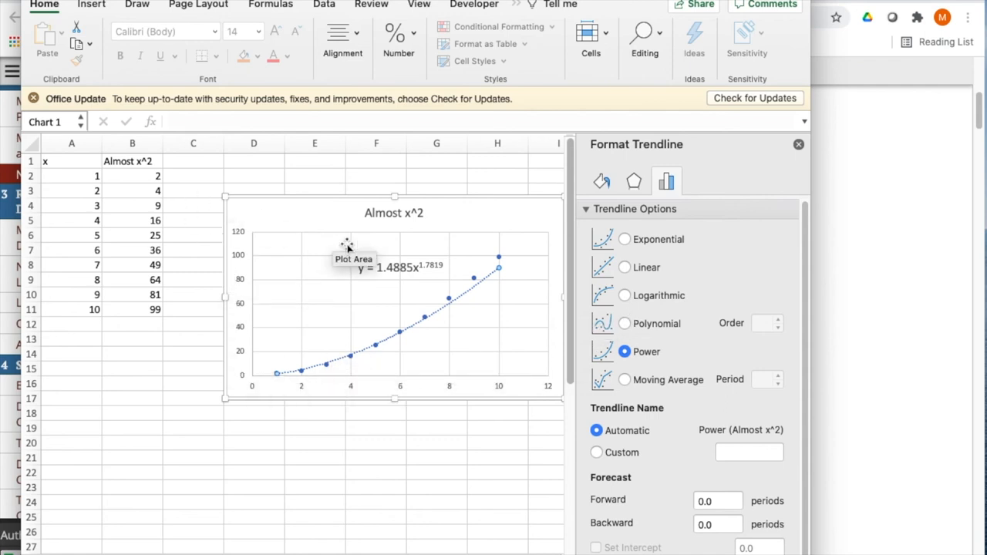
mouse_move(648, 303)
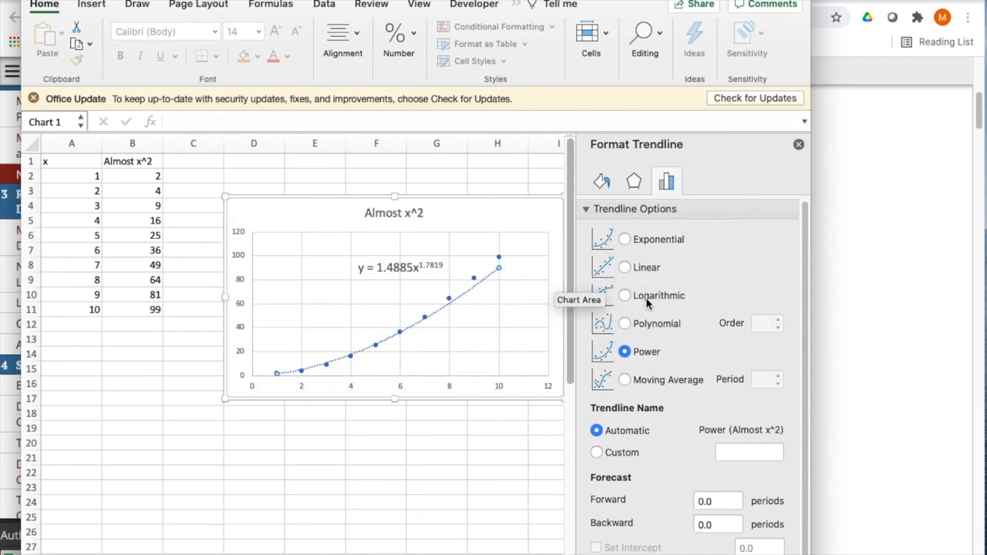
mouse_move(663, 238)
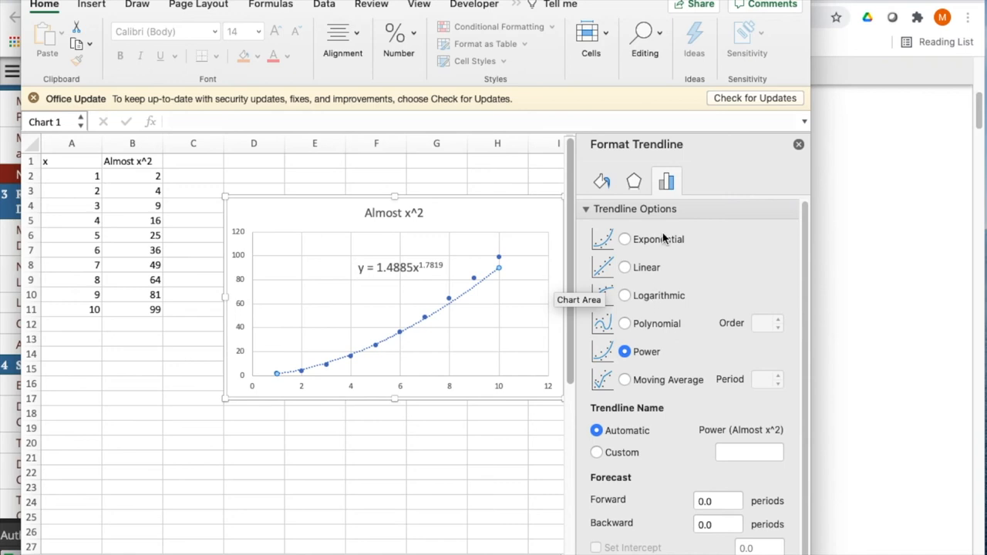
mouse_move(646, 351)
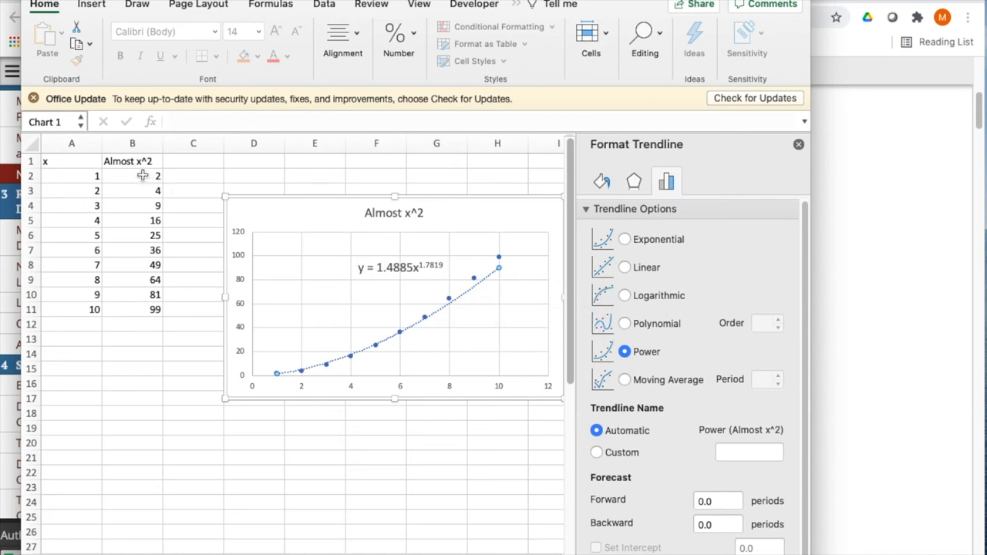
Check cells B2 and B3 and dismiss the zero-value trendline alert.
click(132, 176)
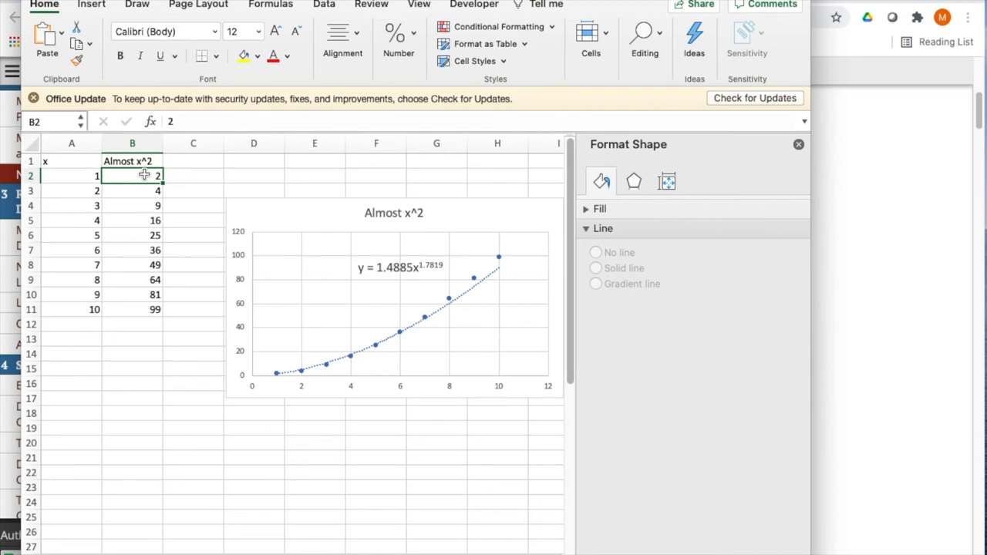
click(132, 191)
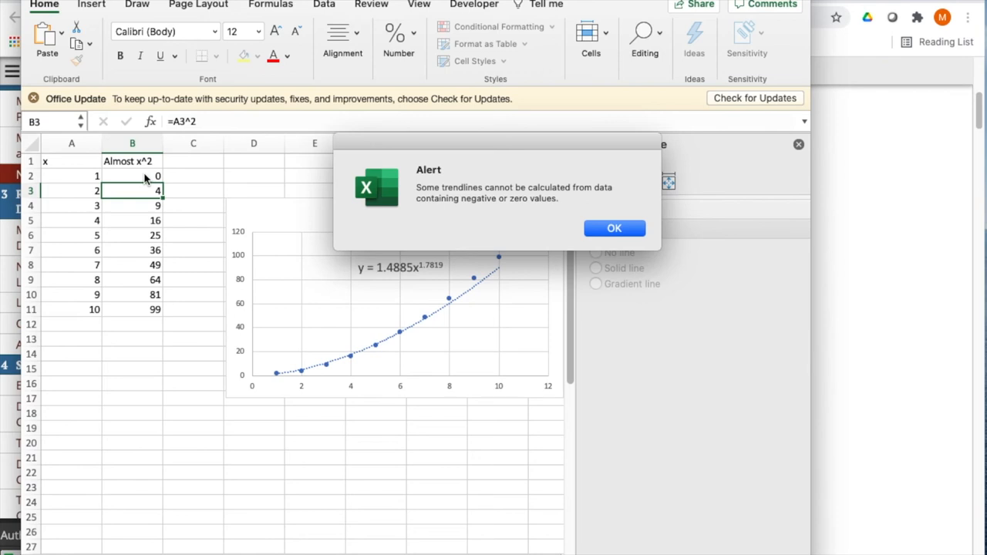
mouse_move(569, 199)
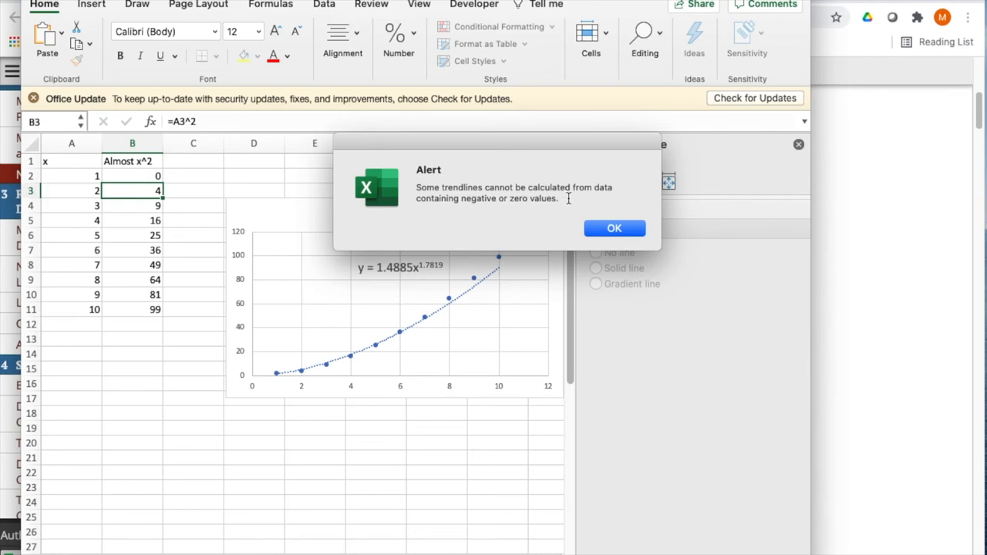
mouse_move(589, 210)
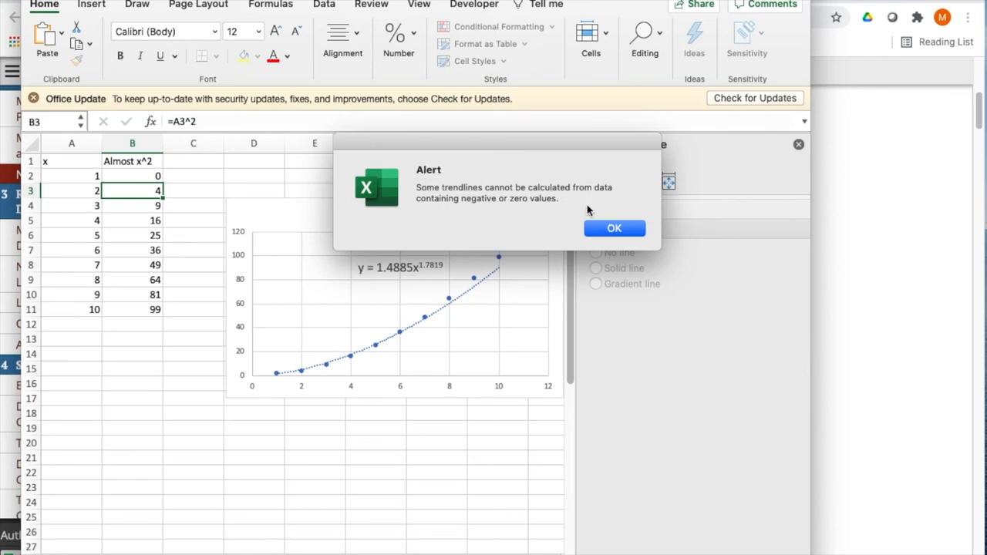
click(614, 228)
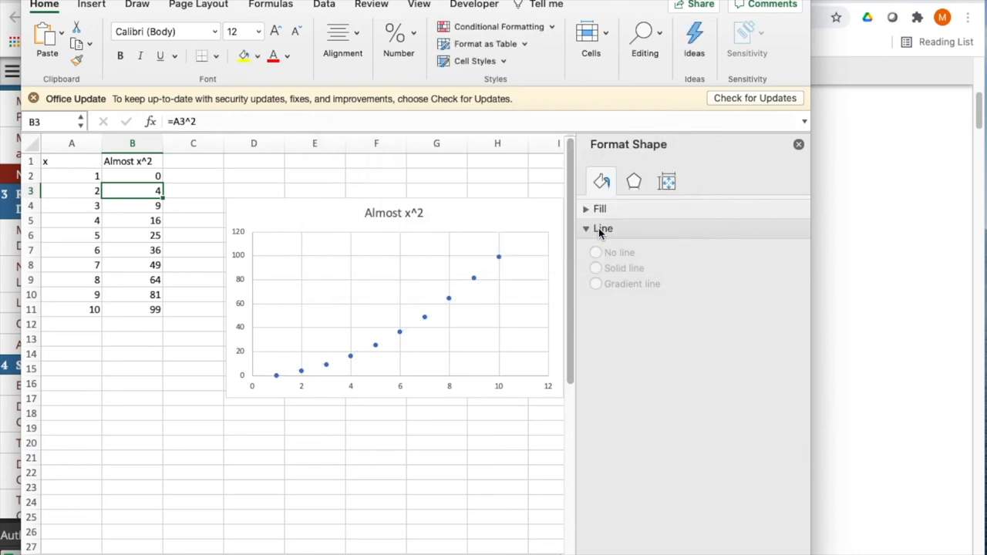
mouse_move(475, 289)
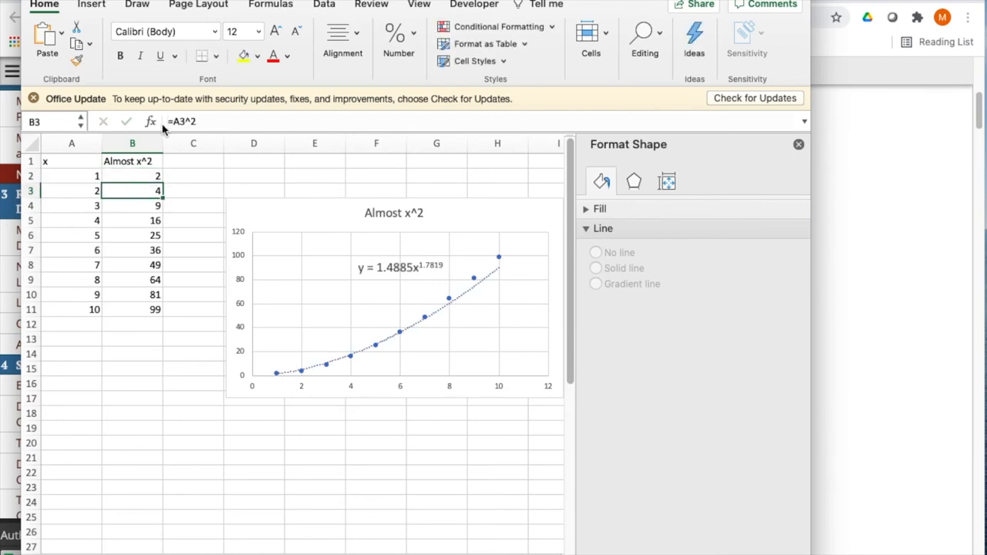
Set B2 to 0, then back to 2 so the power trendline reappears.
click(132, 175)
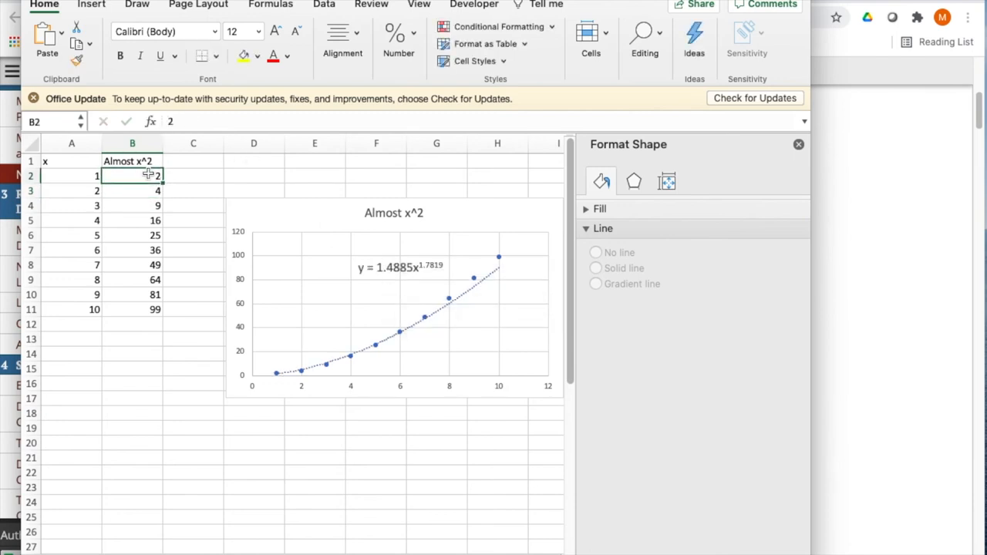
text(0)
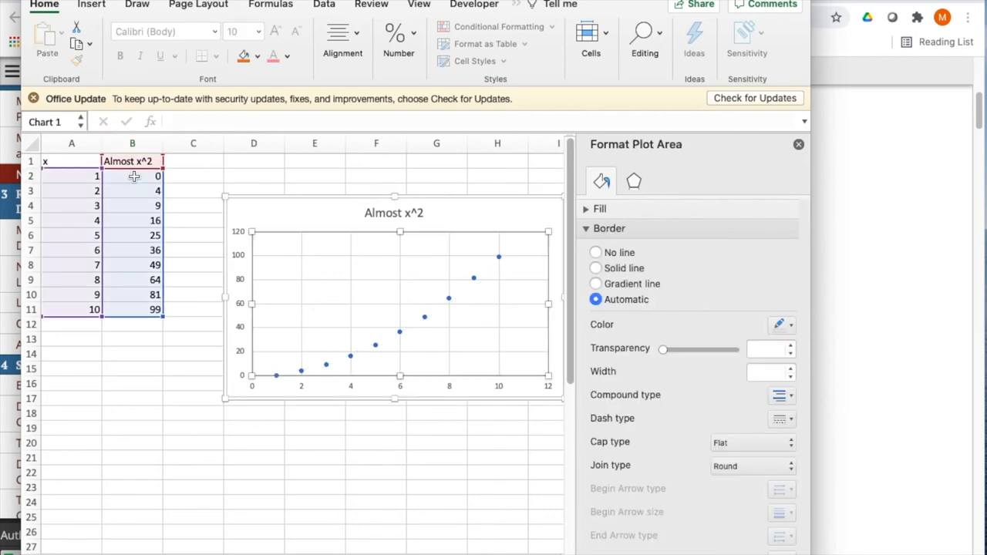
click(132, 176)
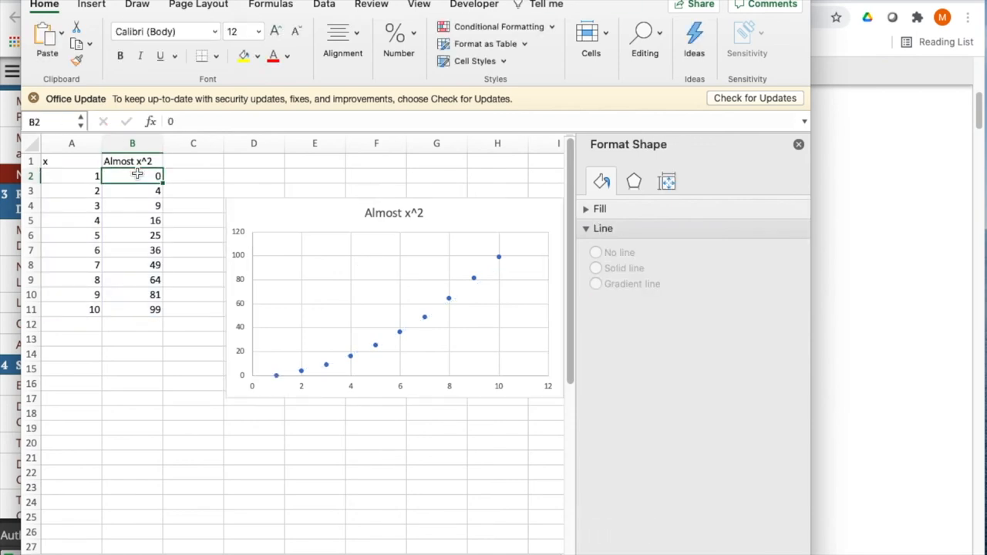
text(2)
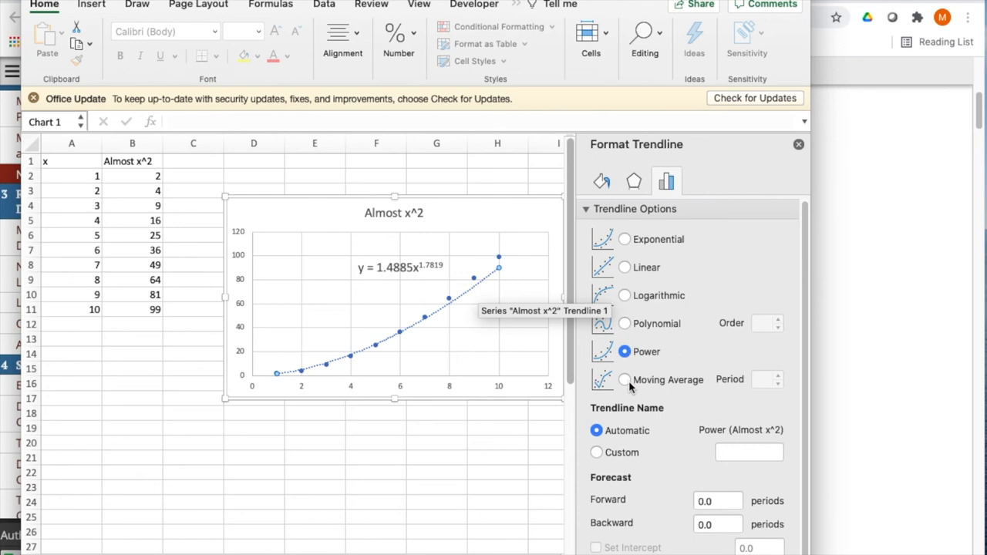
mouse_move(629, 241)
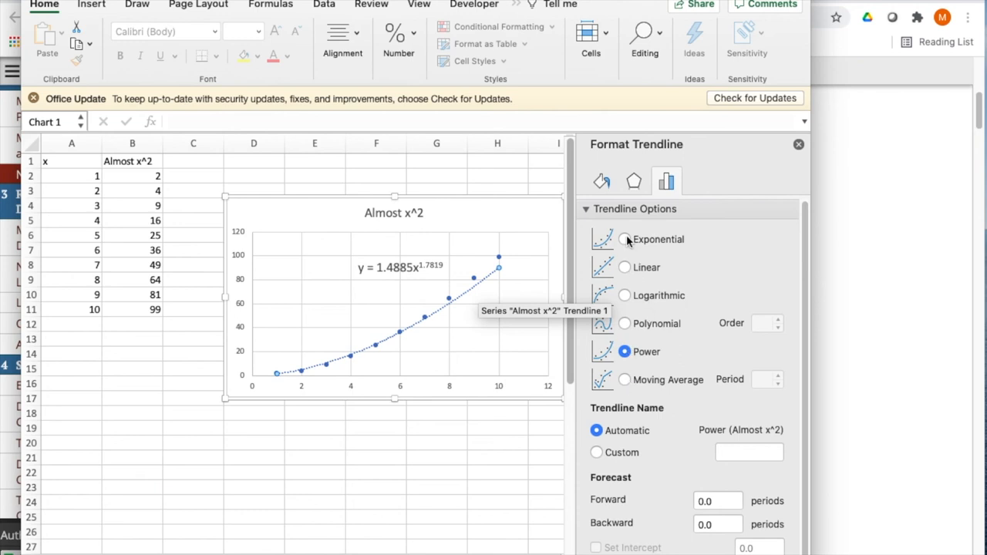
mouse_move(626, 242)
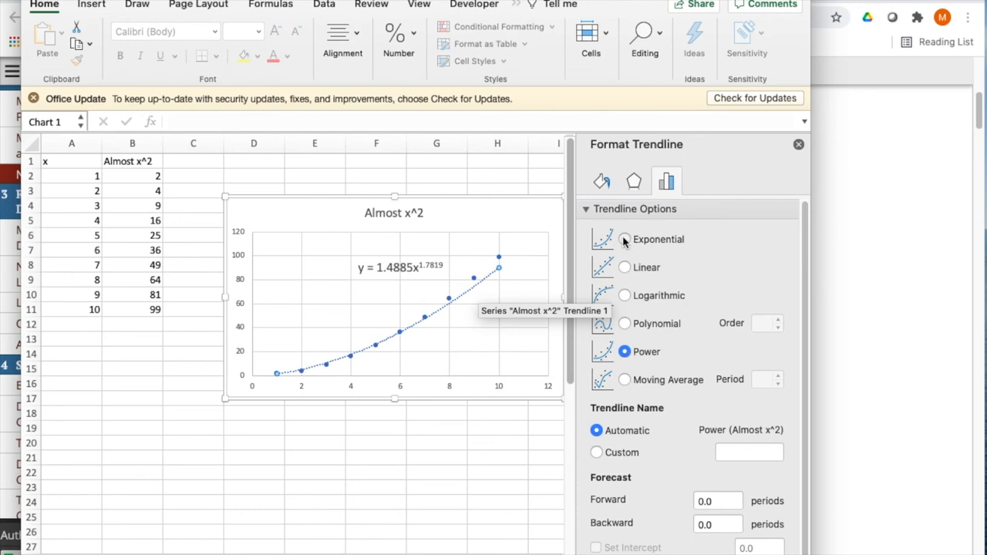
Switch the trendline to exponential, y = 2.1504e^0.4225x, and check B2 and B3.
click(624, 239)
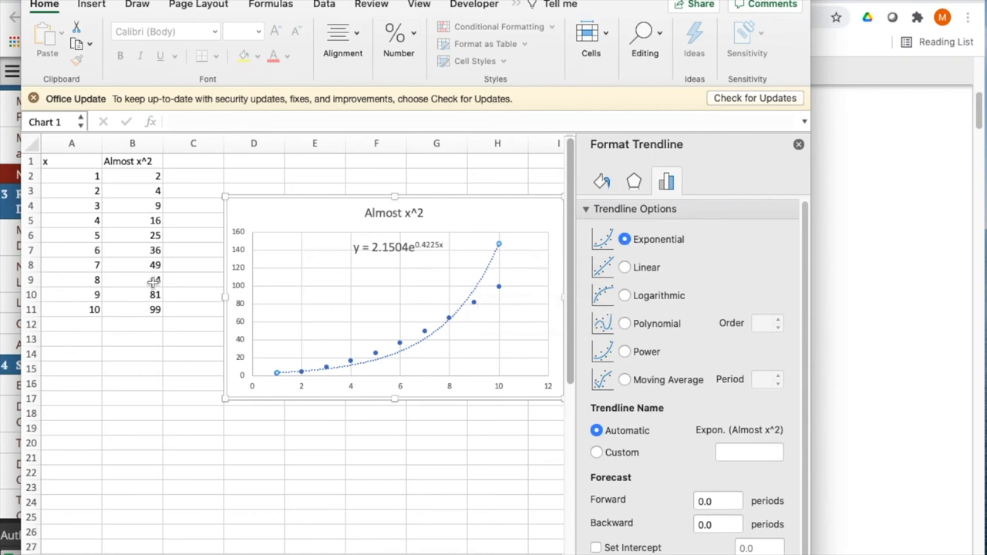
click(132, 176)
text(0)
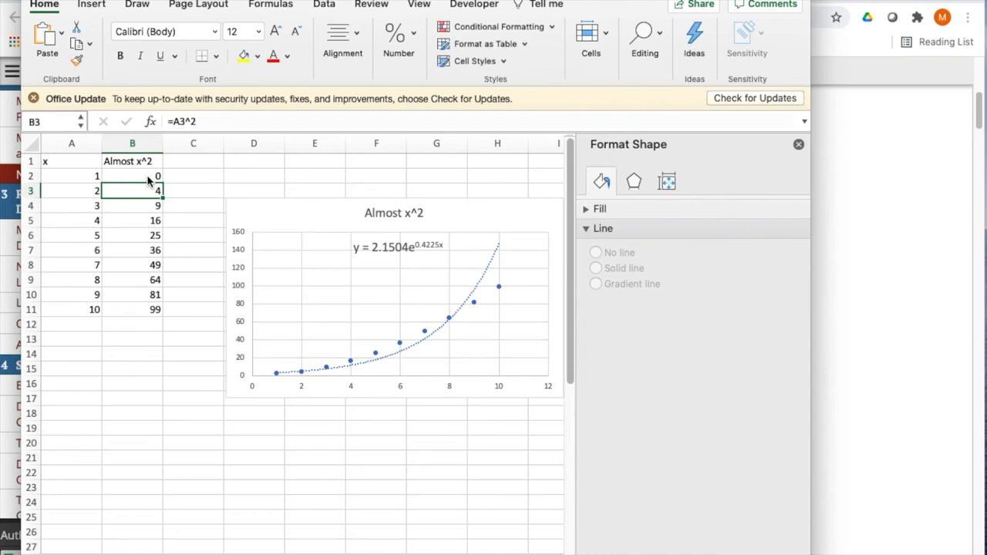
click(132, 176)
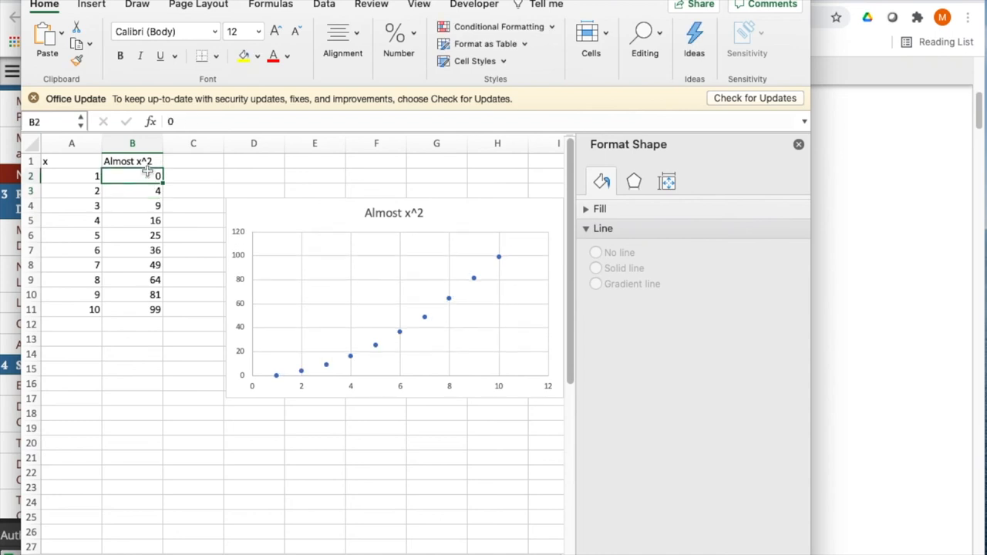
click(132, 191)
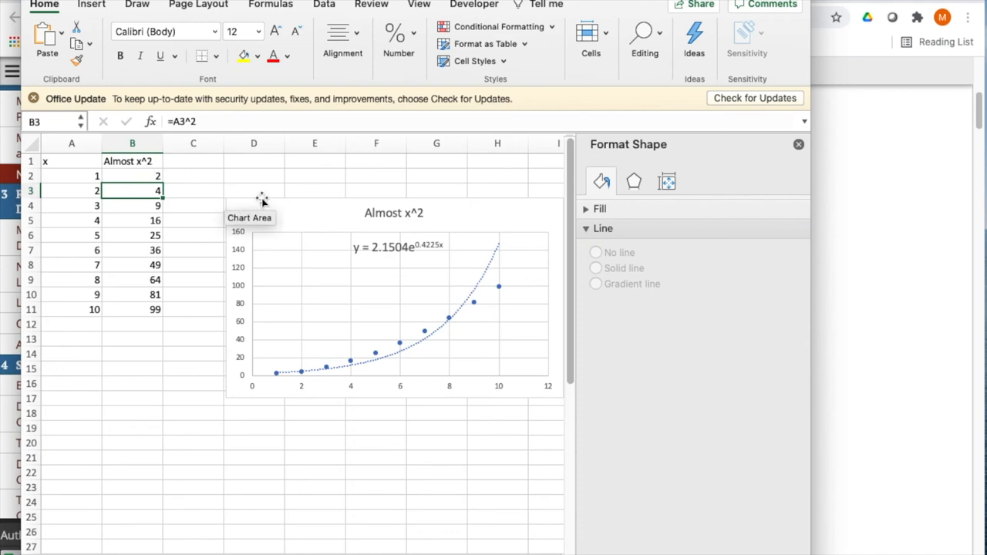
mouse_move(292, 381)
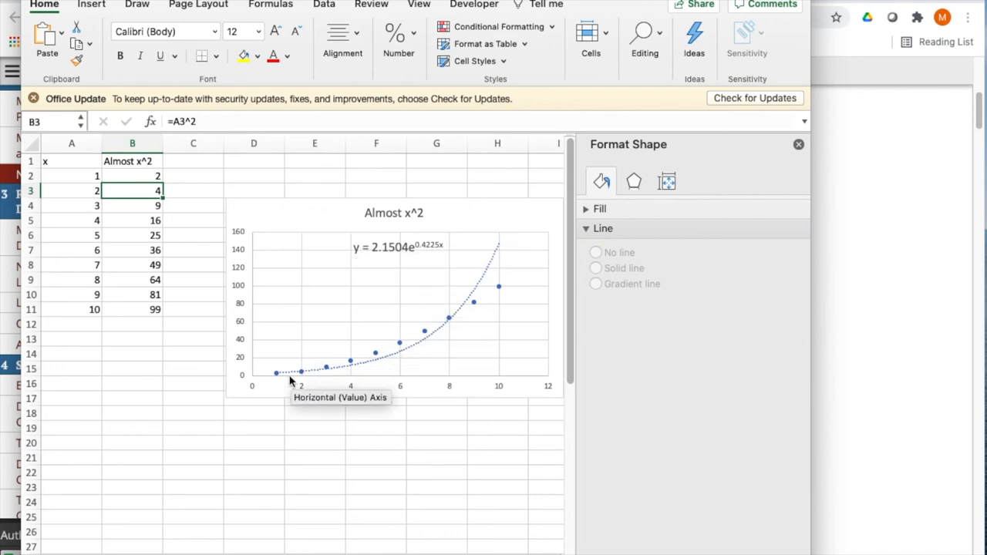
mouse_move(506, 221)
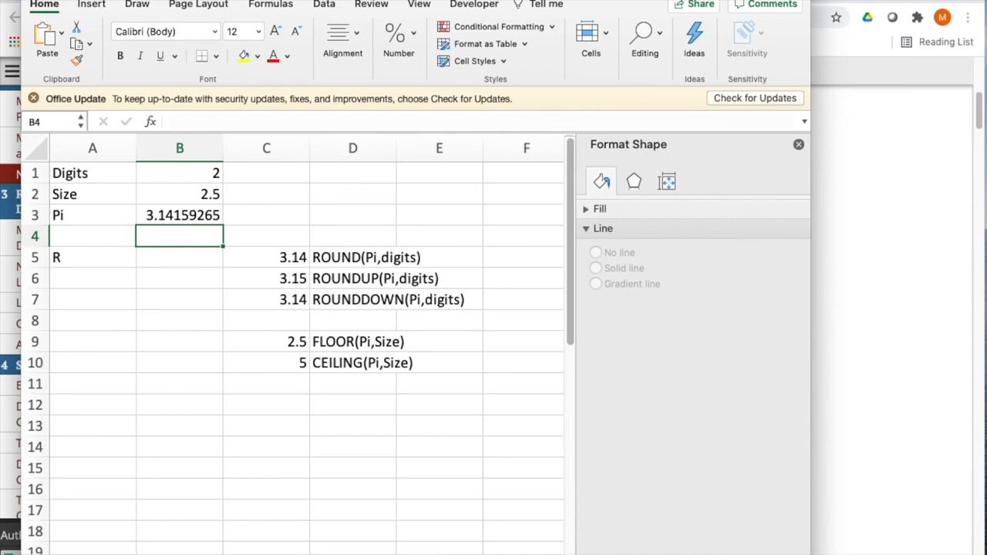
mouse_move(261, 215)
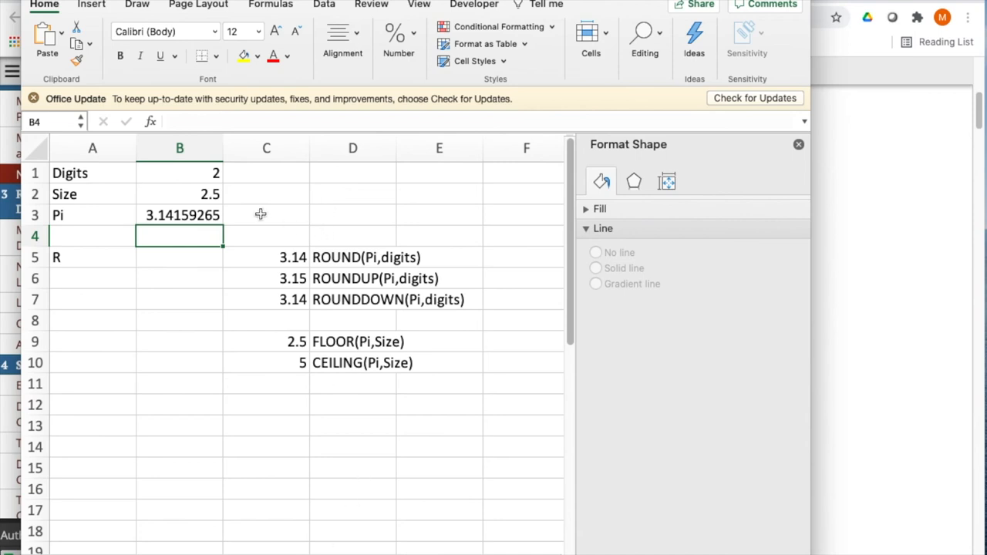
mouse_move(340, 274)
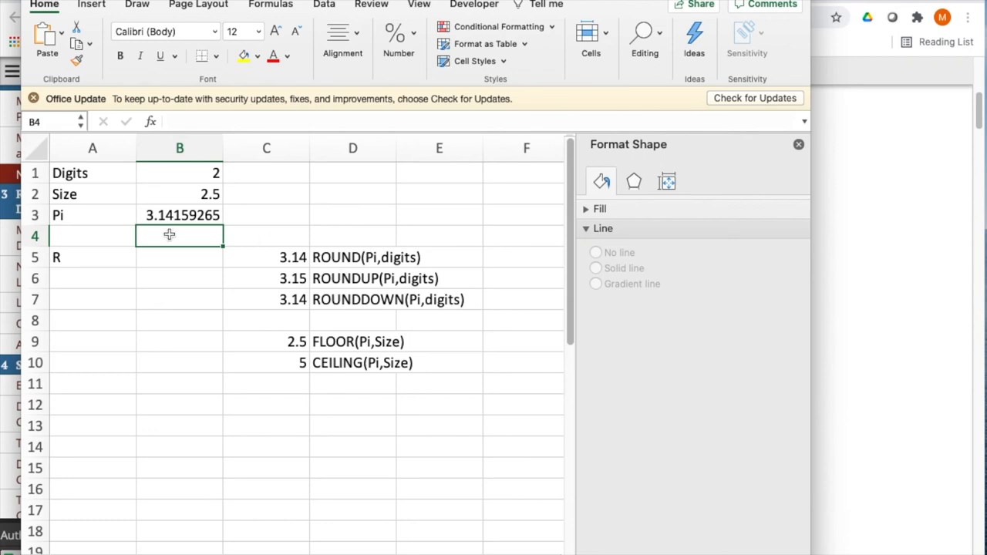
mouse_move(253, 226)
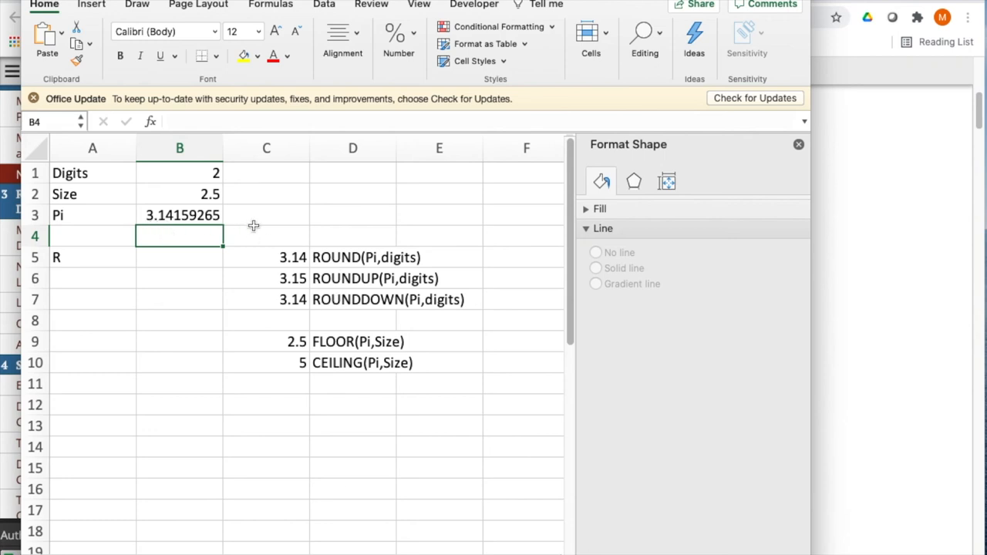
mouse_move(205, 179)
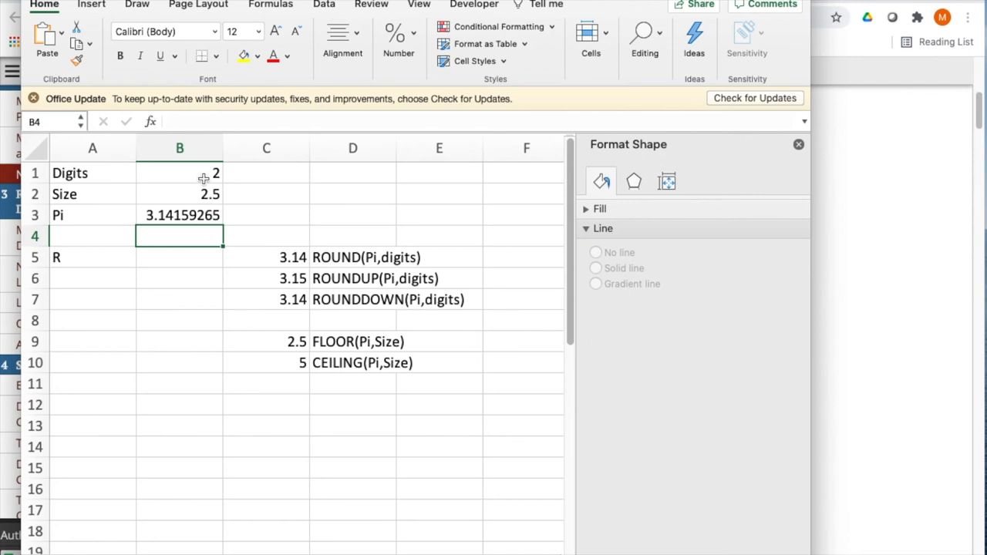
Set Digits in B1 to 4 so ROUND/ROUNDUP/ROUNDDOWN give 3.1416, 3.1416, 3.1415.
click(180, 172)
text(4)
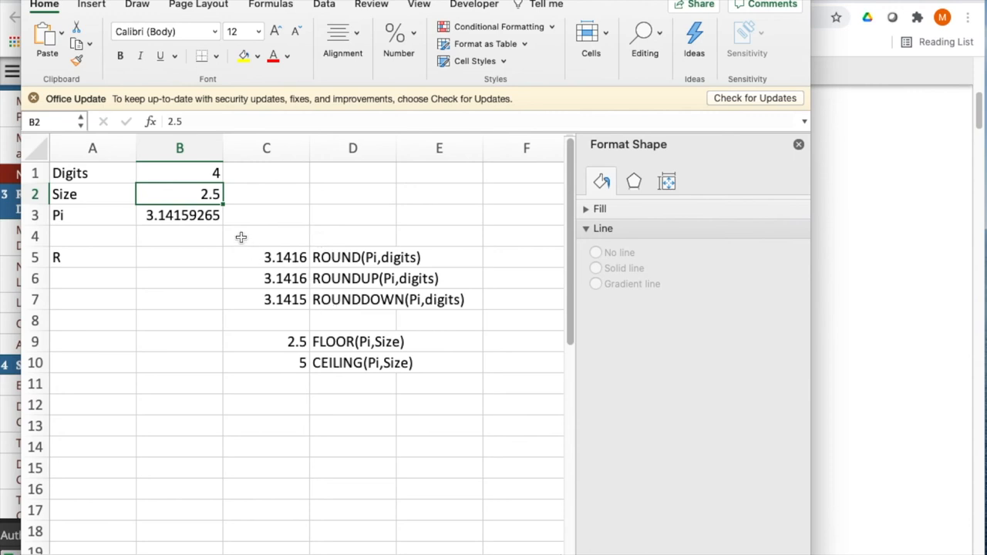
mouse_move(318, 263)
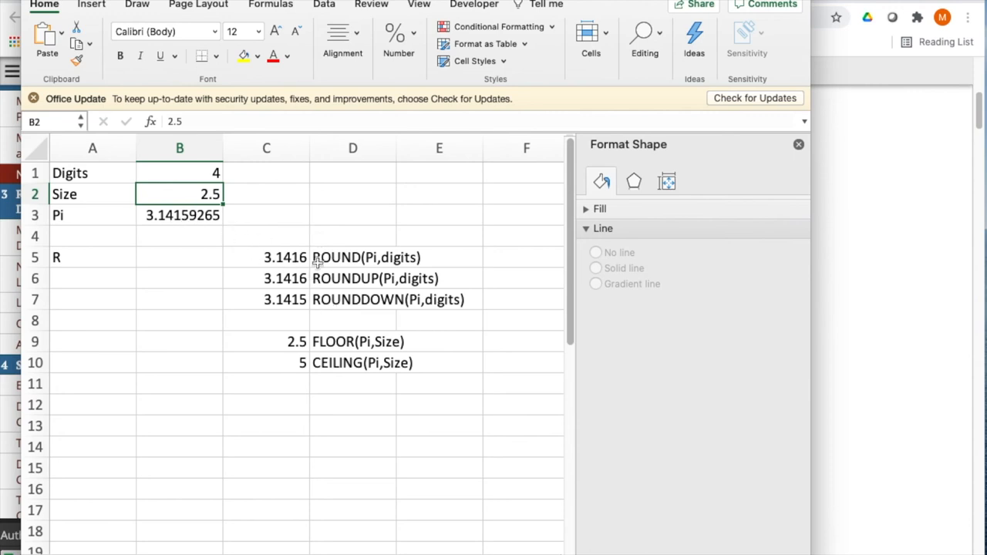
mouse_move(345, 255)
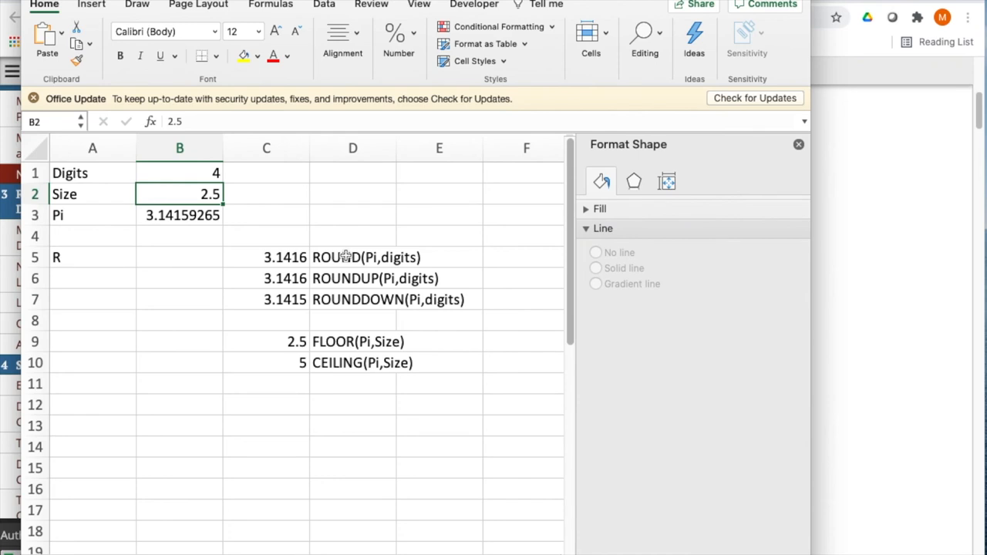
mouse_move(334, 300)
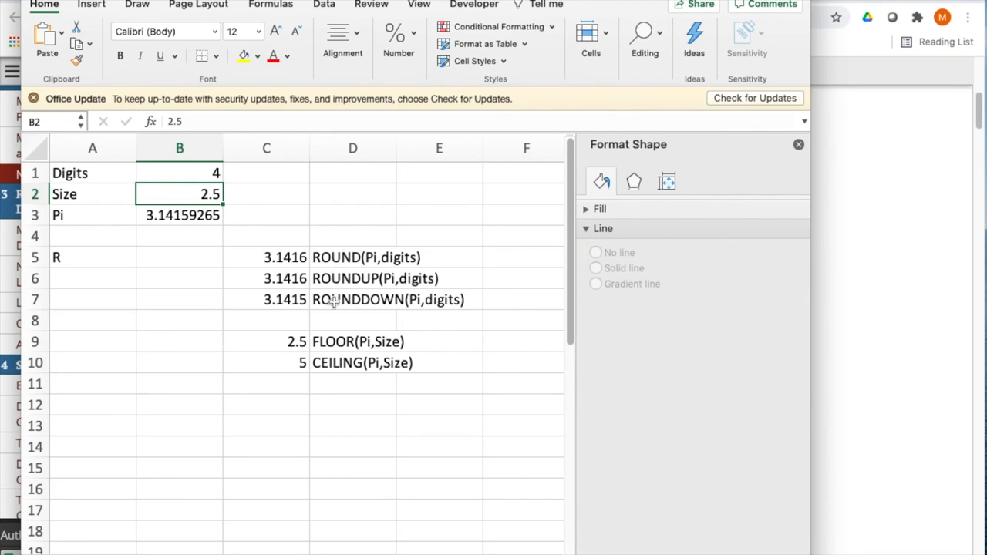
mouse_move(327, 350)
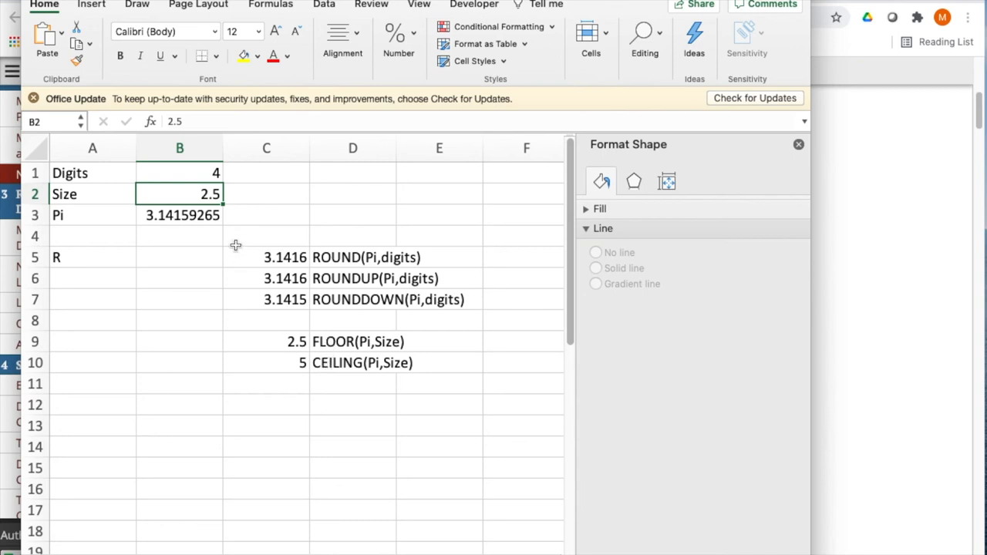
mouse_move(274, 293)
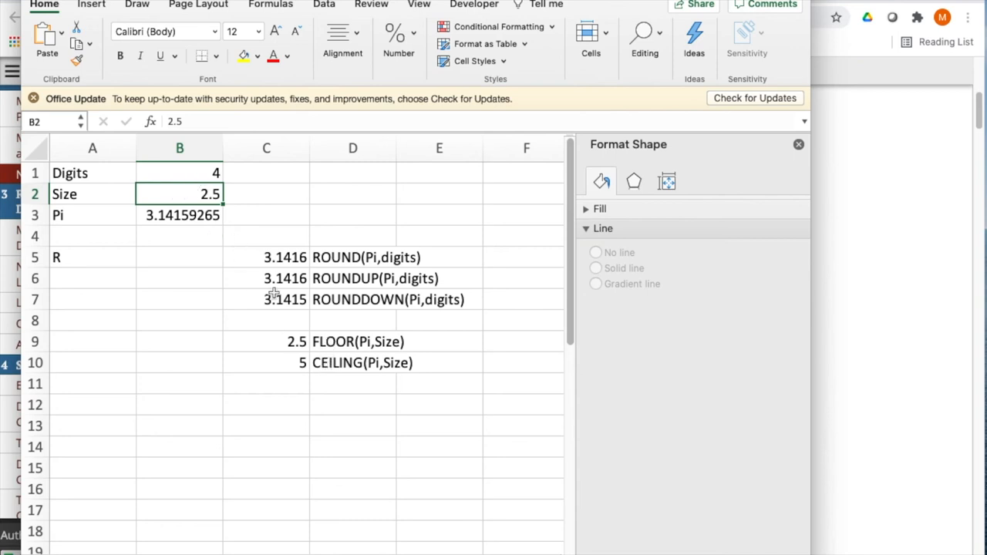
mouse_move(260, 310)
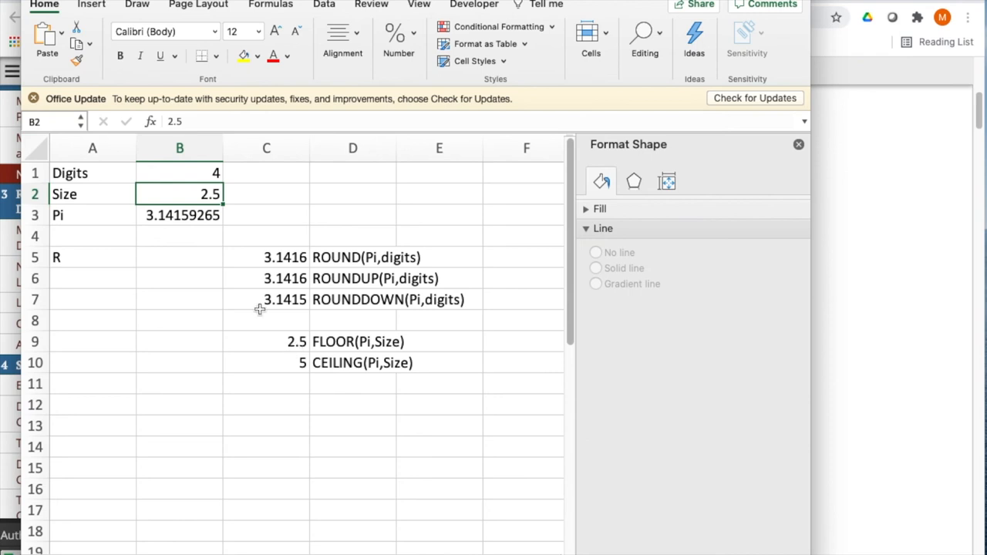
mouse_move(183, 194)
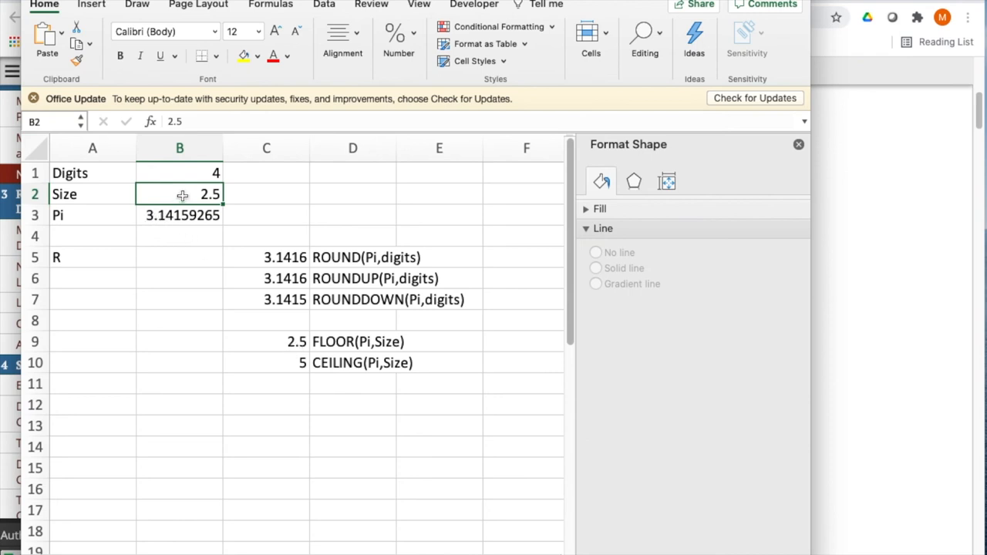
mouse_move(158, 215)
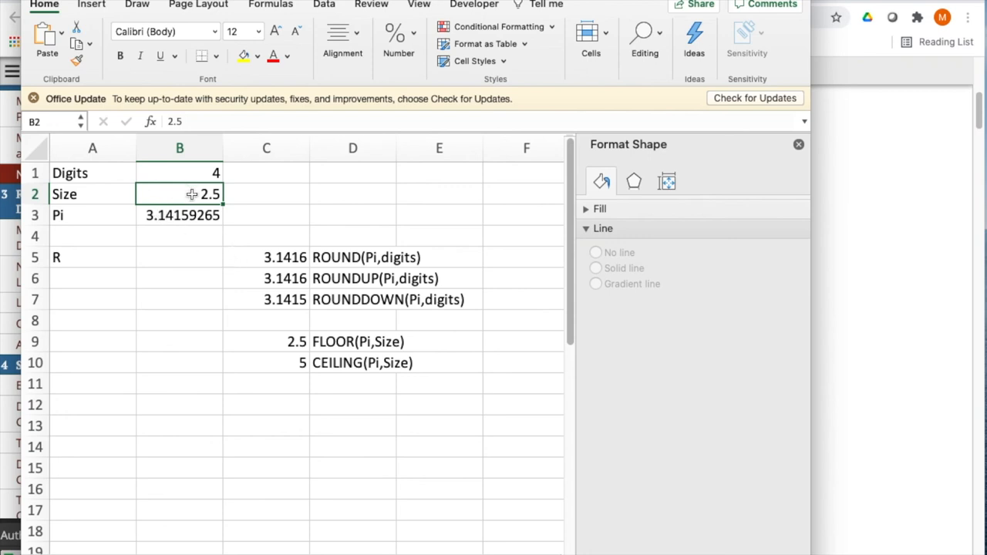
mouse_move(183, 195)
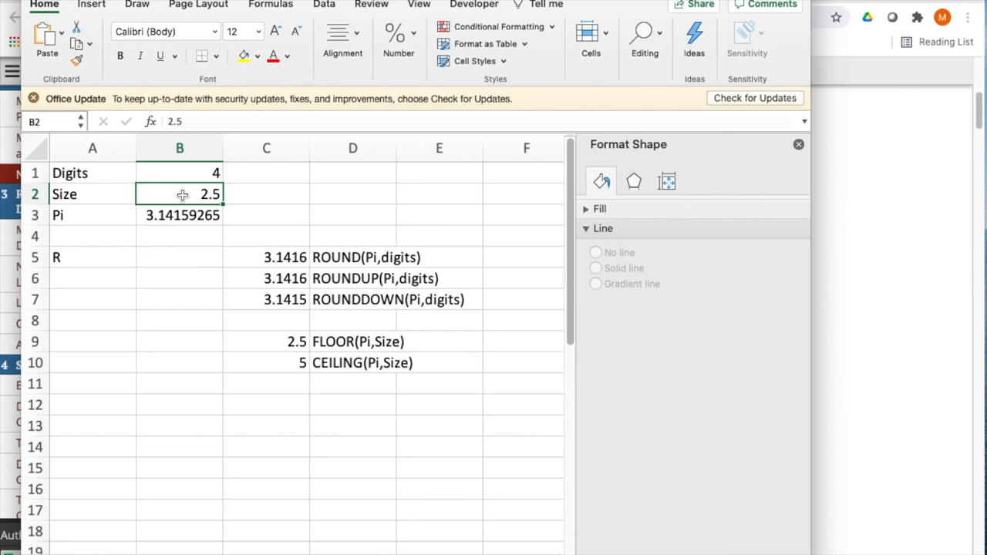
Enter 2.75 as Size and negate the Pi formula to =-PI().
text(2)
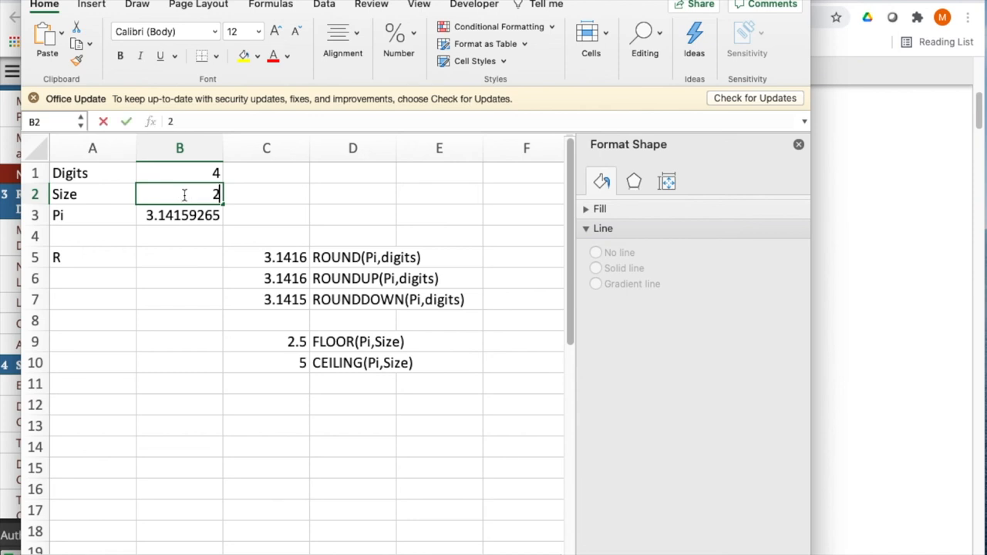
text(.75)
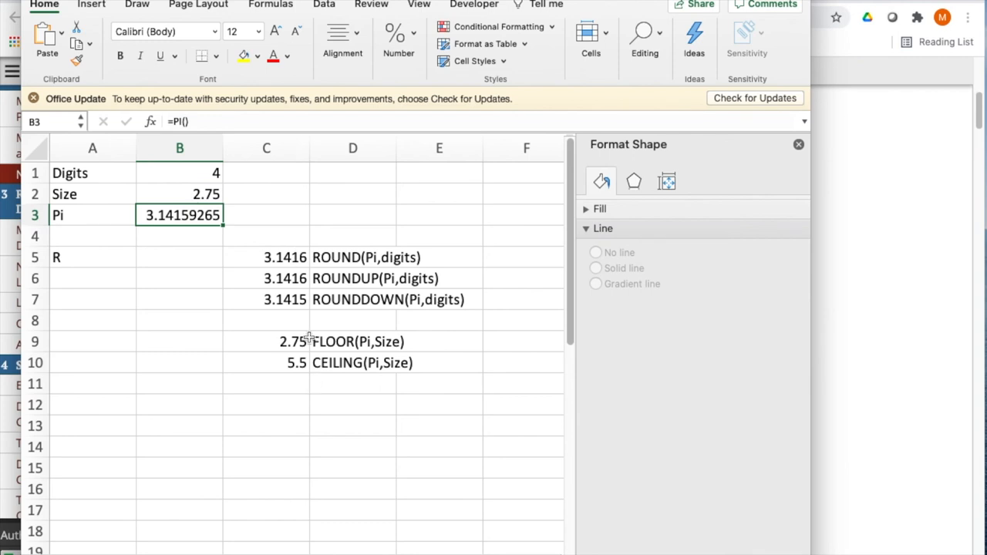
mouse_move(297, 337)
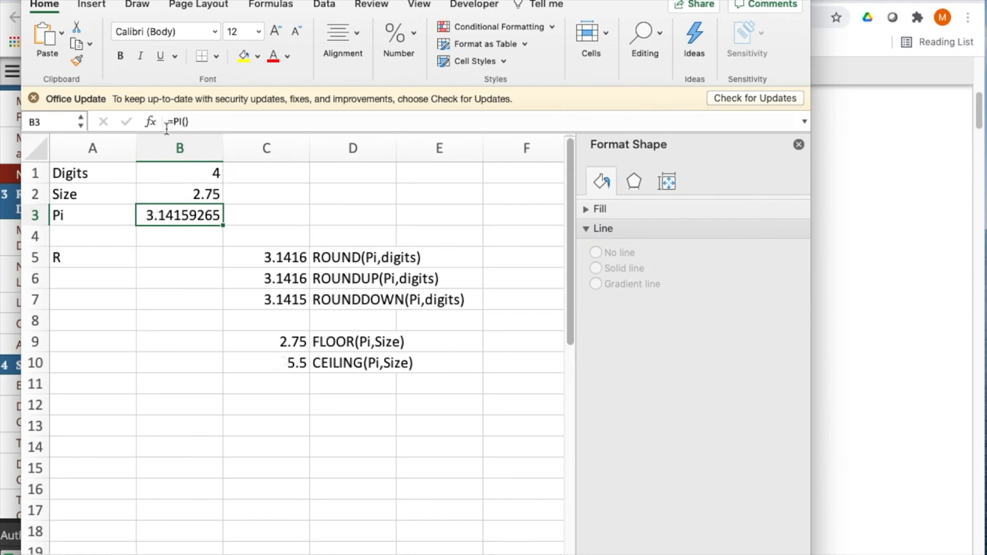
double_click(180, 215)
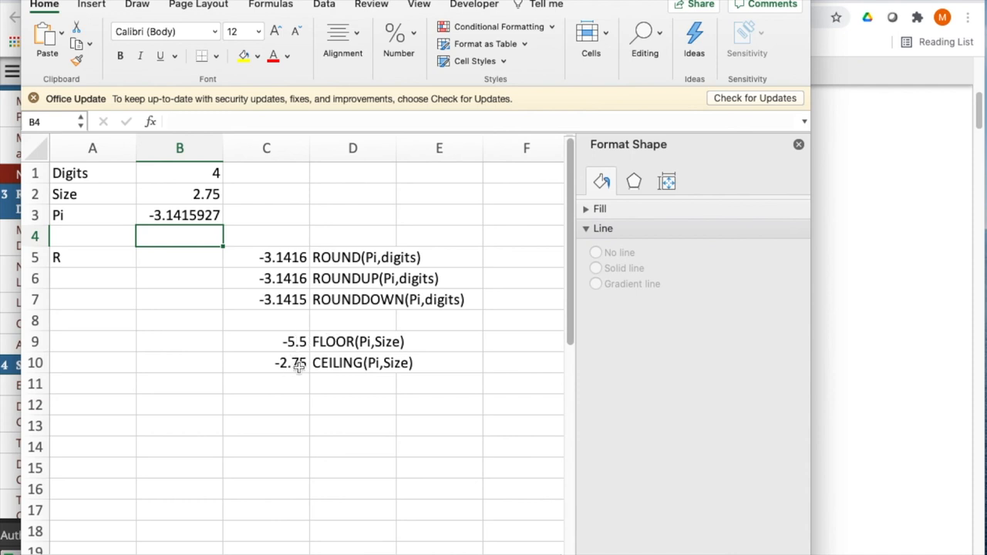
mouse_move(318, 363)
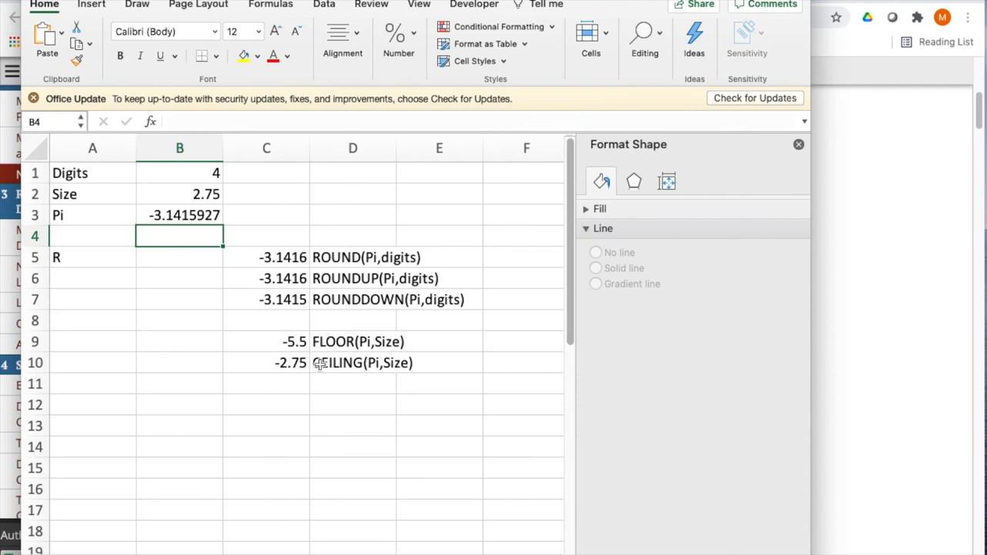
mouse_move(327, 299)
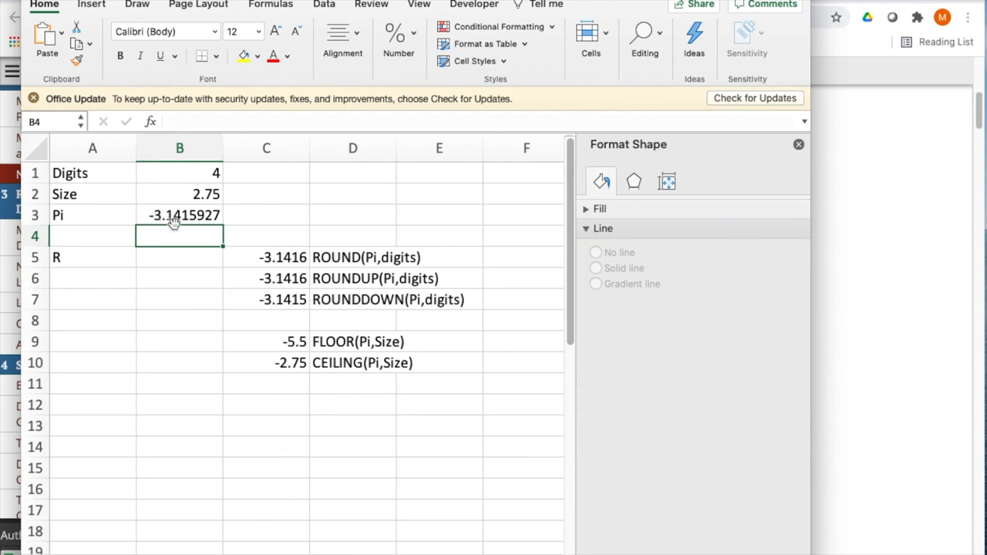
mouse_move(201, 223)
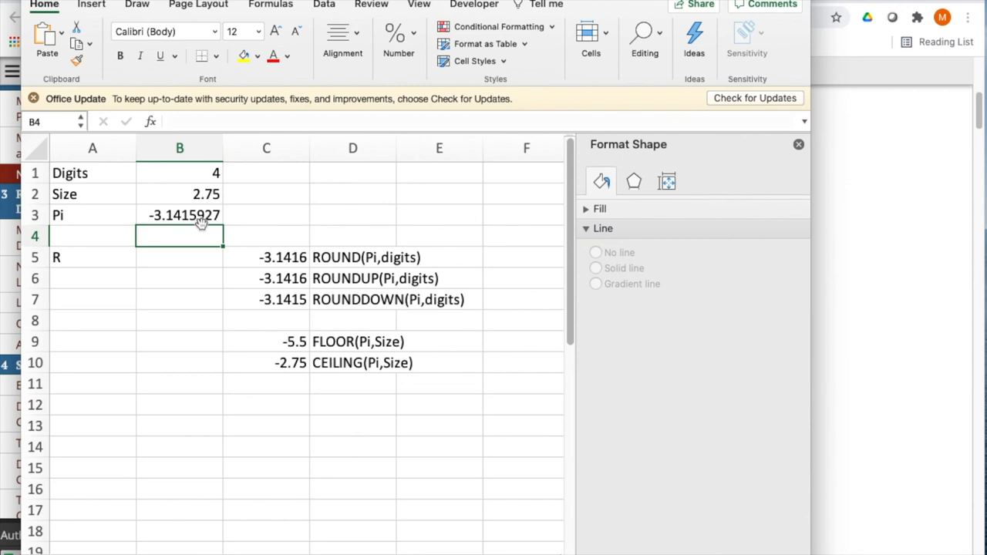
mouse_move(279, 291)
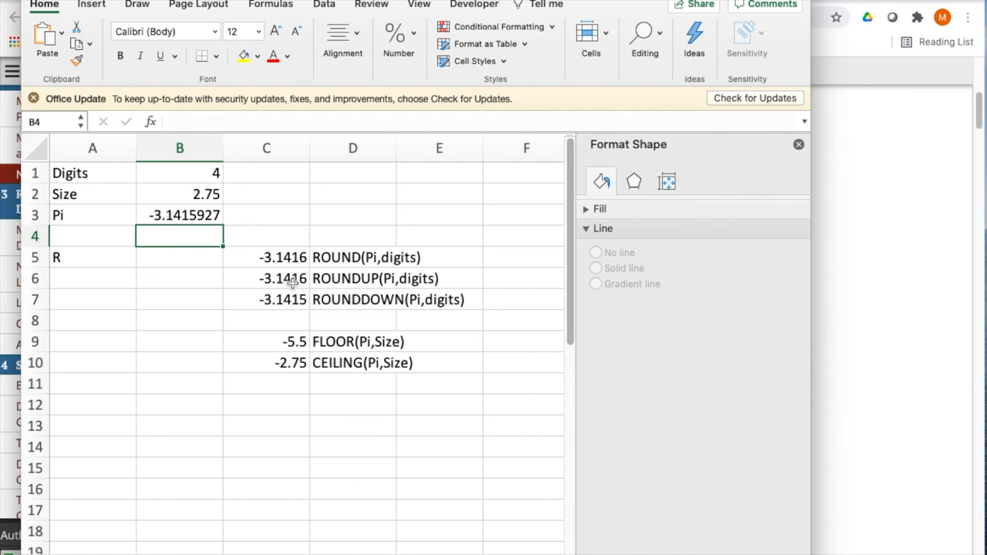
mouse_move(291, 299)
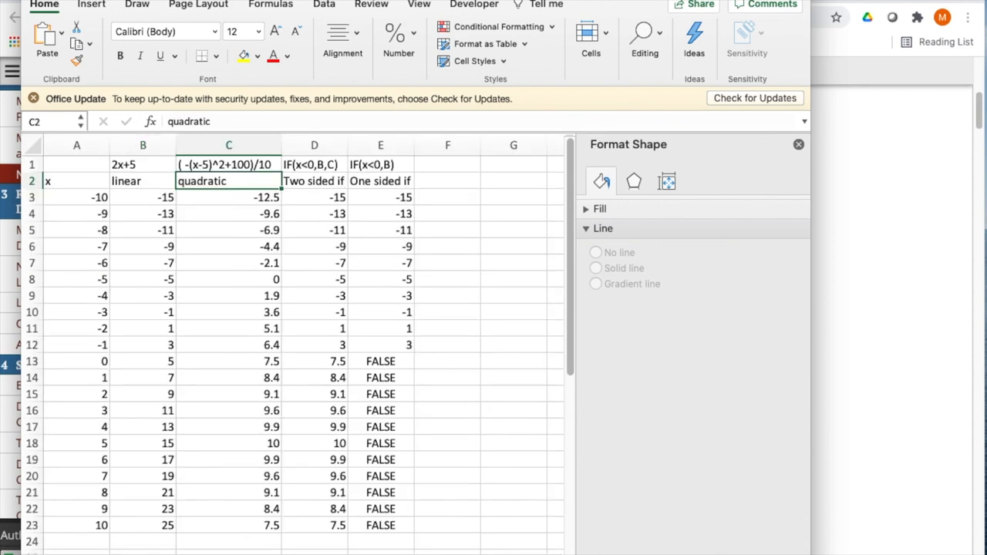
mouse_move(438, 247)
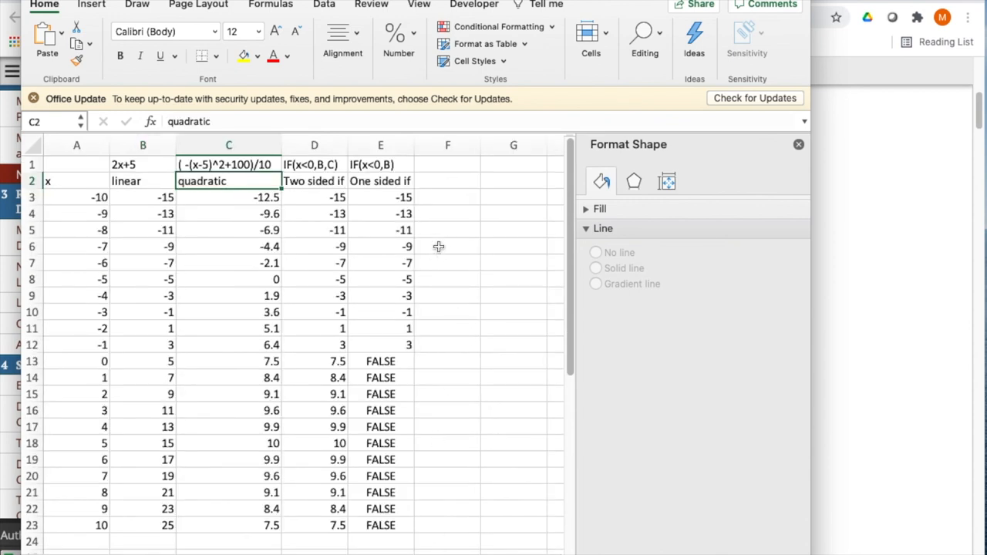
Dismiss the Format Shape pane and switch to the Formulas ribbon.
click(799, 144)
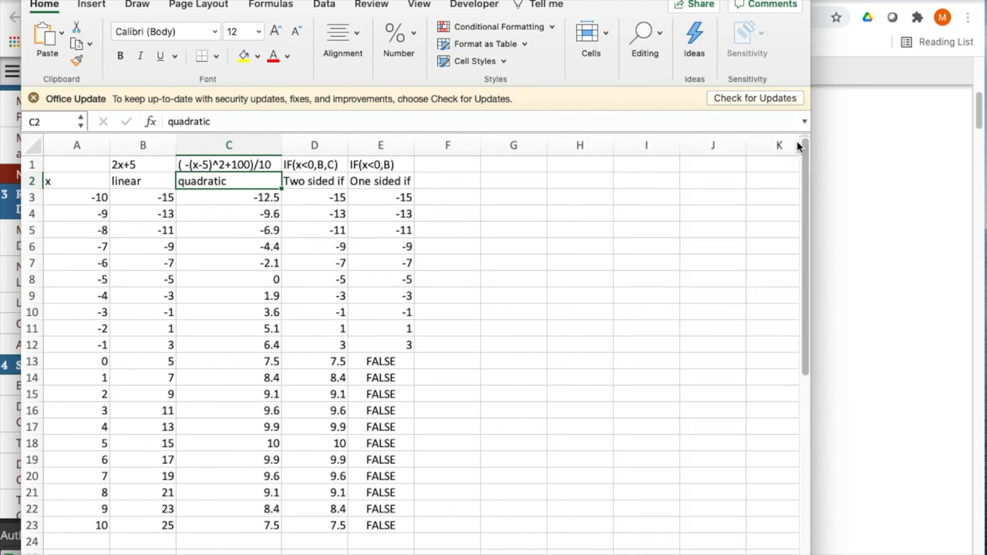
mouse_move(299, 162)
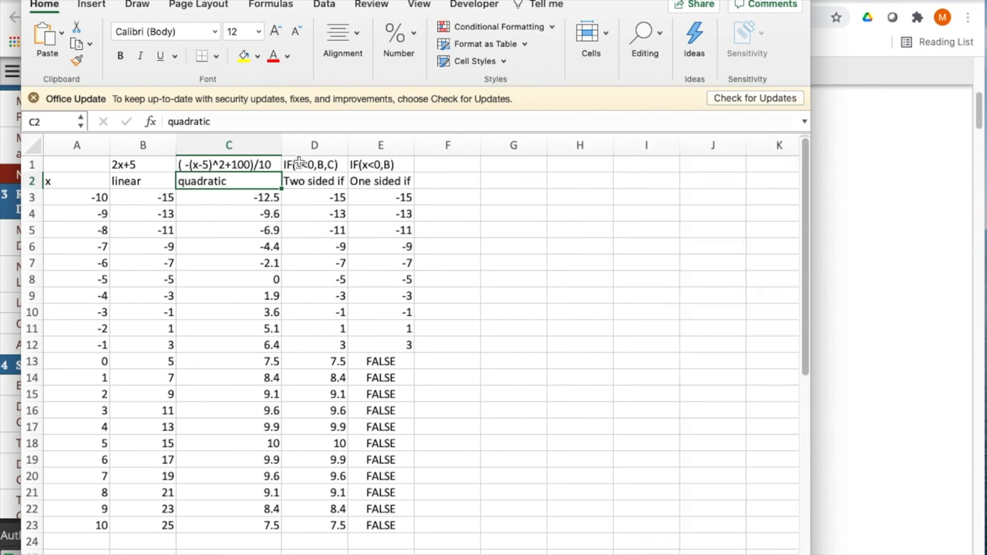
mouse_move(140, 499)
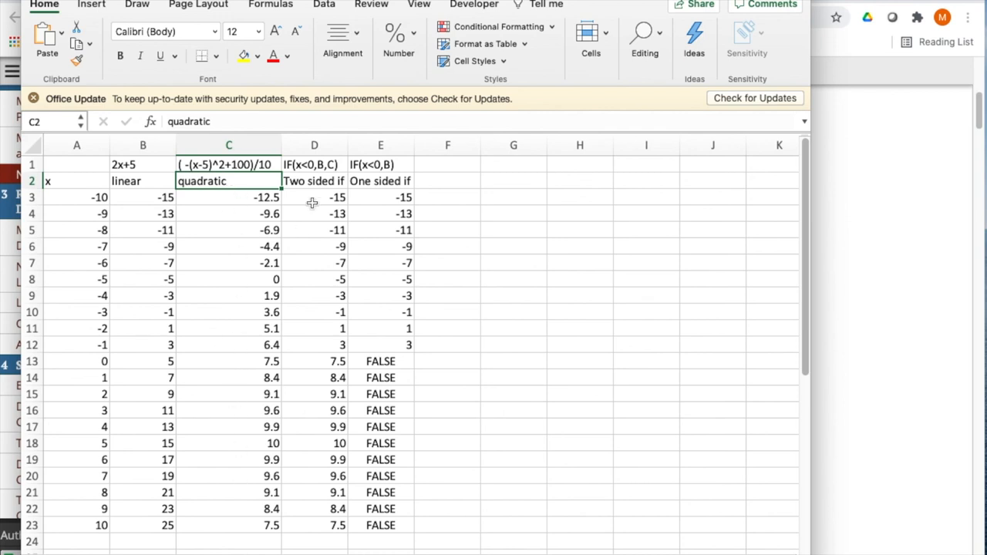
mouse_move(137, 358)
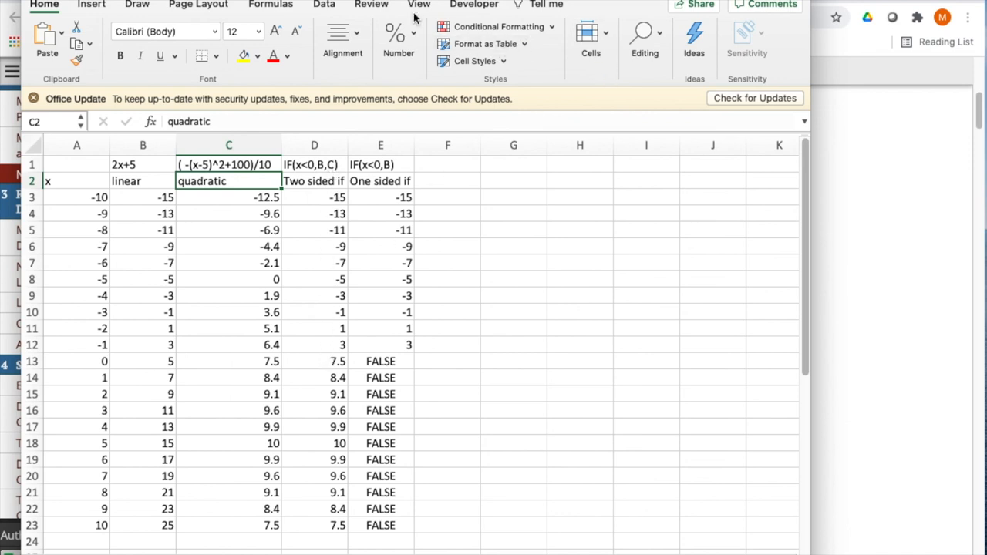
click(271, 5)
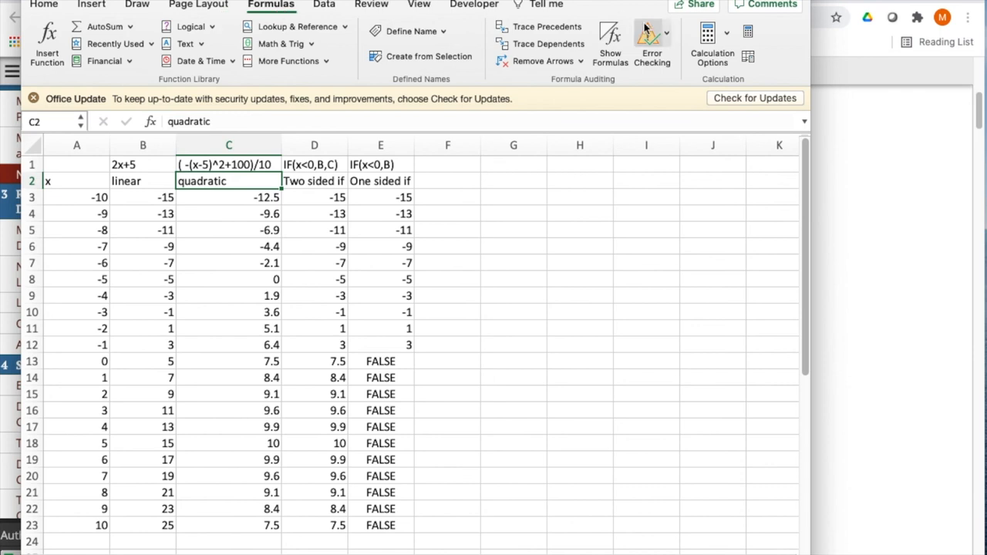
Toggle Show Formulas on to reveal the IF column formulas, then back to values.
click(610, 42)
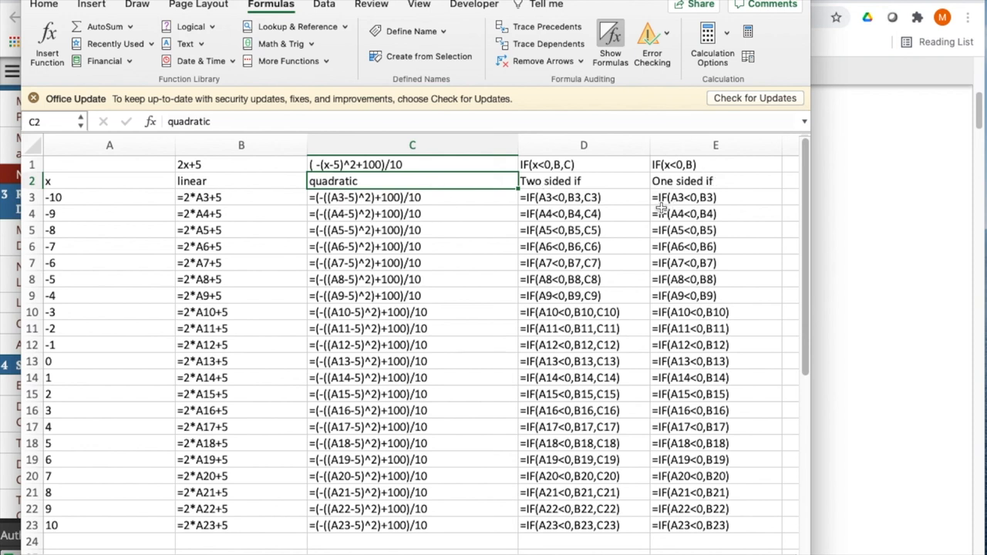
mouse_move(706, 208)
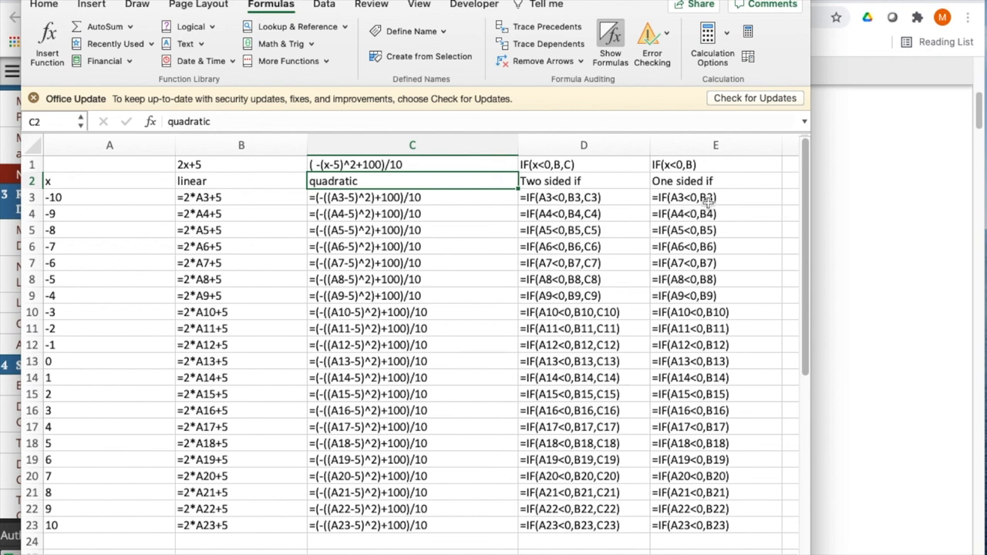
mouse_move(744, 211)
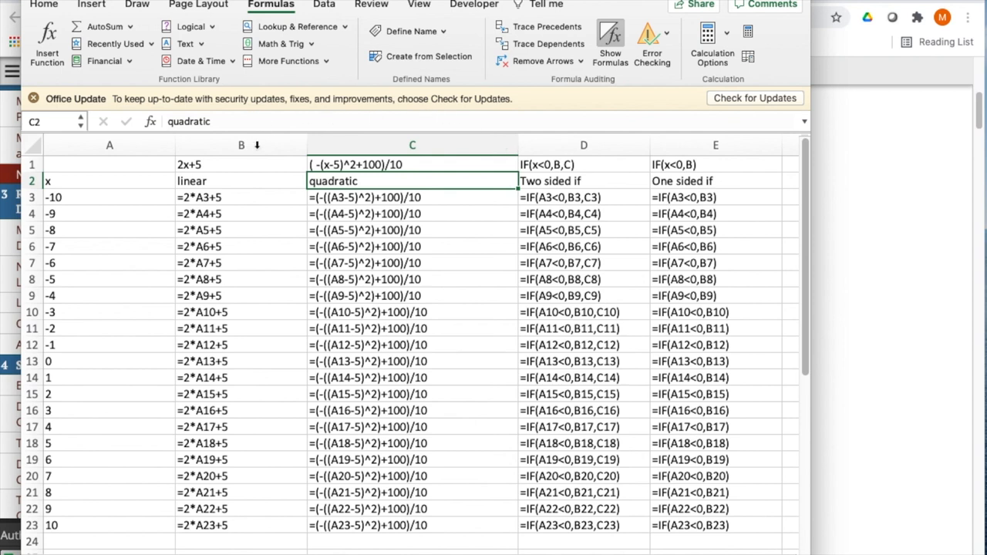
click(610, 39)
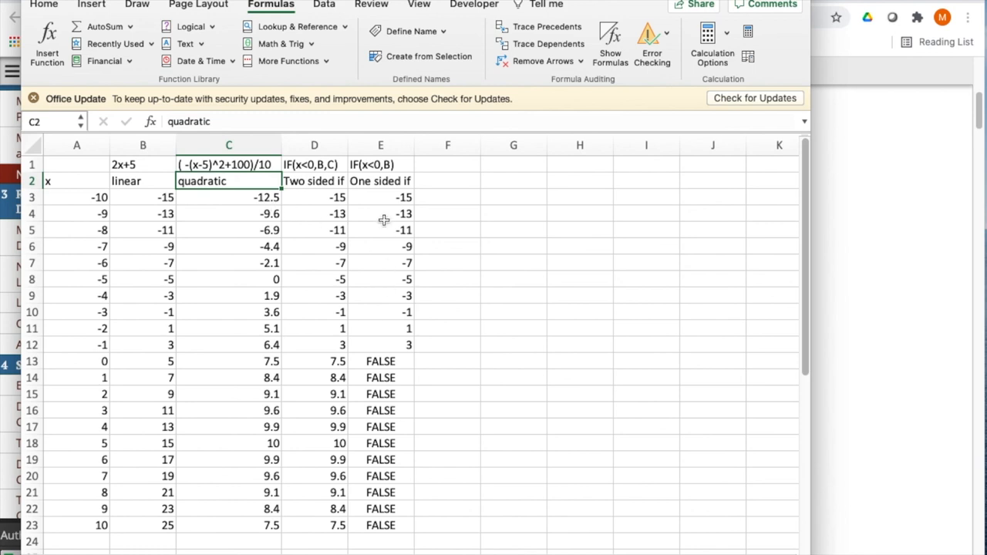
mouse_move(378, 361)
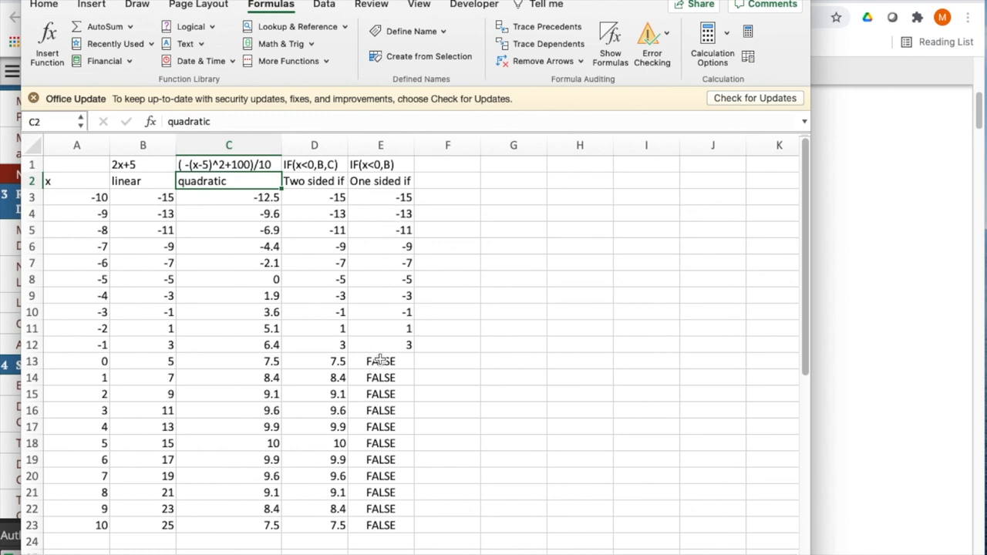
mouse_move(430, 349)
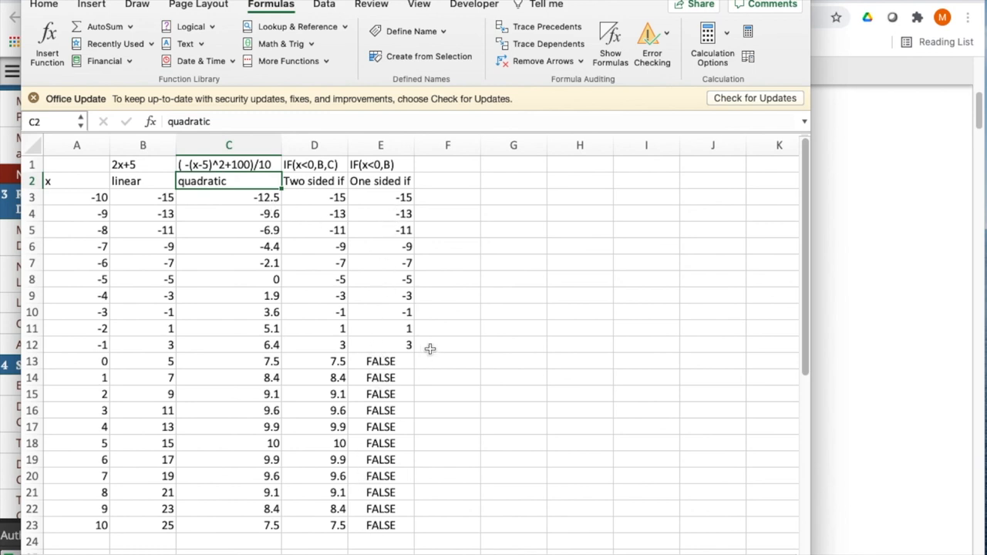
mouse_move(127, 195)
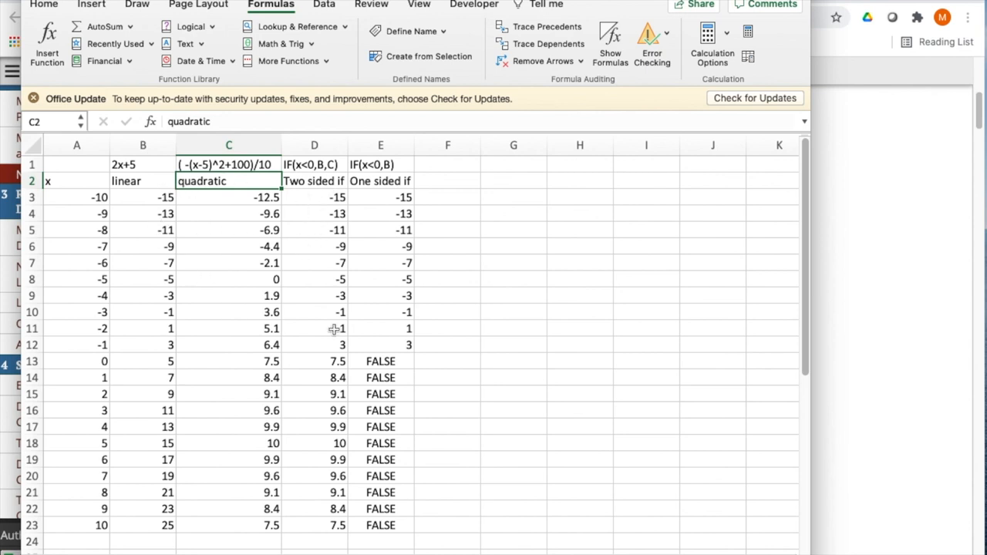
mouse_move(290, 356)
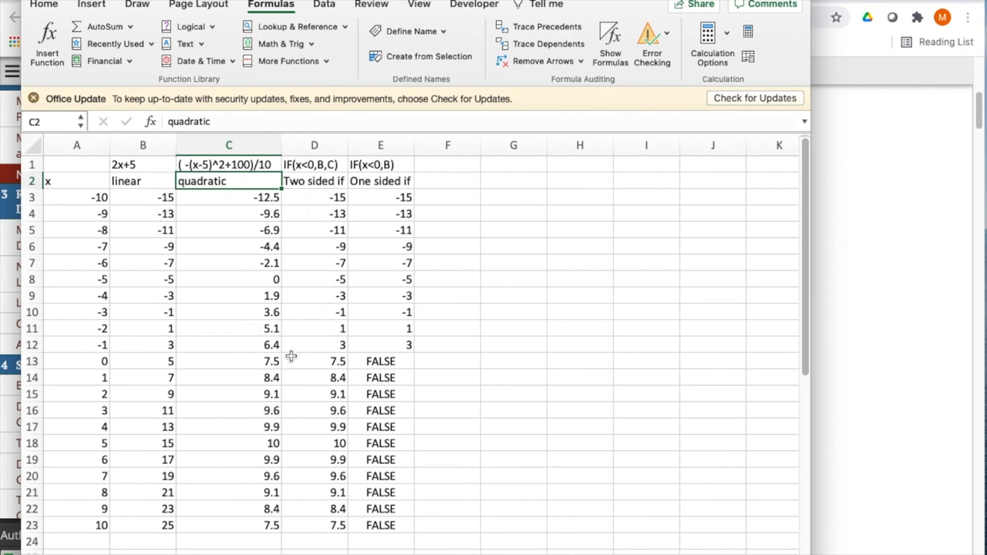
mouse_move(304, 362)
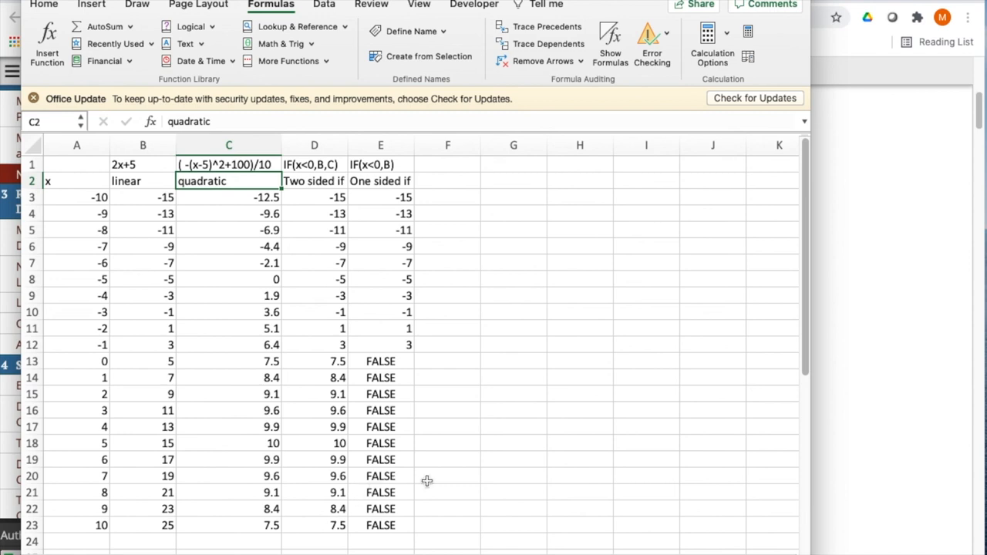
mouse_move(445, 458)
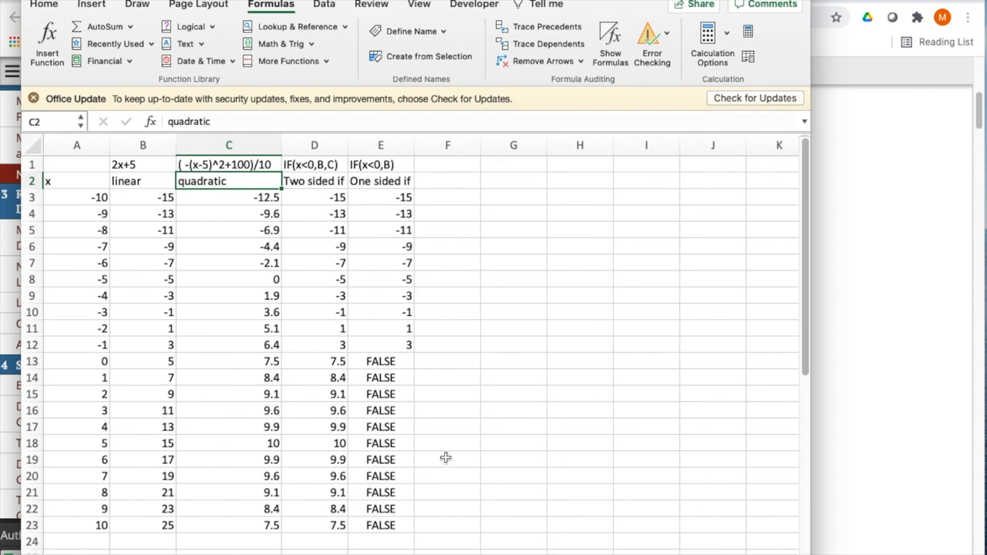